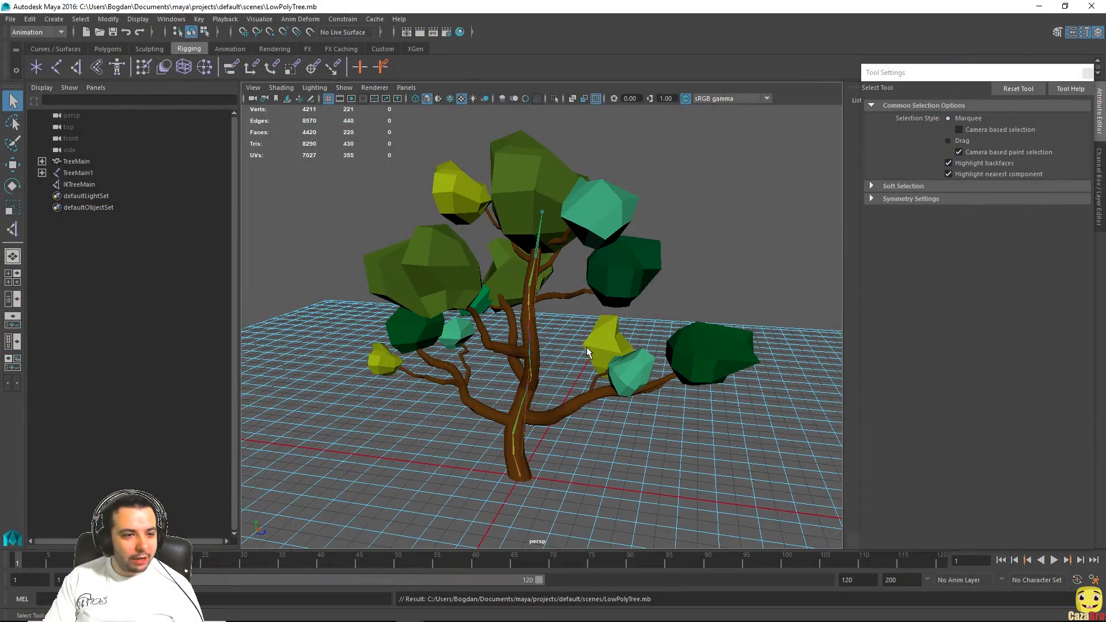
mouse_move(321, 374)
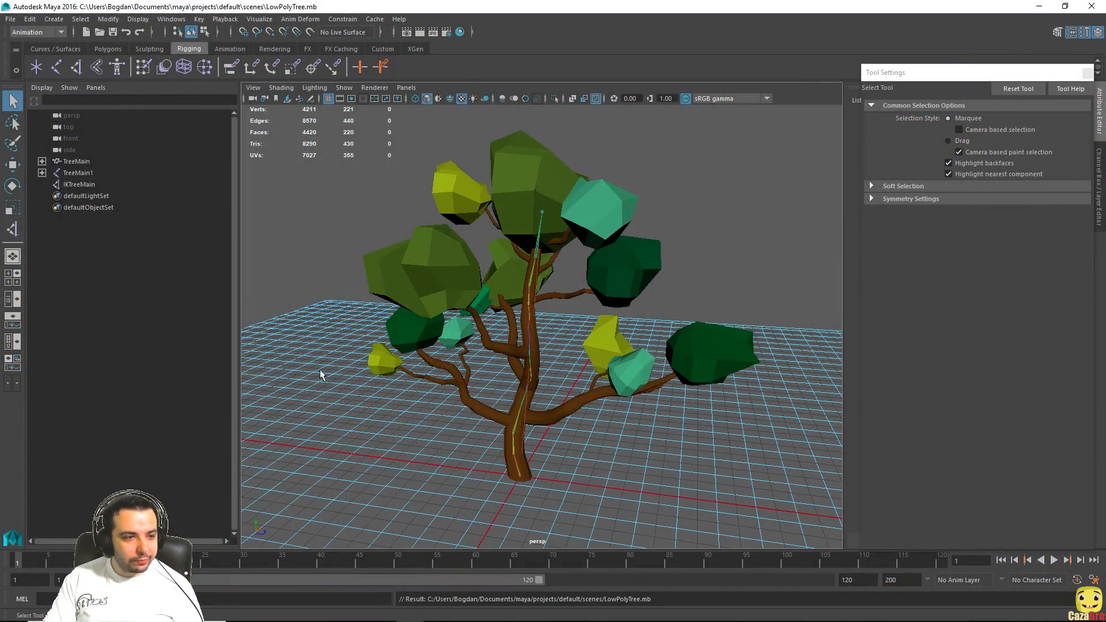
mouse_move(549, 271)
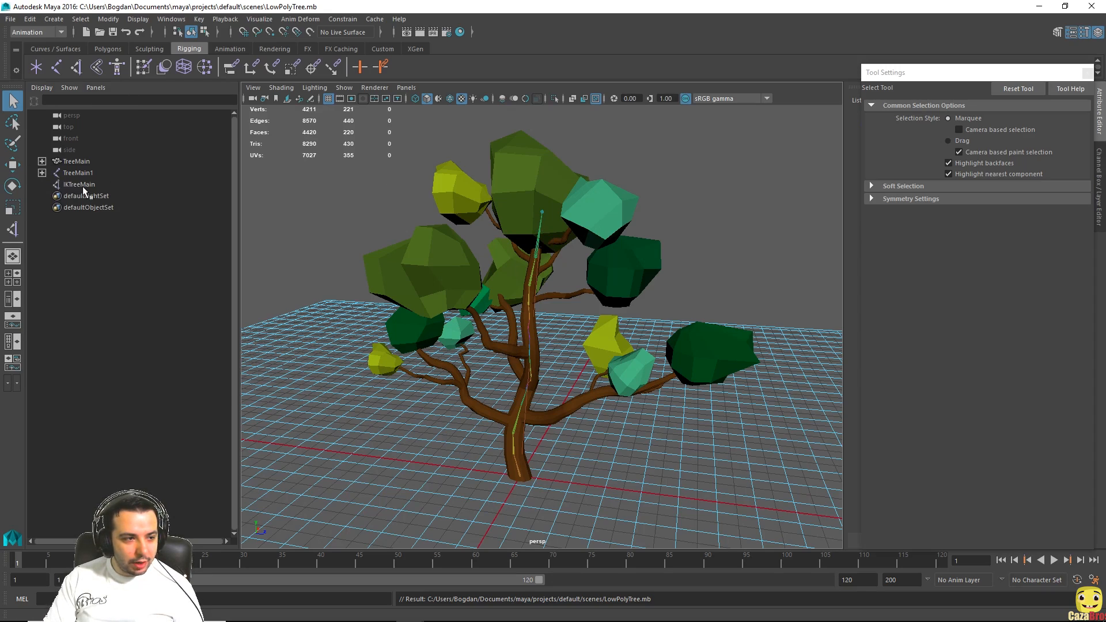
- Create an IK handle on the IKTreeMain chain, from the trunk's base joint to its top
left_click(78, 185)
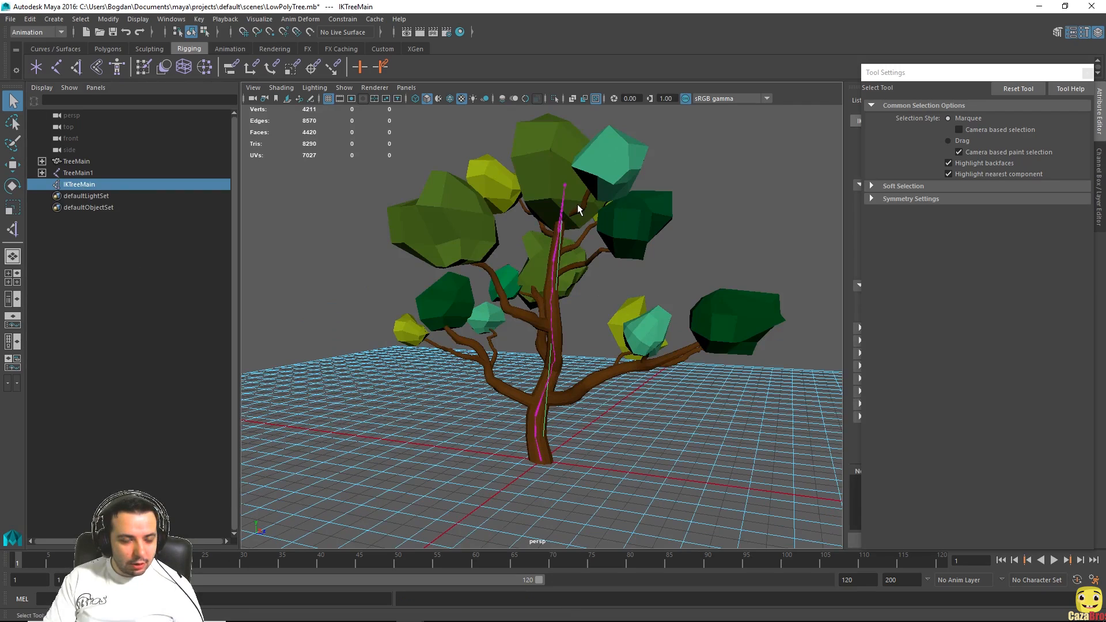
mouse_move(549, 469)
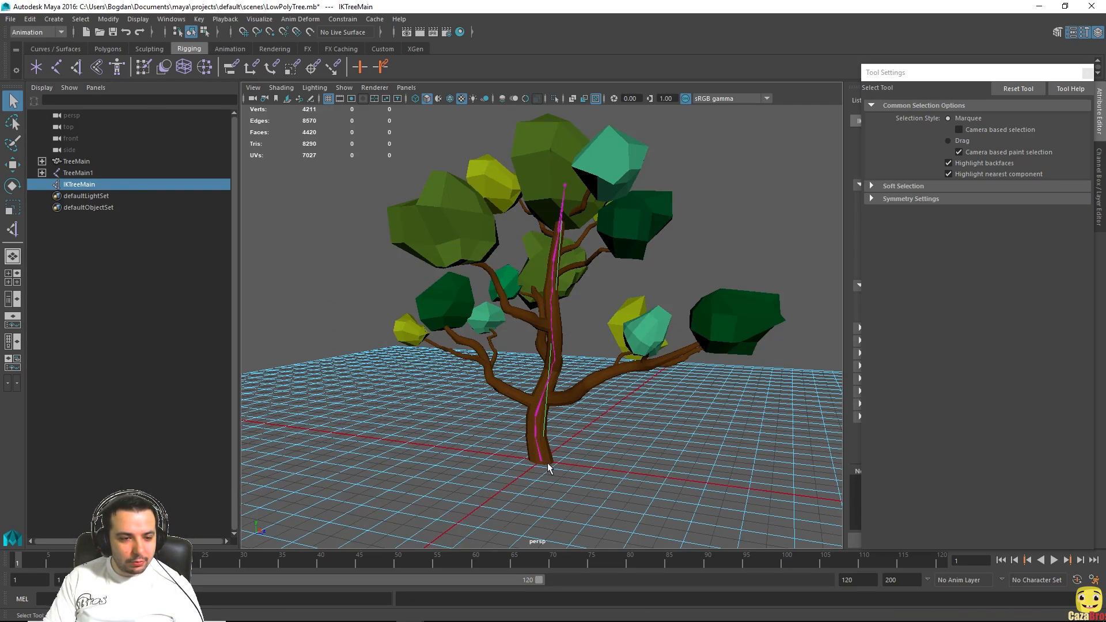
mouse_move(563, 181)
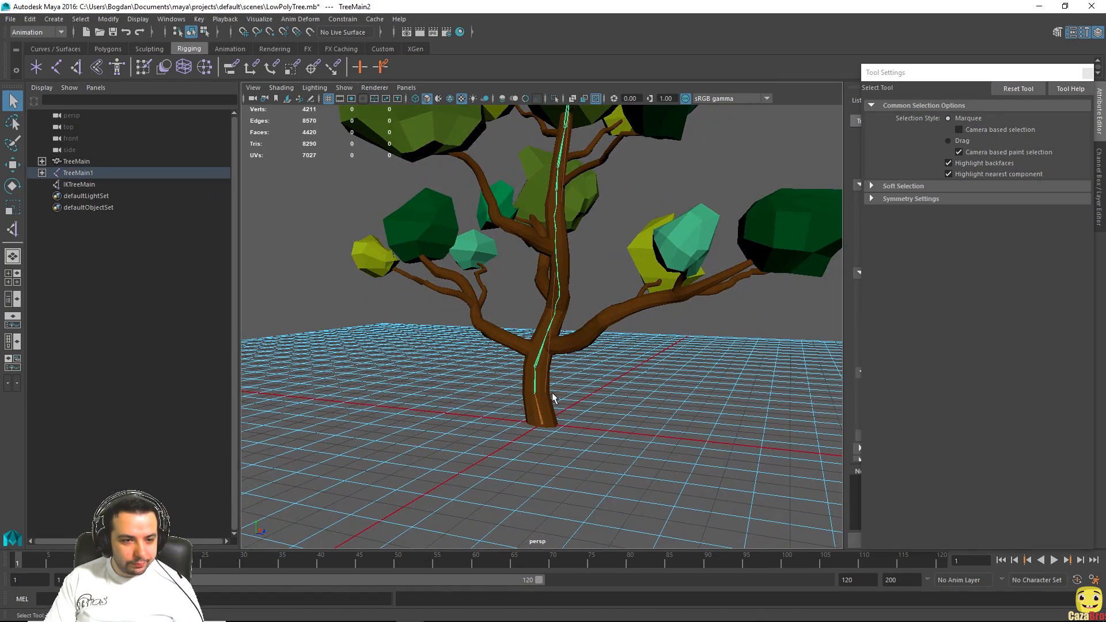
left_click(79, 185)
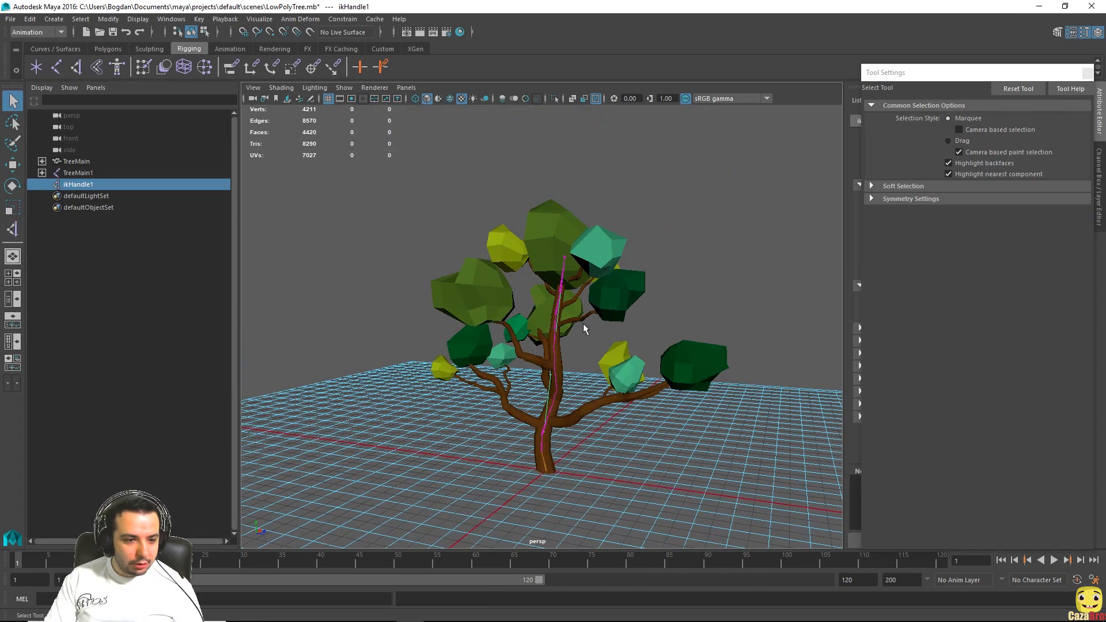
mouse_move(568, 263)
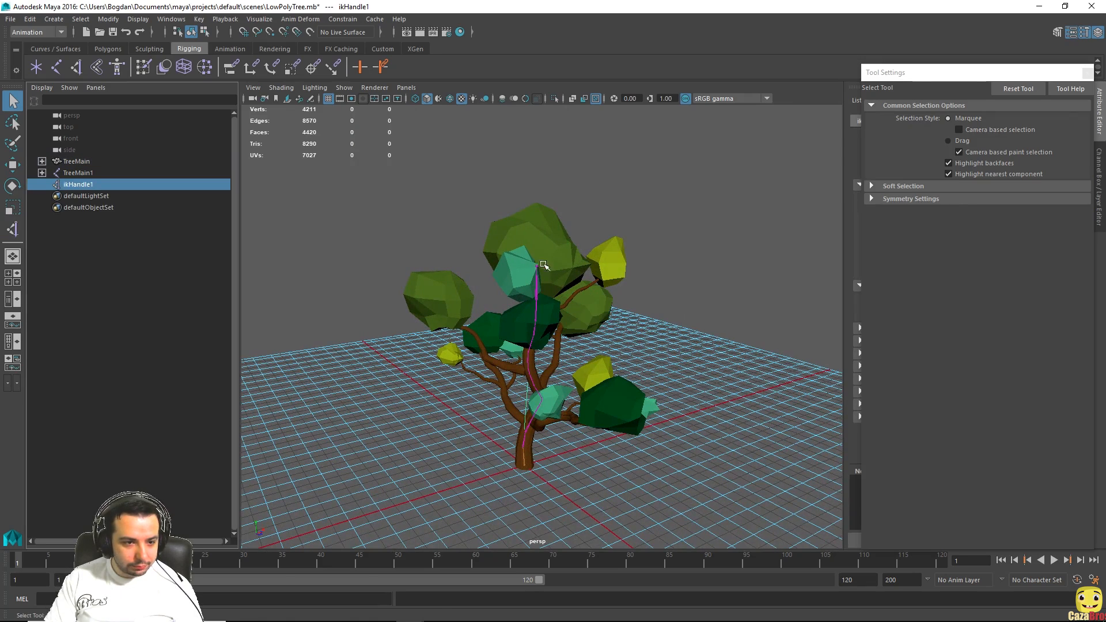
- Drag ikHandle1 at the crown so the trunk bends over
left_click(13, 165)
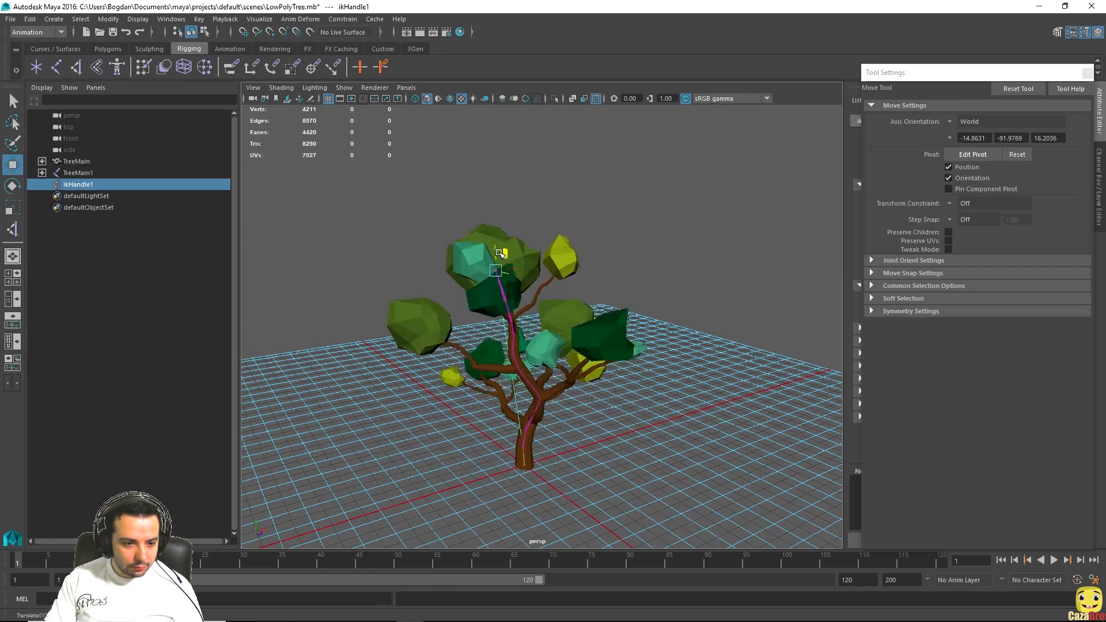
left_click_drag(497, 271, 477, 258)
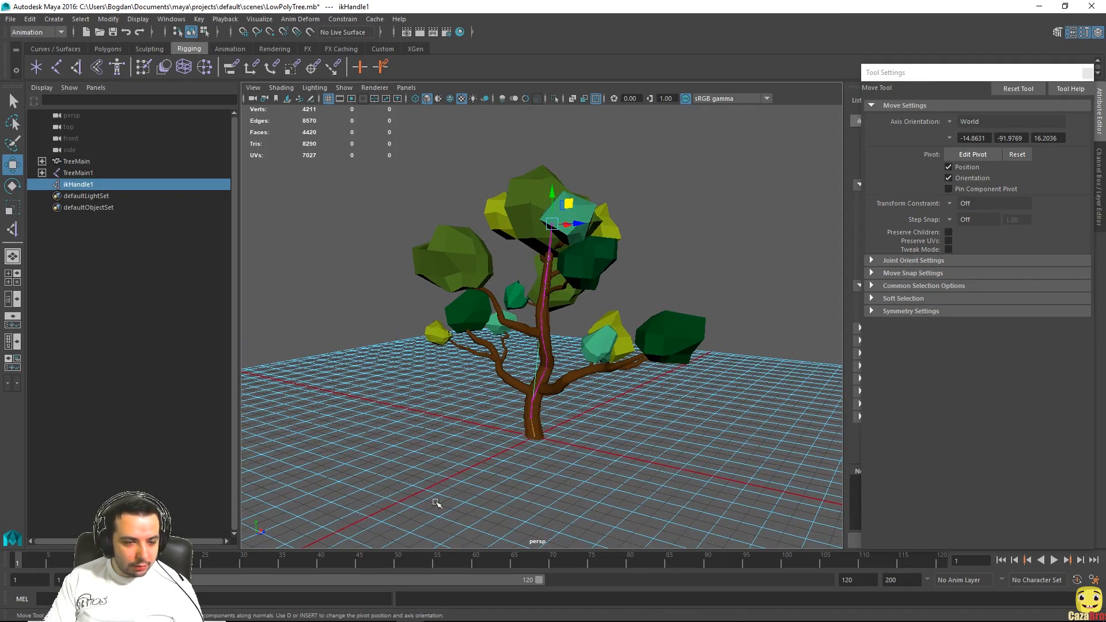
mouse_move(490, 557)
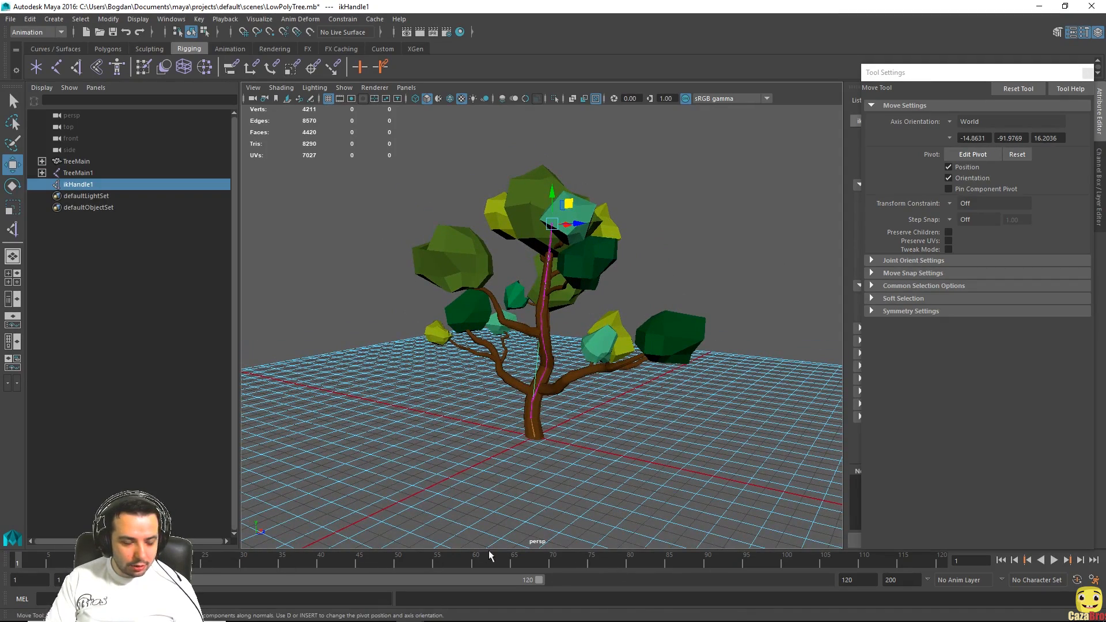
mouse_move(273, 569)
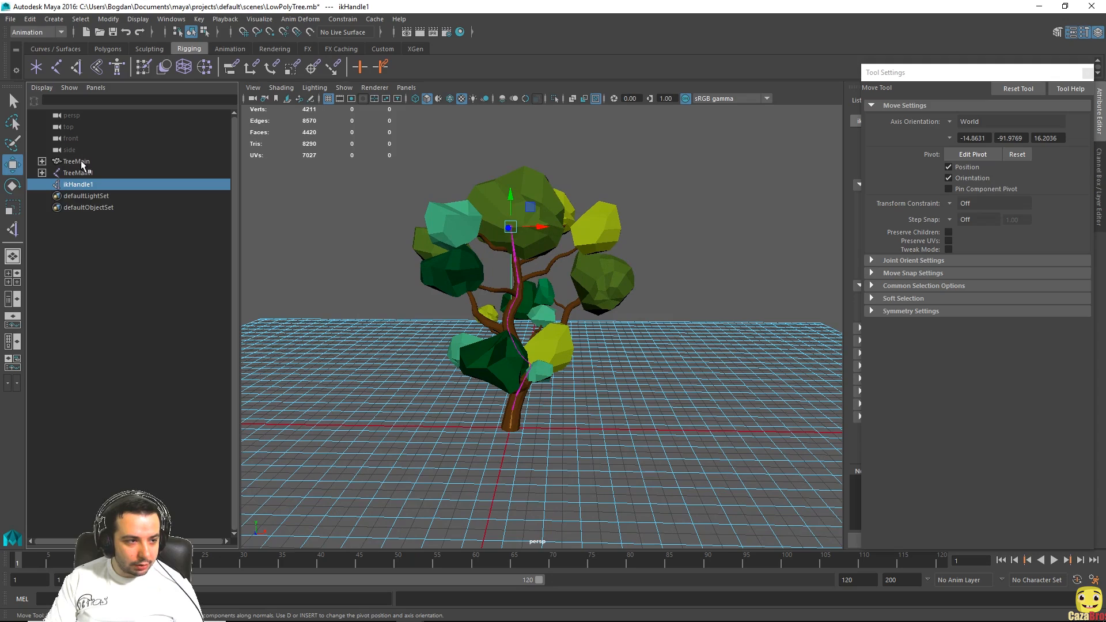
- Add TreeMain to the ikHandle1 selection and go back to frame 1 for keying
left_click(76, 161)
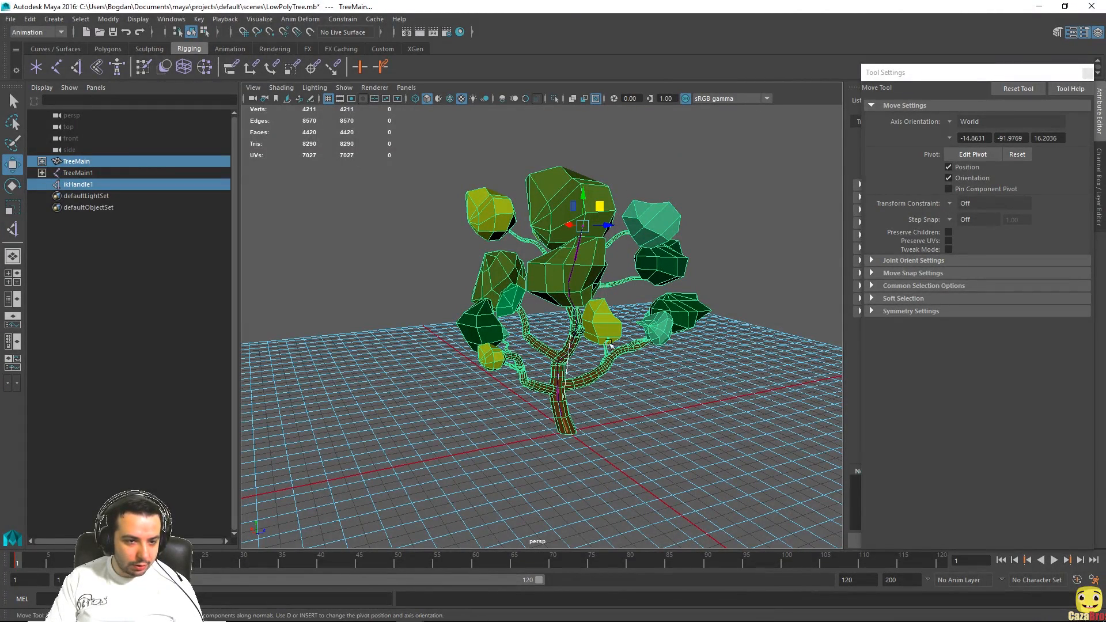
mouse_move(683, 174)
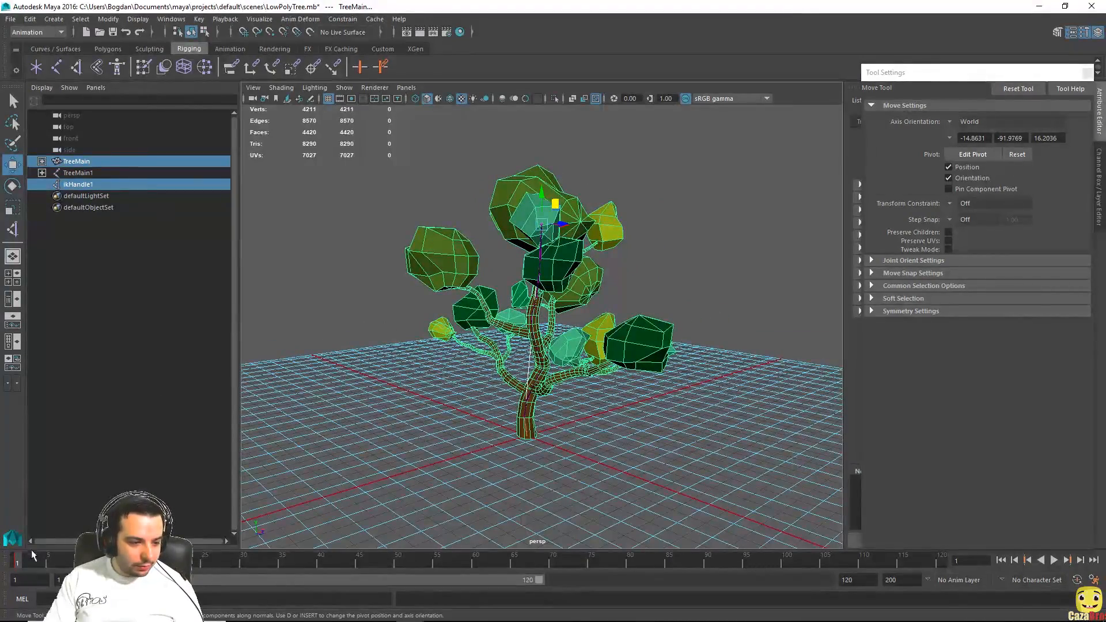
left_click(1053, 560)
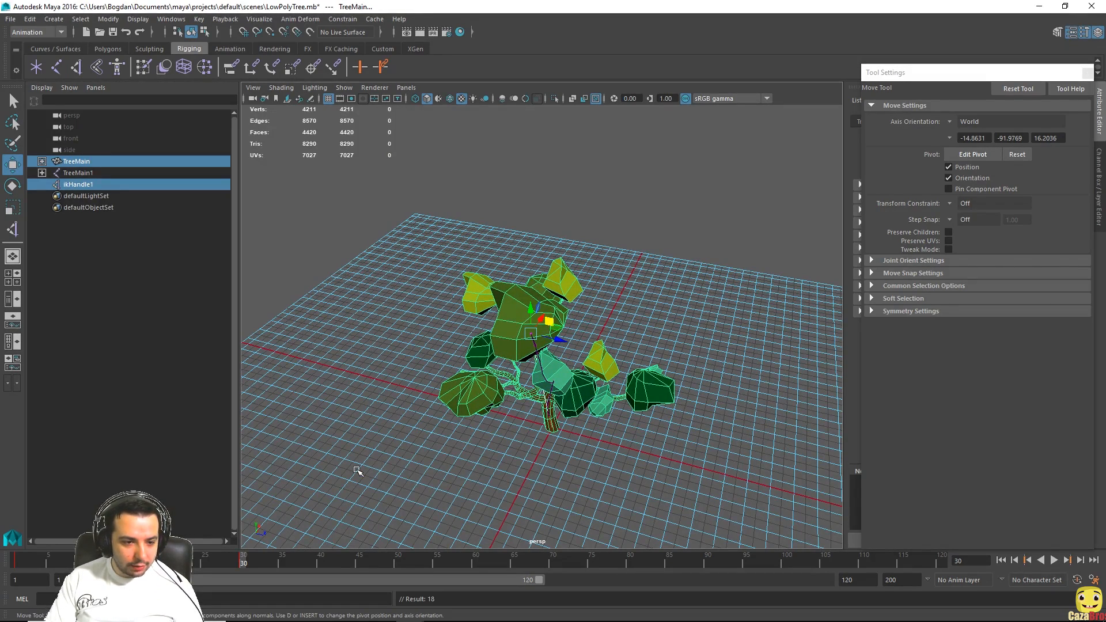
mouse_move(480, 568)
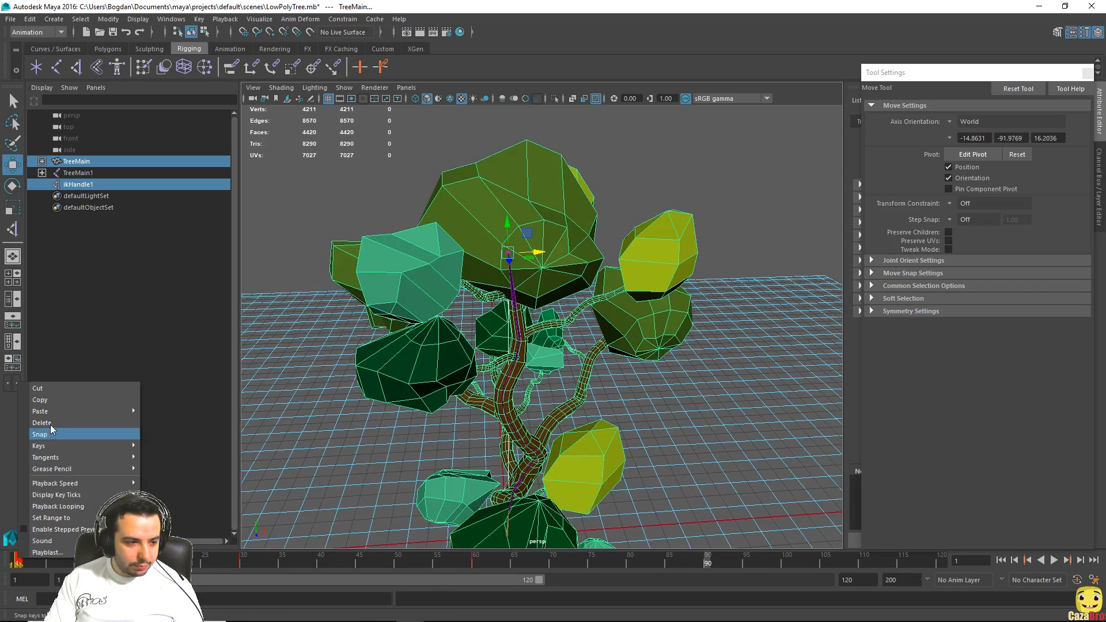
mouse_move(41, 411)
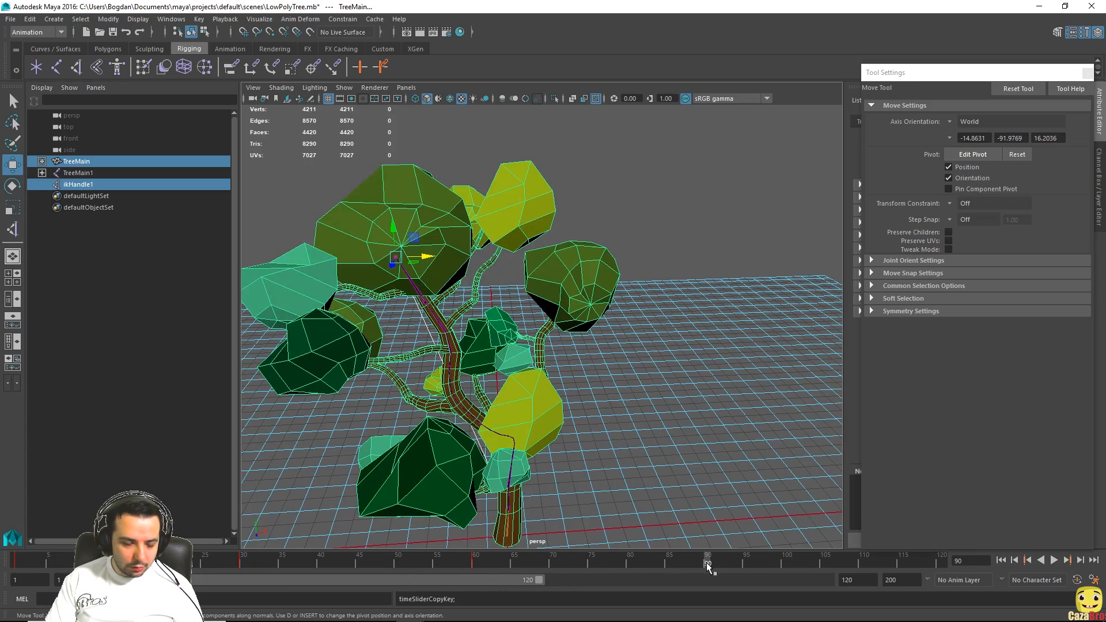
- Paste the starting pose key at frame 90 and play back the frame 1–90 sway
right_click(707, 563)
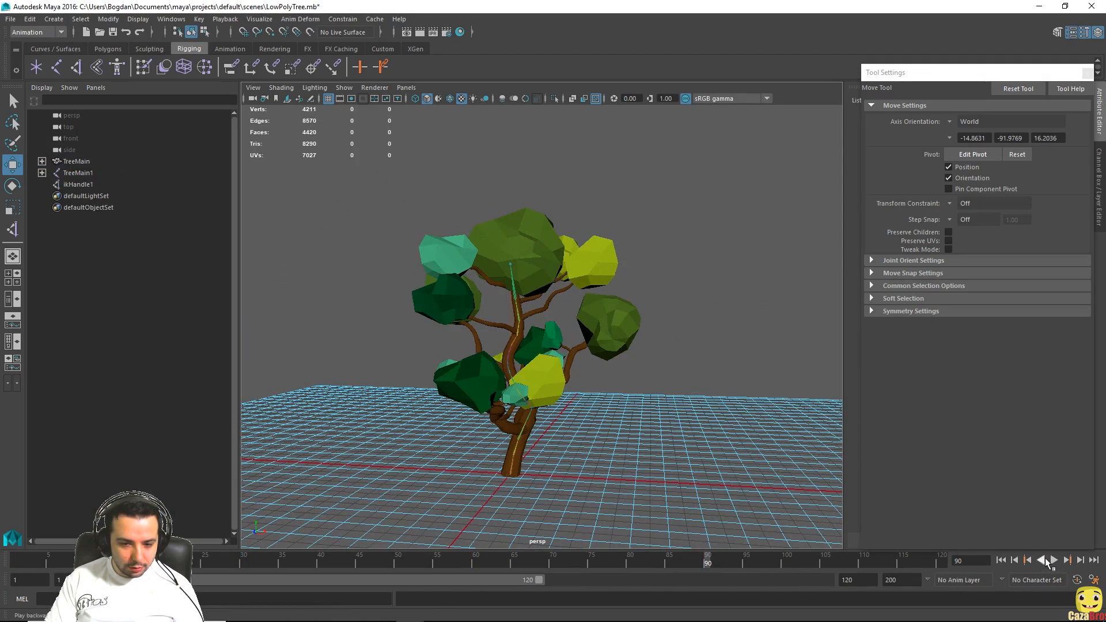
left_click(1050, 560)
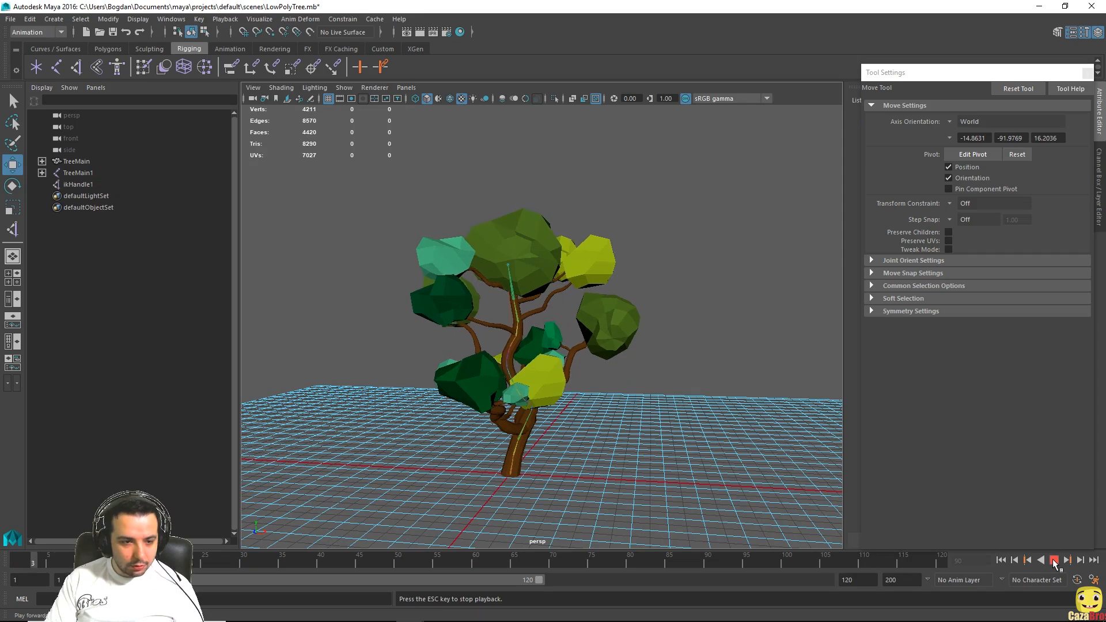
left_click(1055, 560)
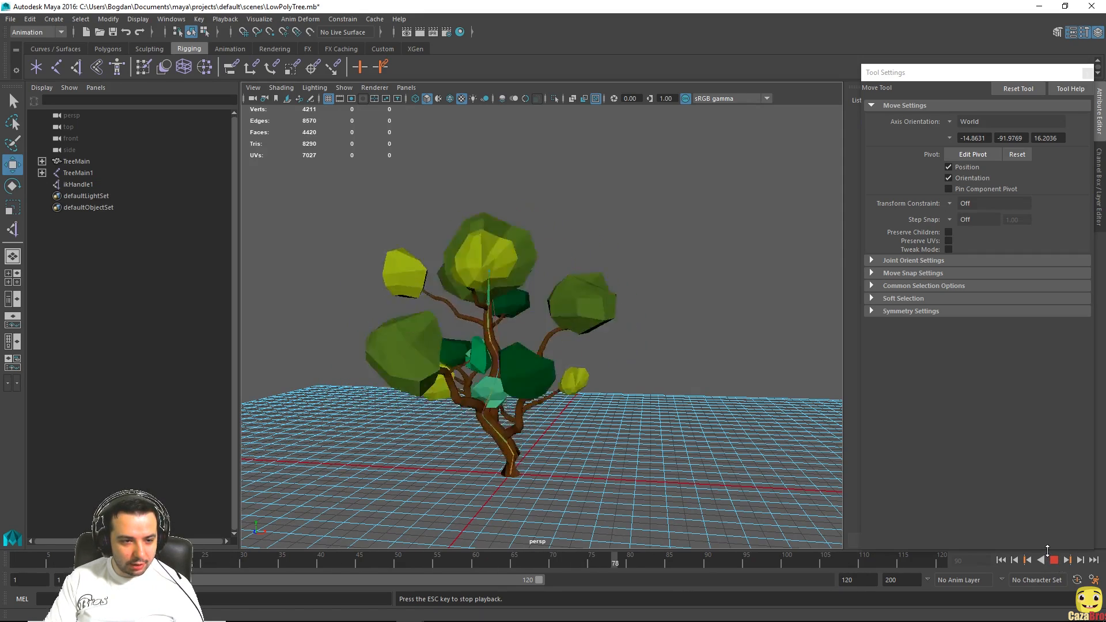
left_click(1057, 559)
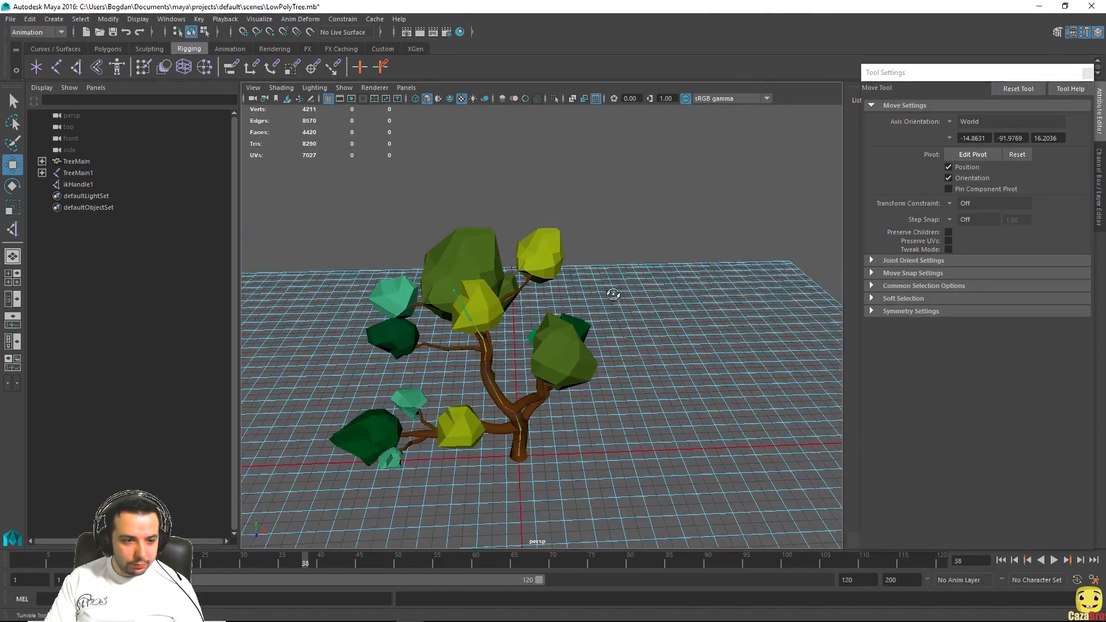
left_click(59, 33)
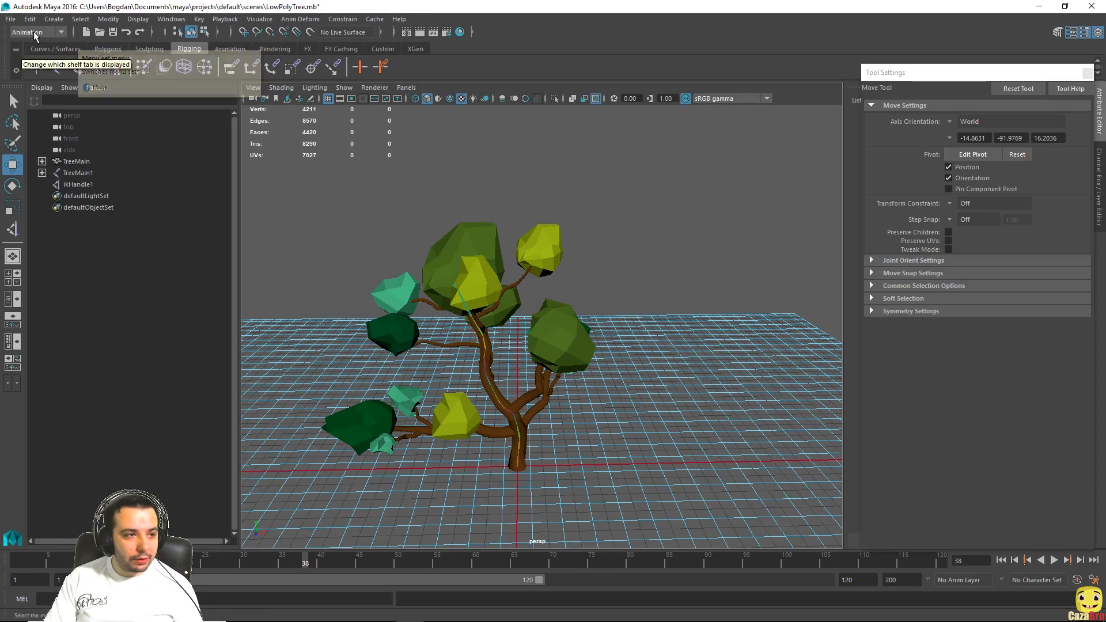
- Open the Graph Editor and frame ikHandle1's sway curves
left_click(170, 19)
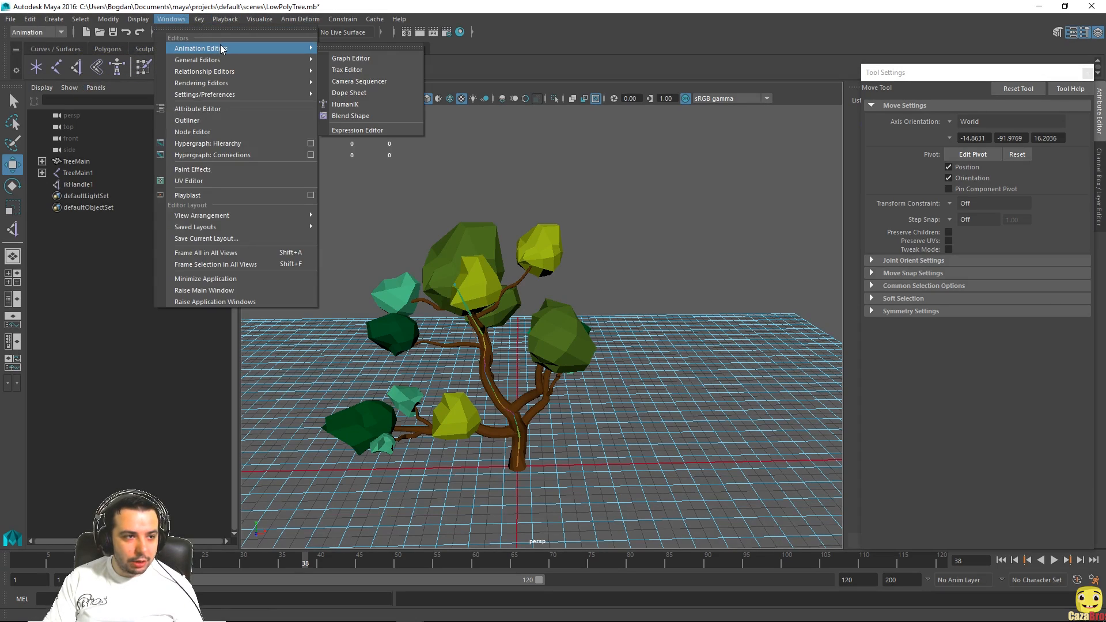
mouse_move(351, 58)
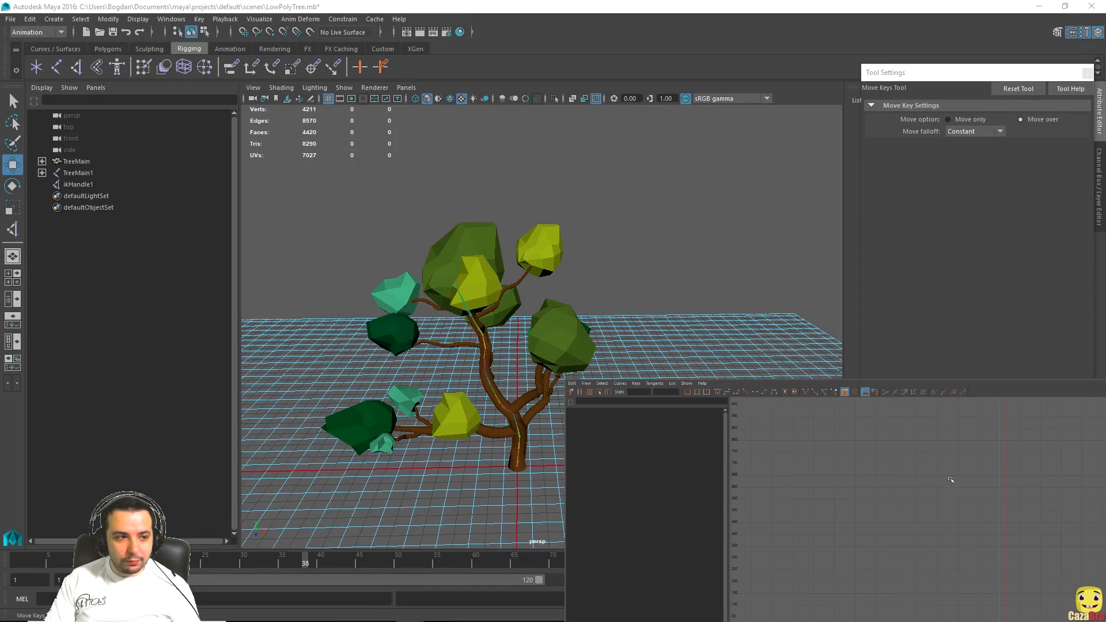
left_click(78, 184)
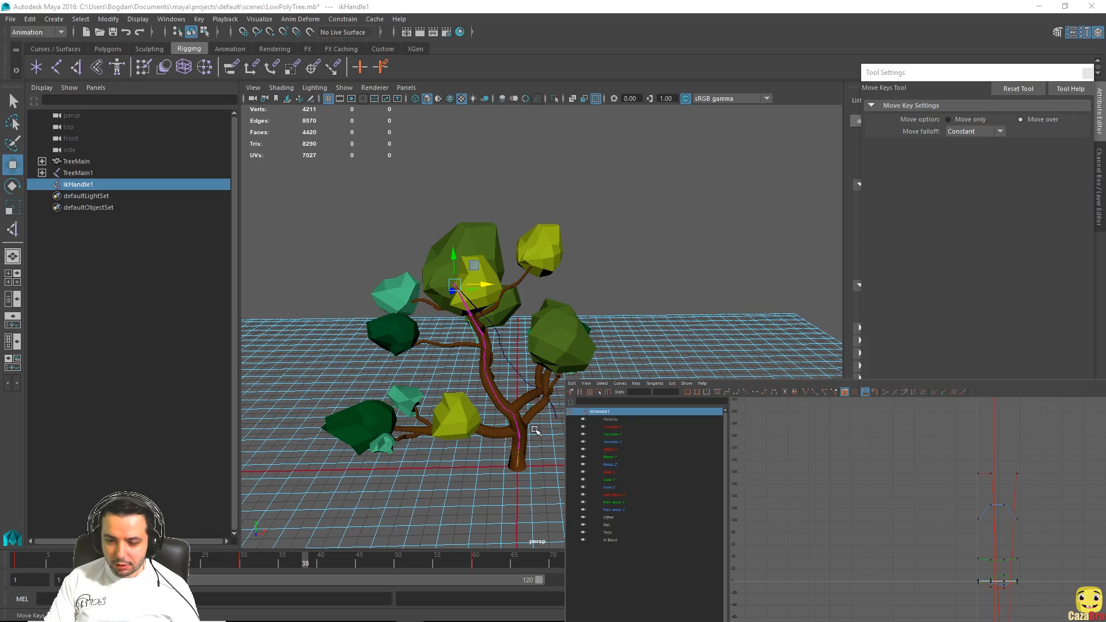
mouse_move(892, 568)
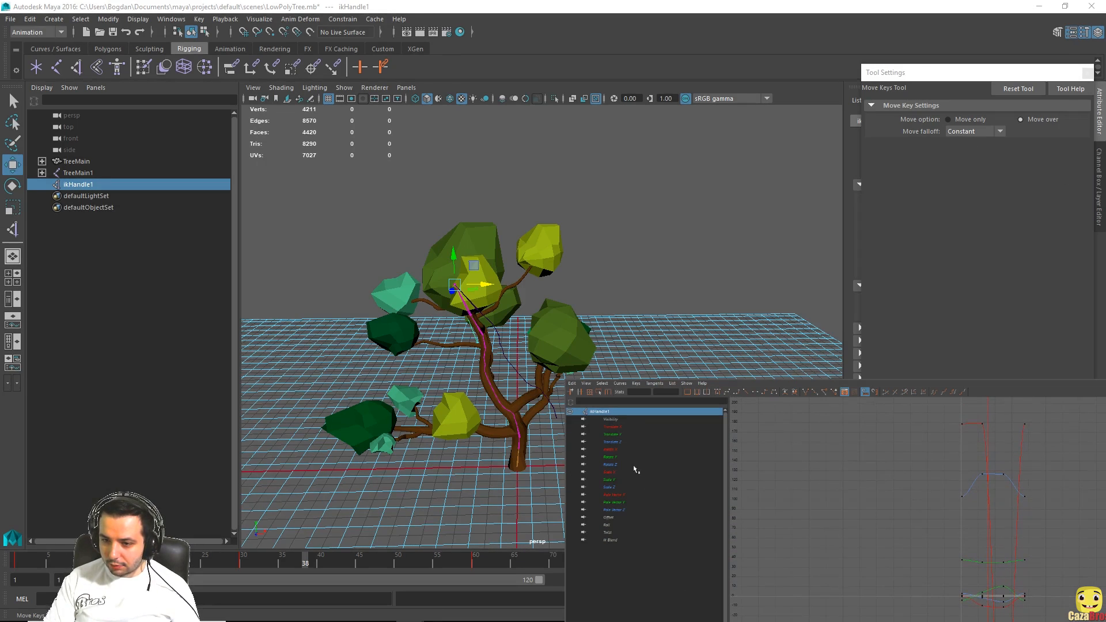
left_click(614, 450)
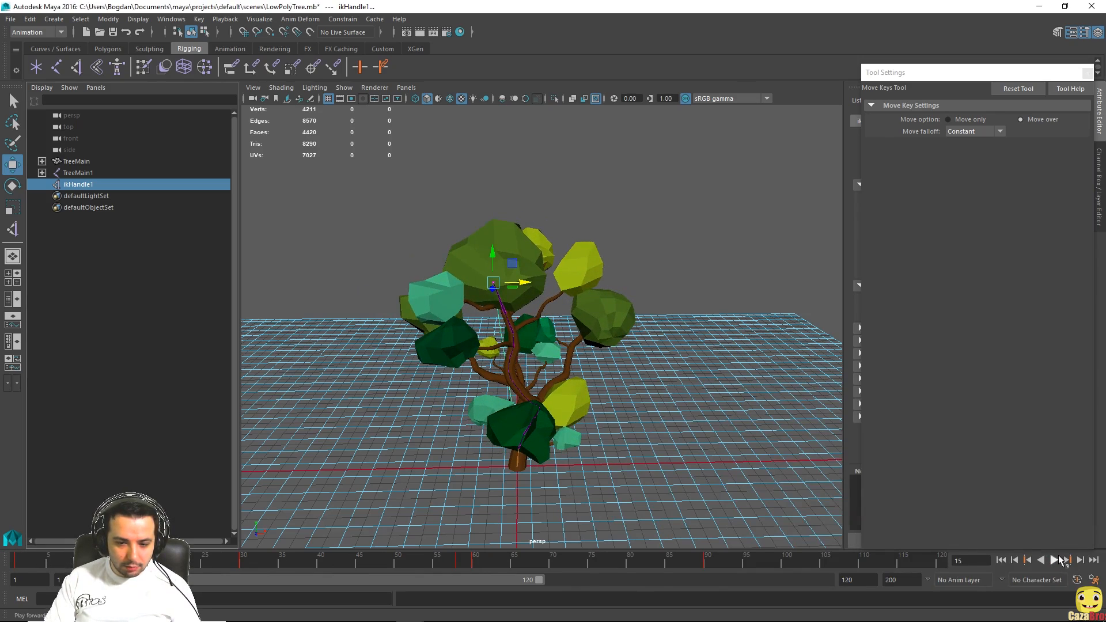
left_click(1051, 560)
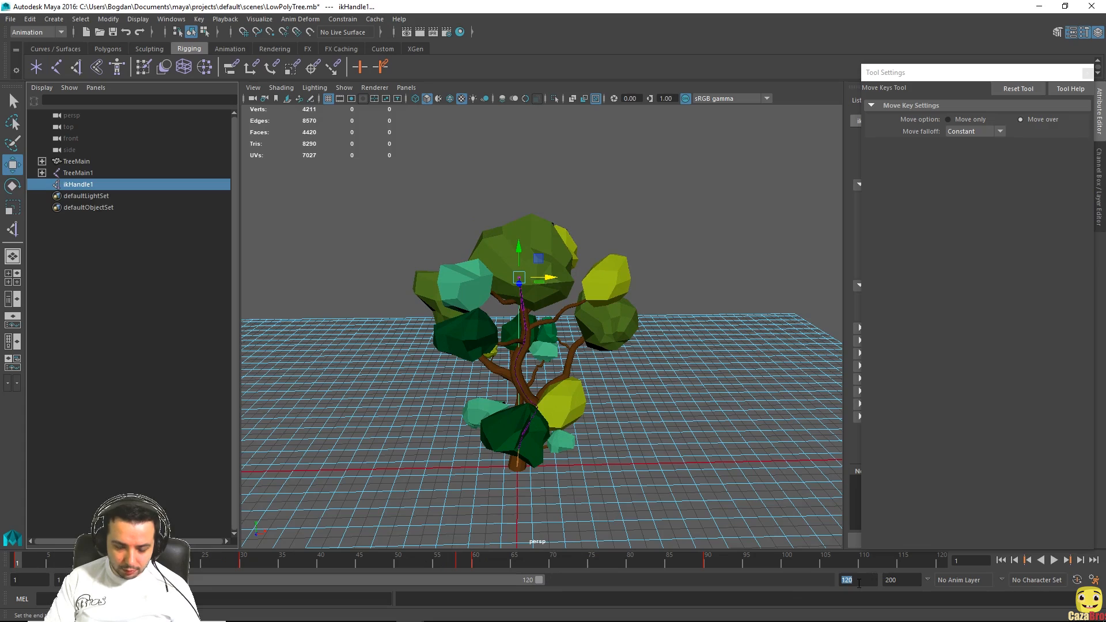
type("90")
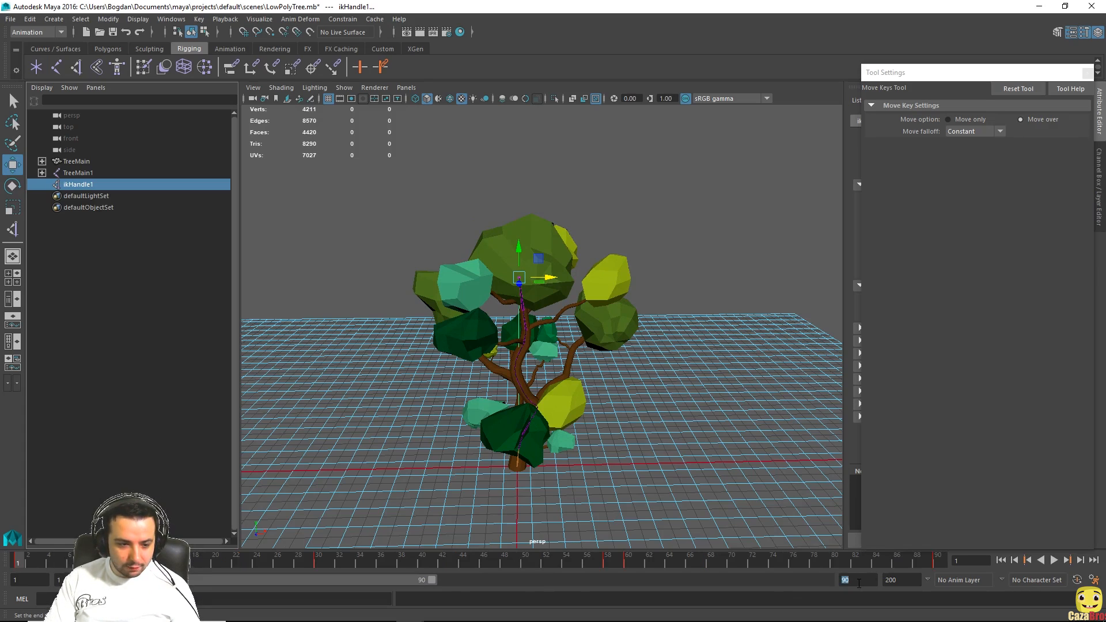
left_click(1055, 560)
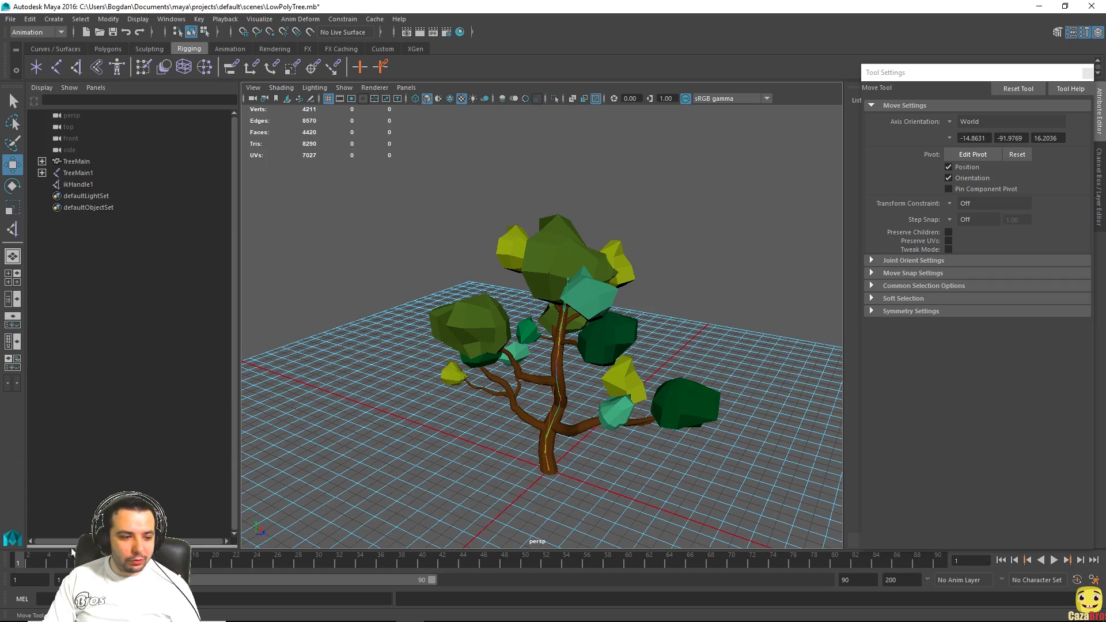
mouse_move(102, 180)
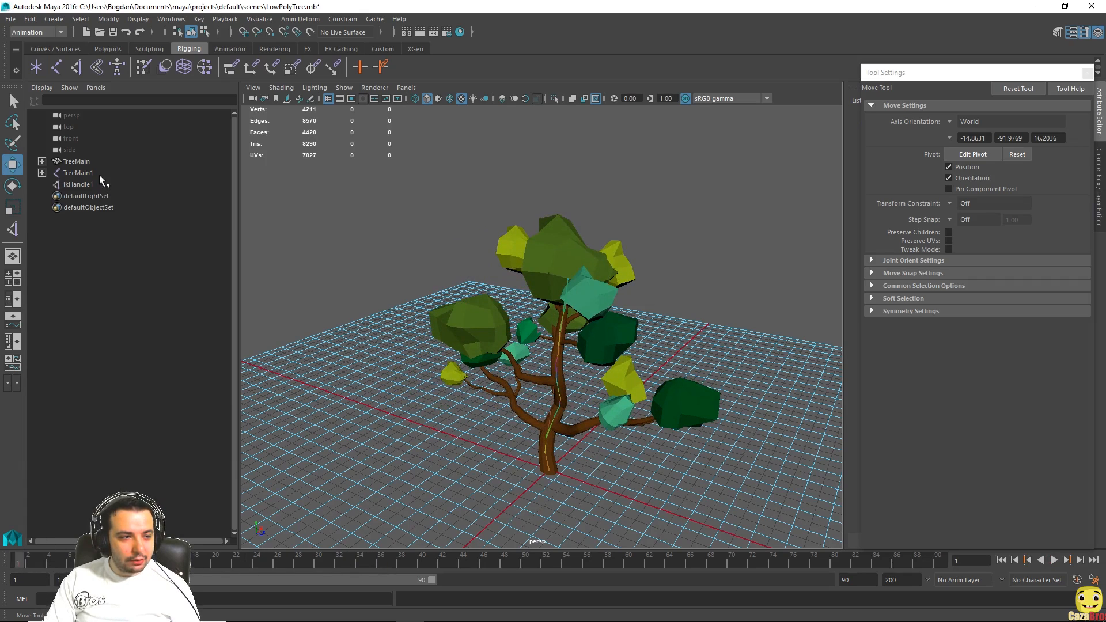
- Select TreeMain and TreeMain1 and bring up the File menu's Send To Unity options
left_click(76, 161)
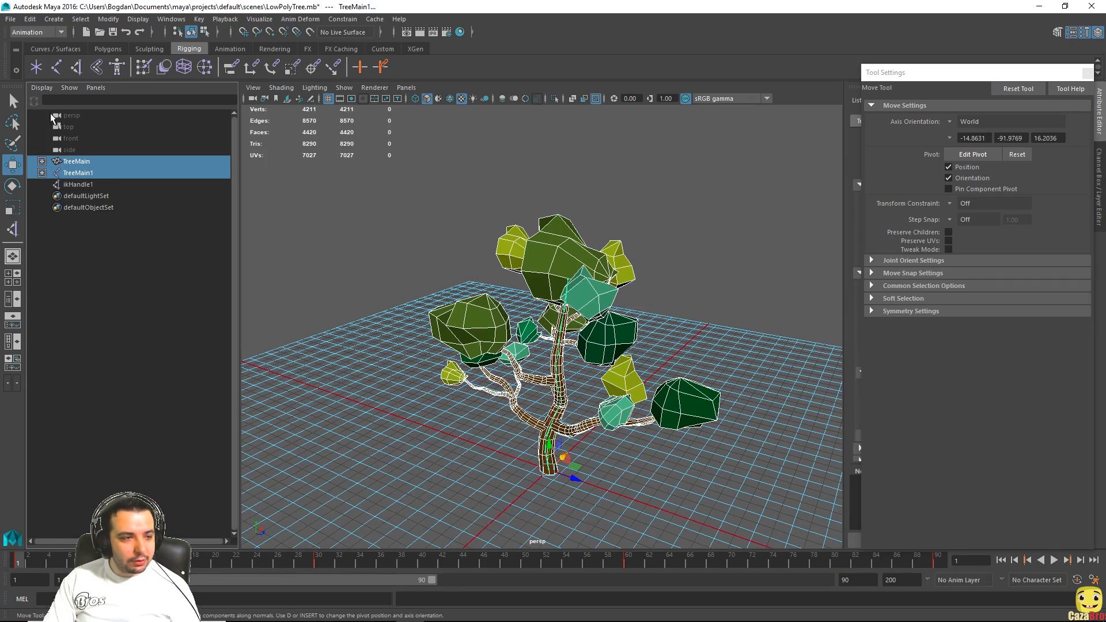
left_click(10, 18)
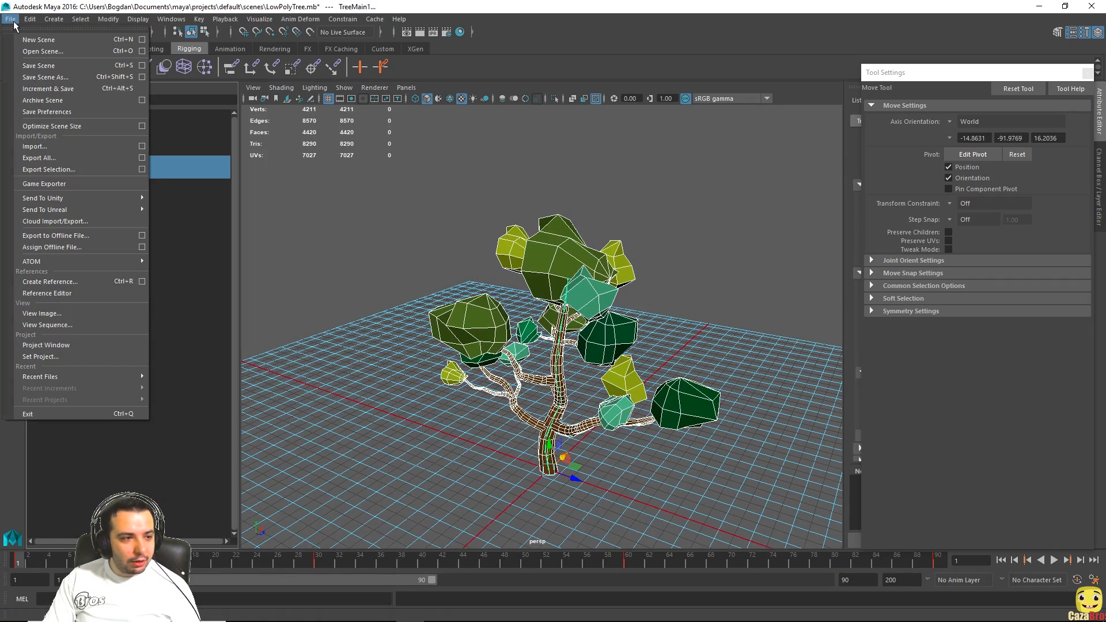
mouse_move(42, 197)
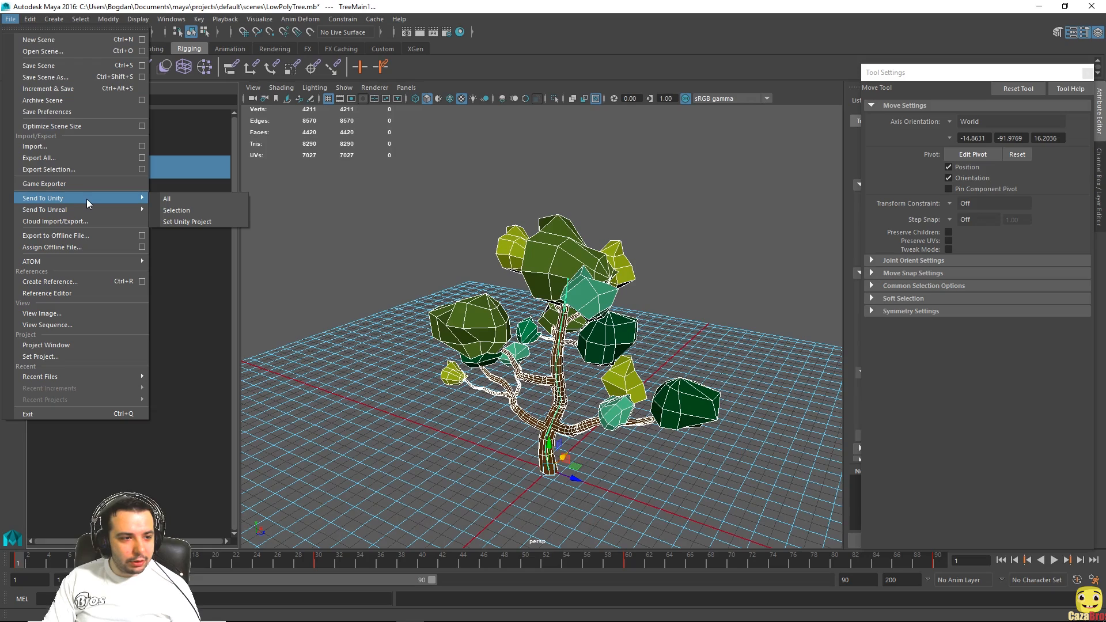
mouse_move(202, 221)
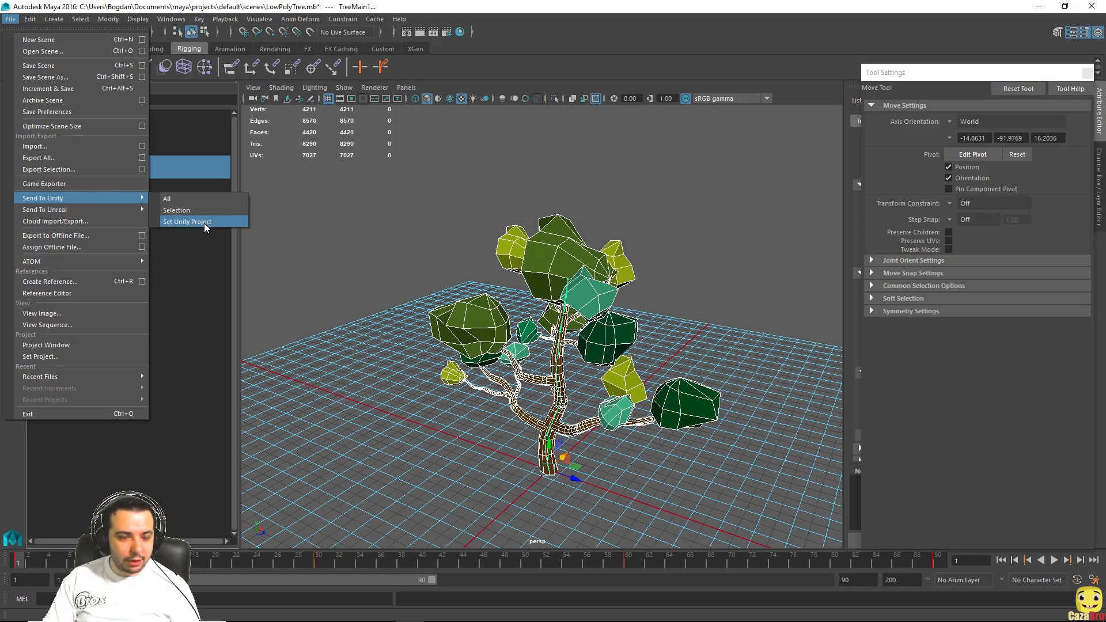
mouse_move(198, 224)
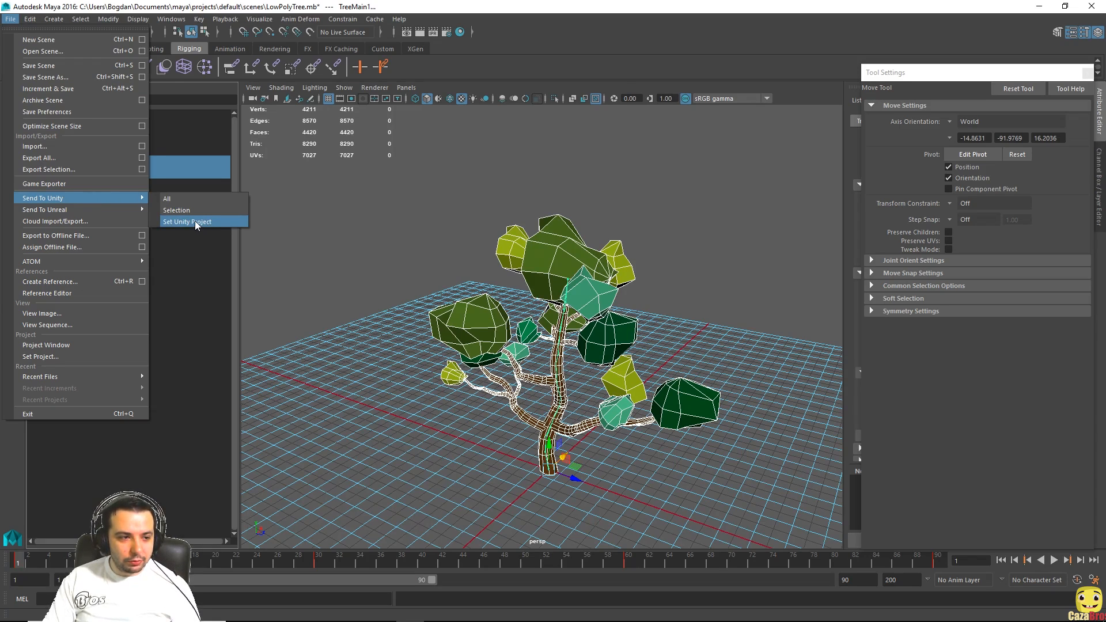
- Set E: > Games Development > Exercise Project as the target Unity project
left_click(188, 221)
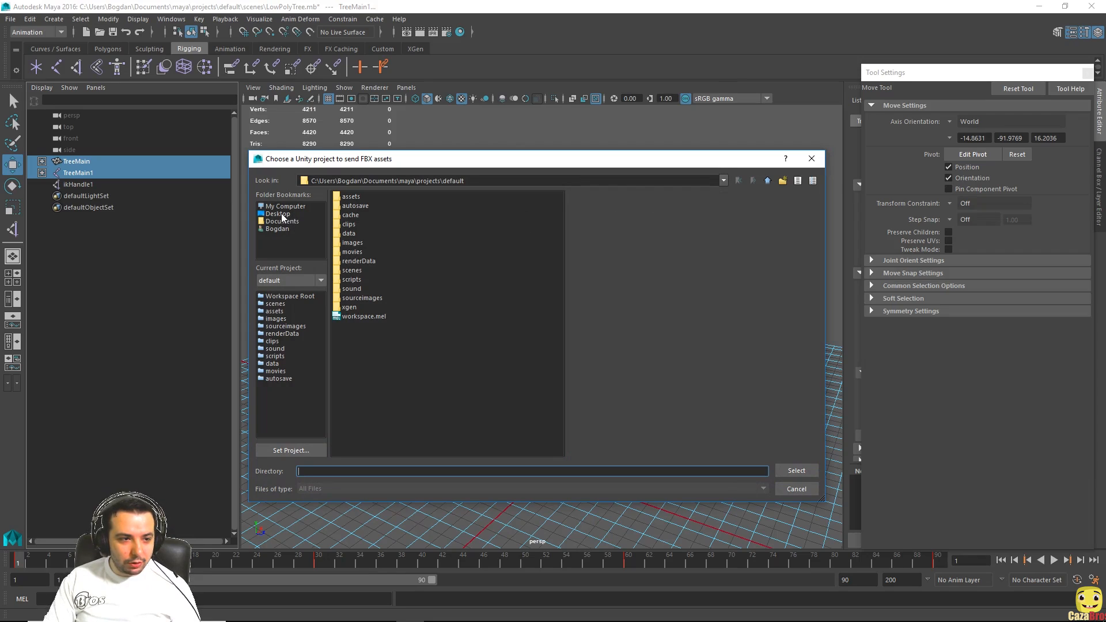
left_click(285, 205)
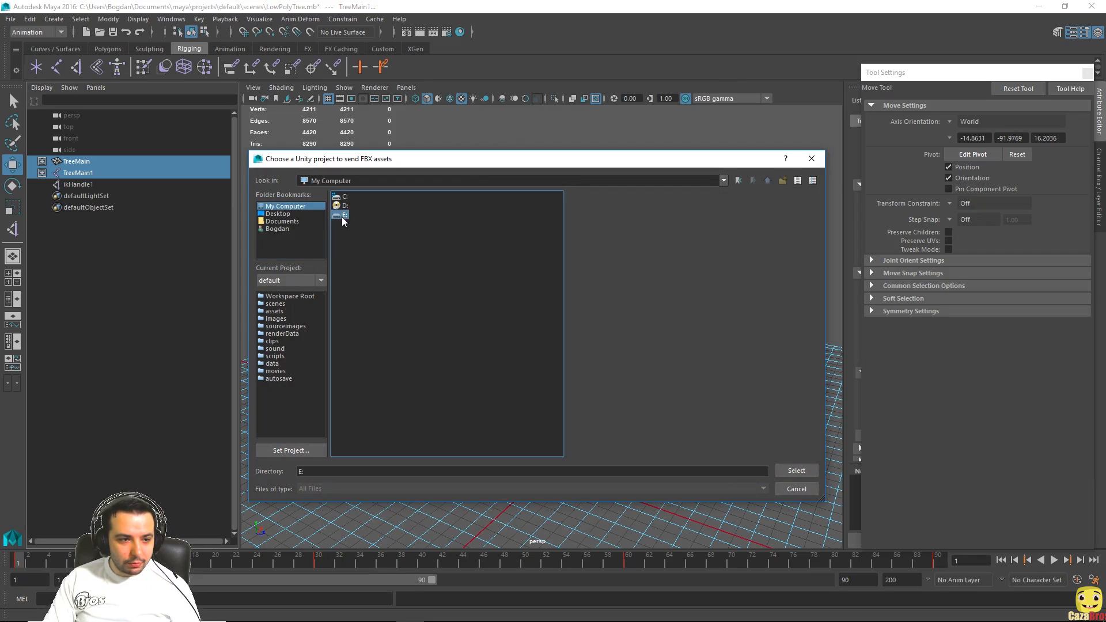
double_click(343, 214)
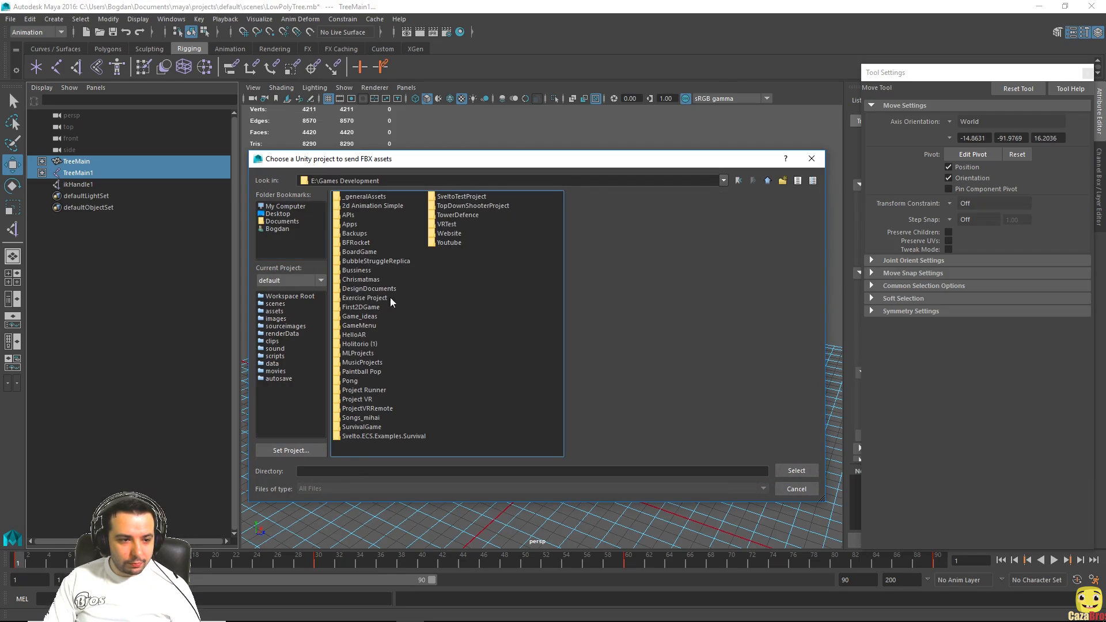
mouse_move(387, 409)
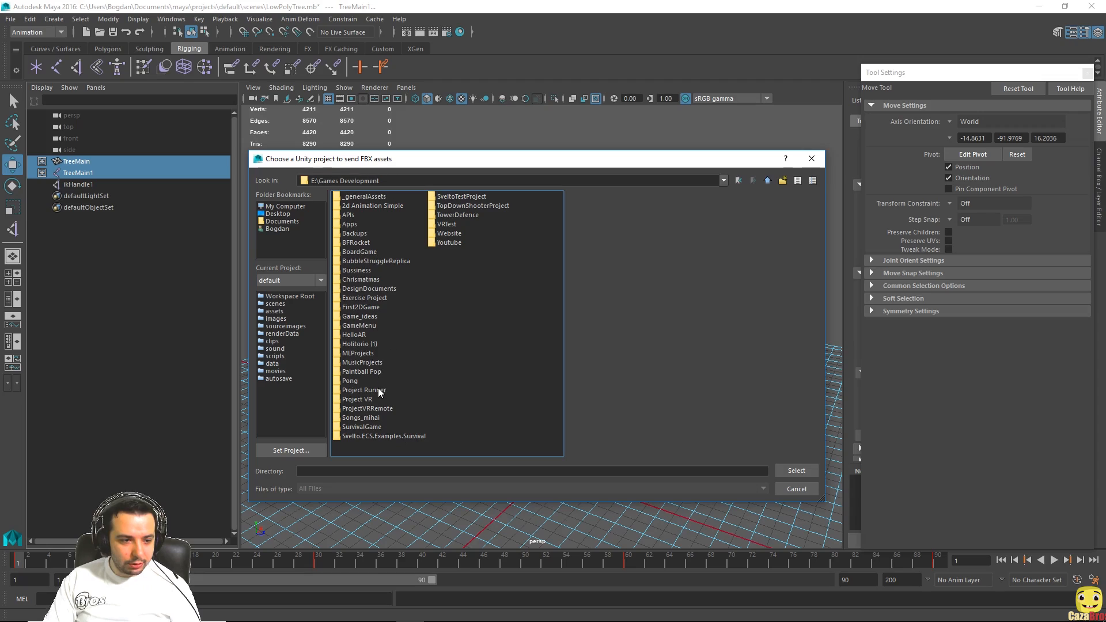
mouse_move(373, 419)
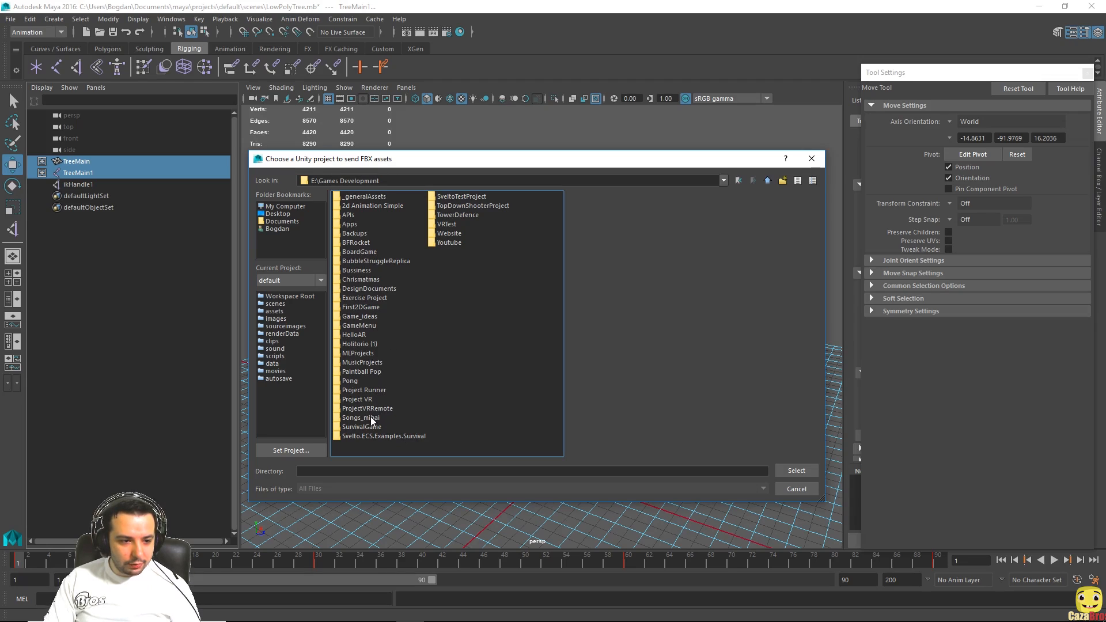
double_click(364, 298)
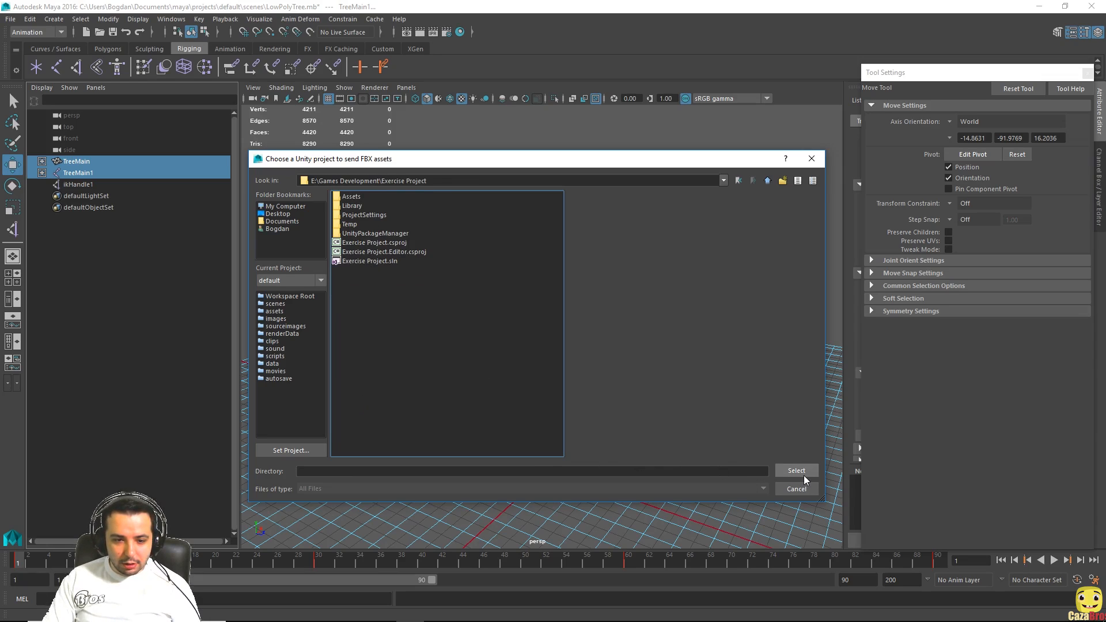
left_click(795, 489)
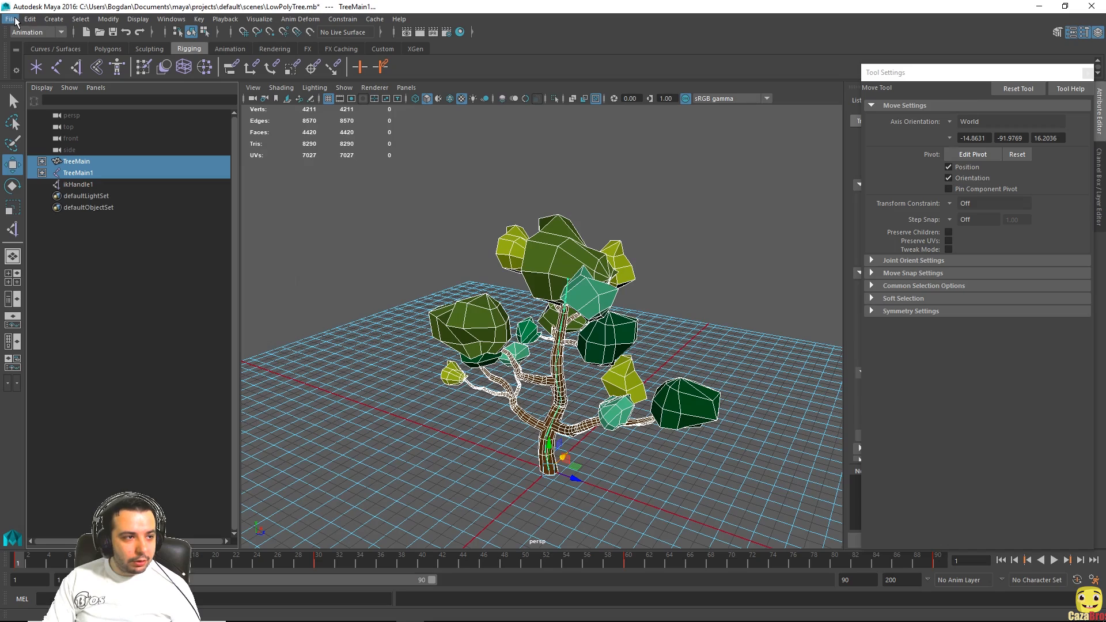
left_click(10, 19)
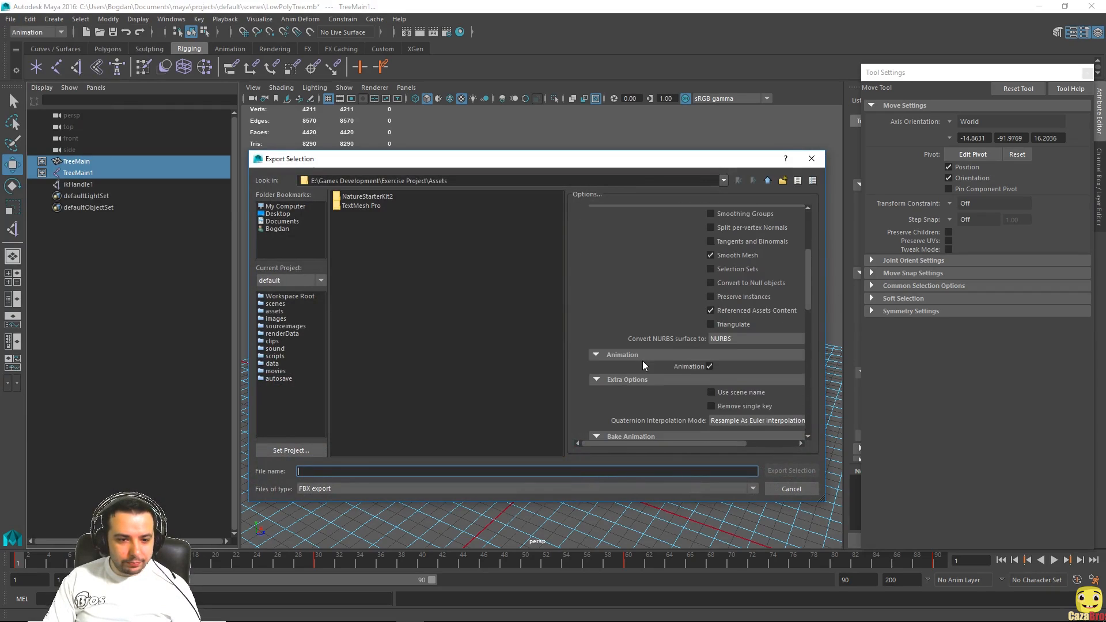
mouse_move(645, 370)
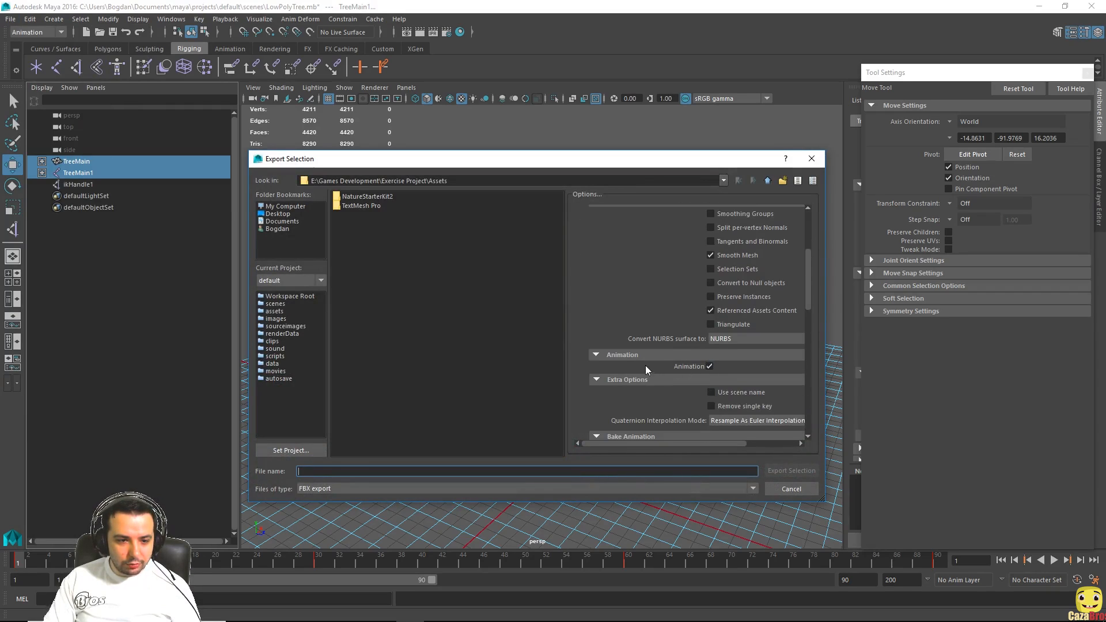
- Set the FBX Export Selection's Bake Animation end frame to 90
scroll("down", 3)
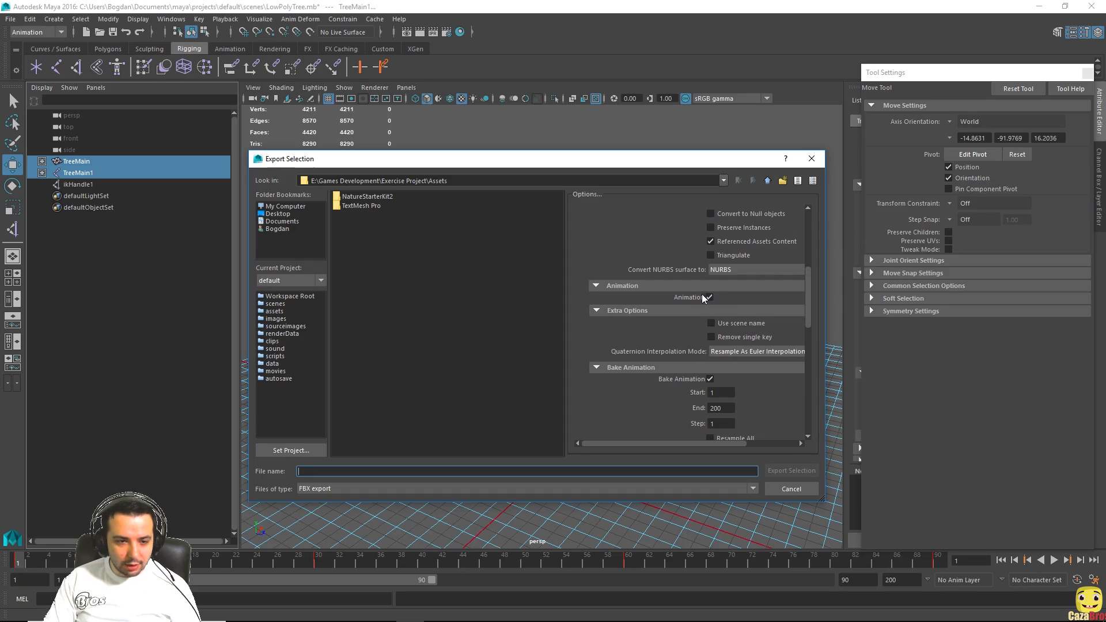
scroll("down", 3)
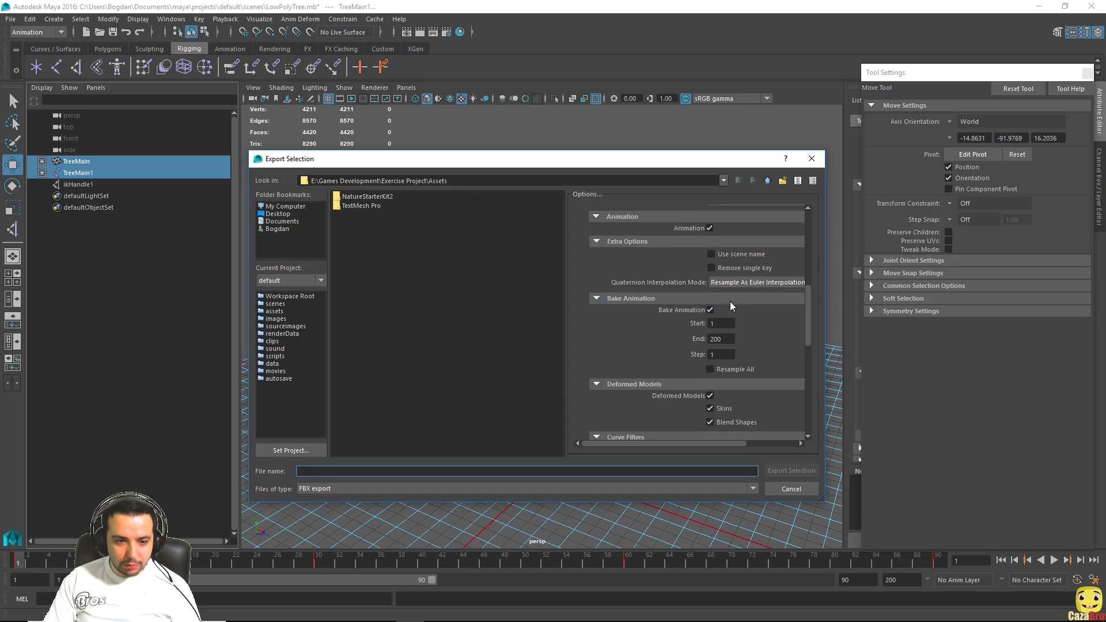
left_click(716, 323)
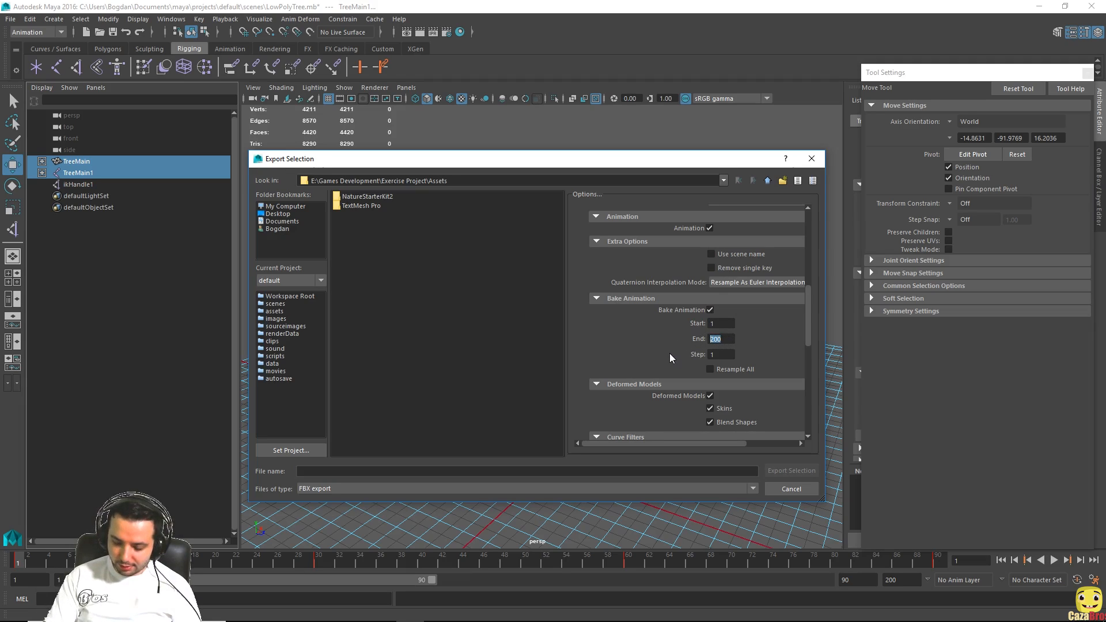
type("90")
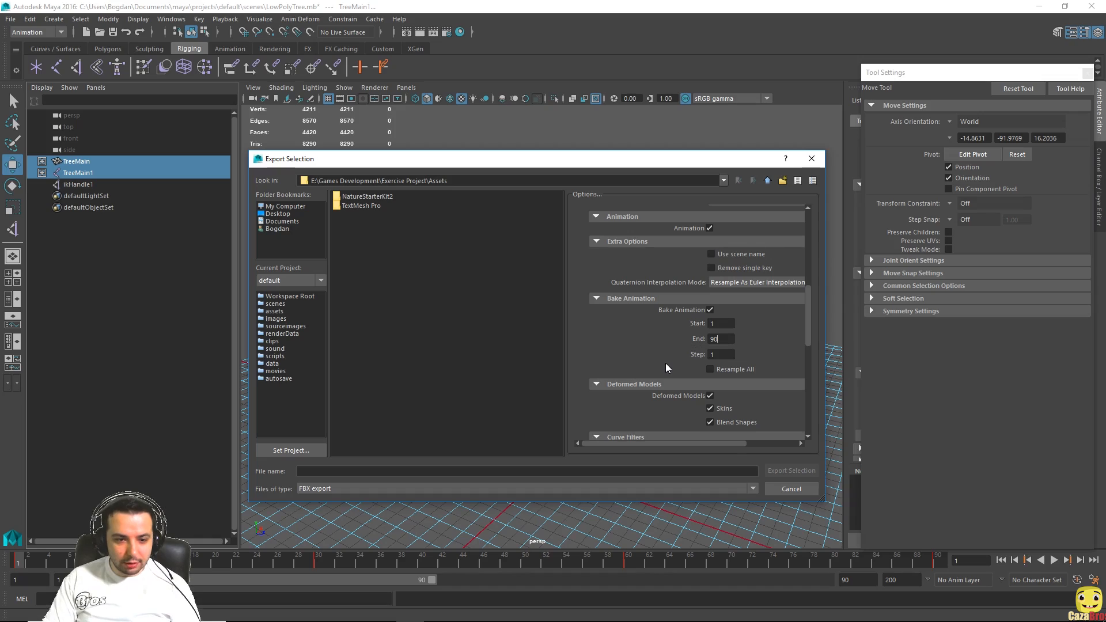
scroll("down", 3)
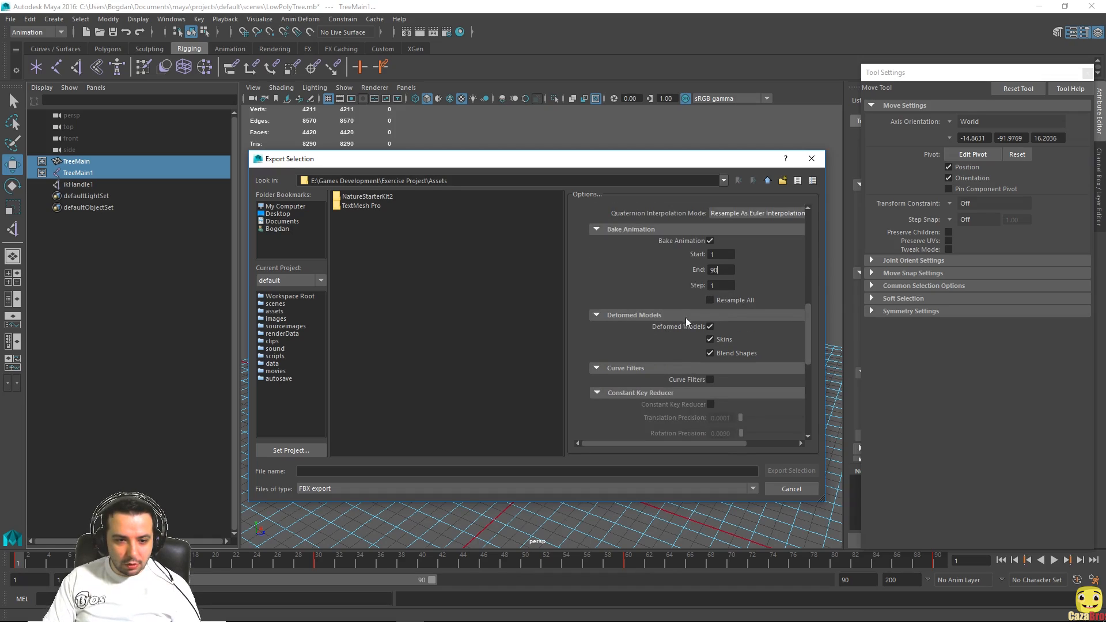
mouse_move(674, 323)
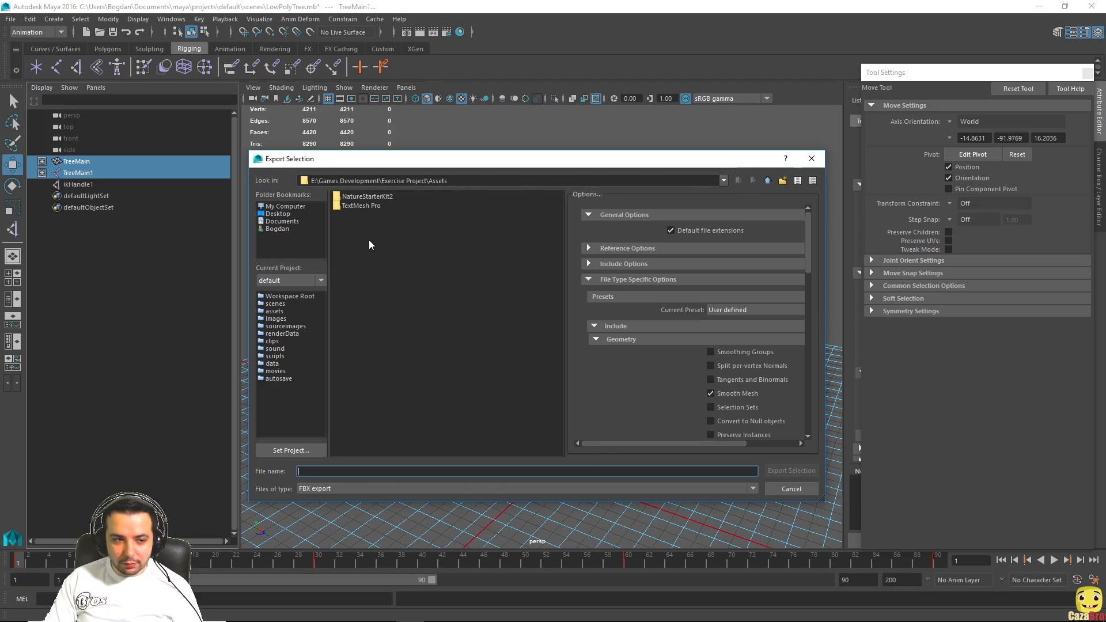
- Export the tree as LowPolyTree.fbx into a new Assets/Props folder, dismissing warnings
right_click(369, 245)
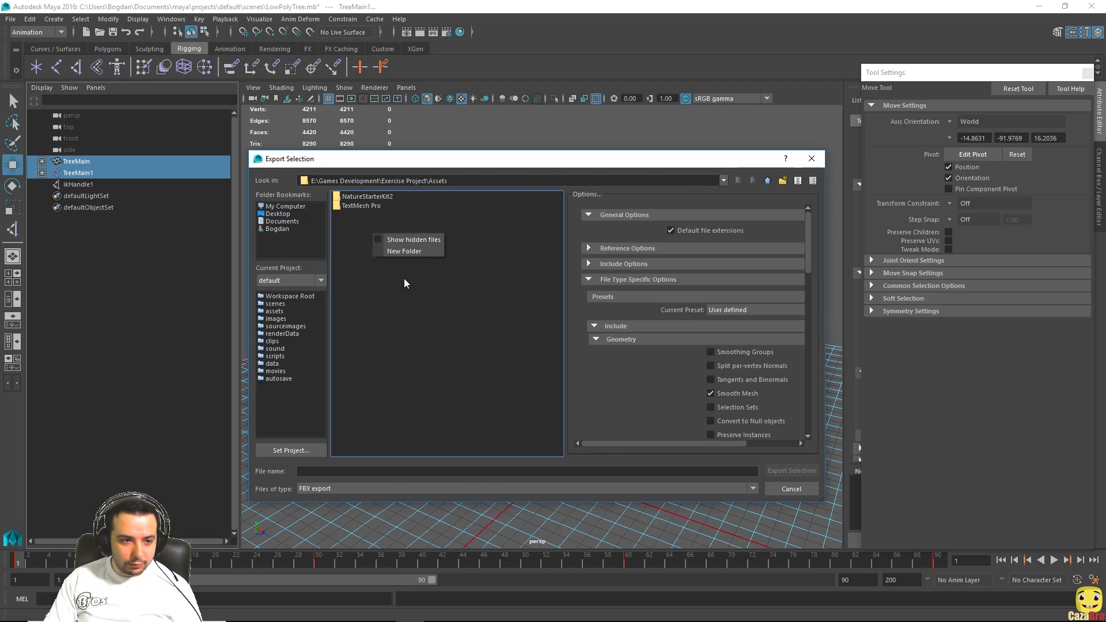
left_click(404, 251)
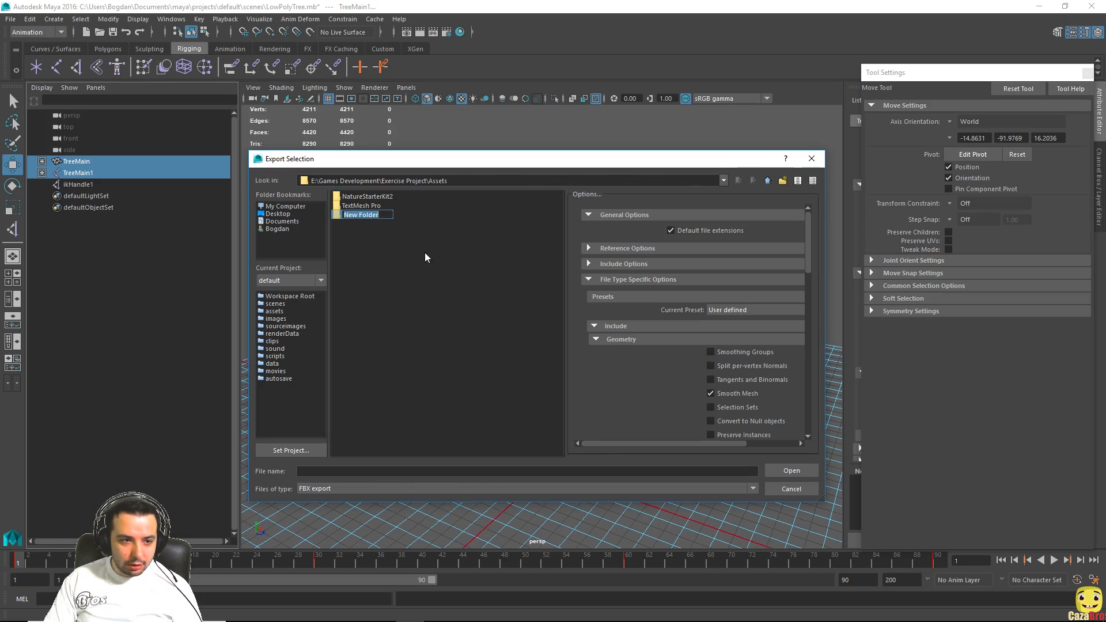
type("Pro")
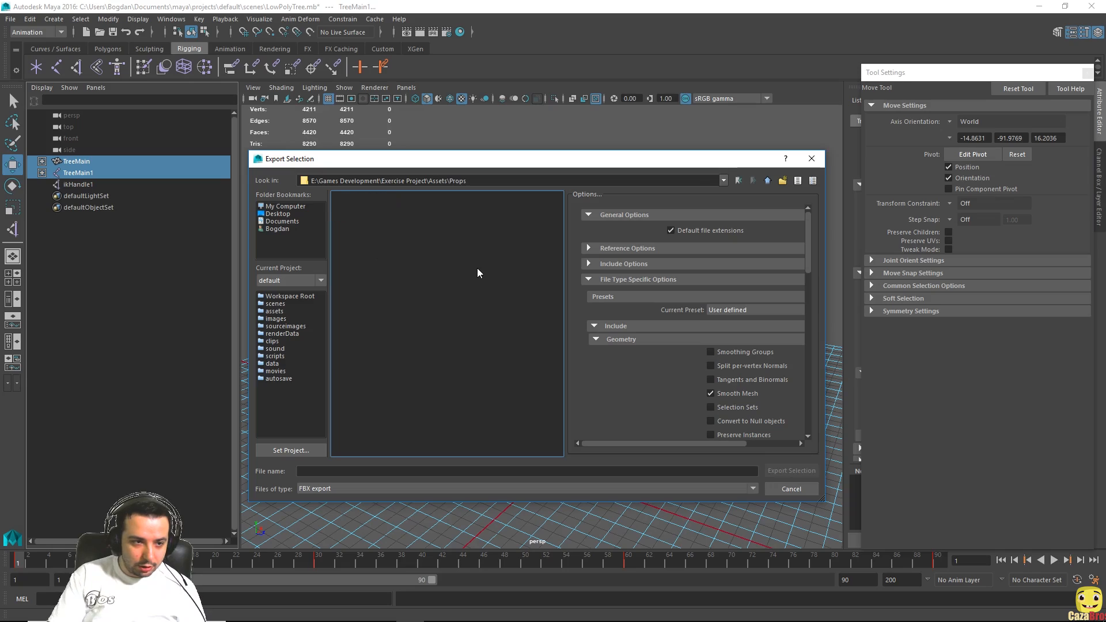
mouse_move(516, 357)
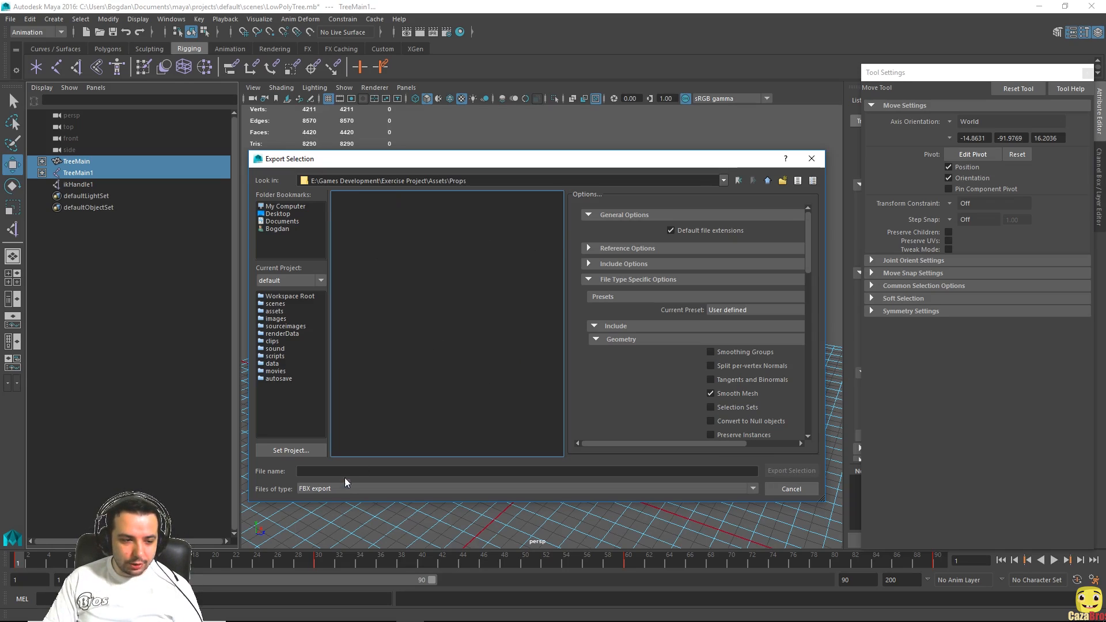
left_click(525, 471)
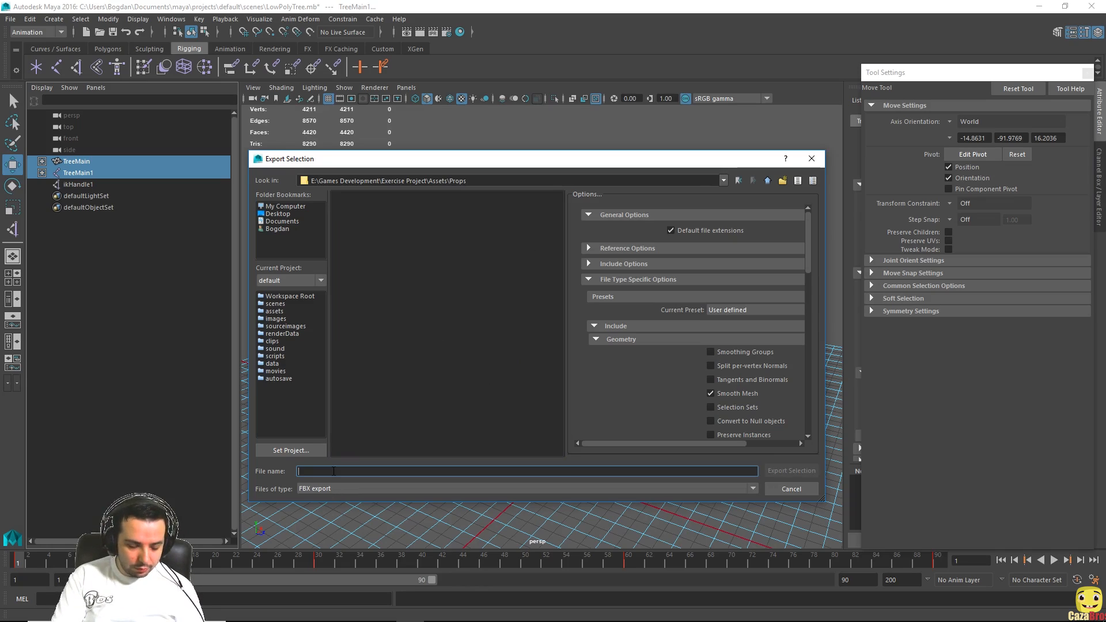
type("LowPolyTree")
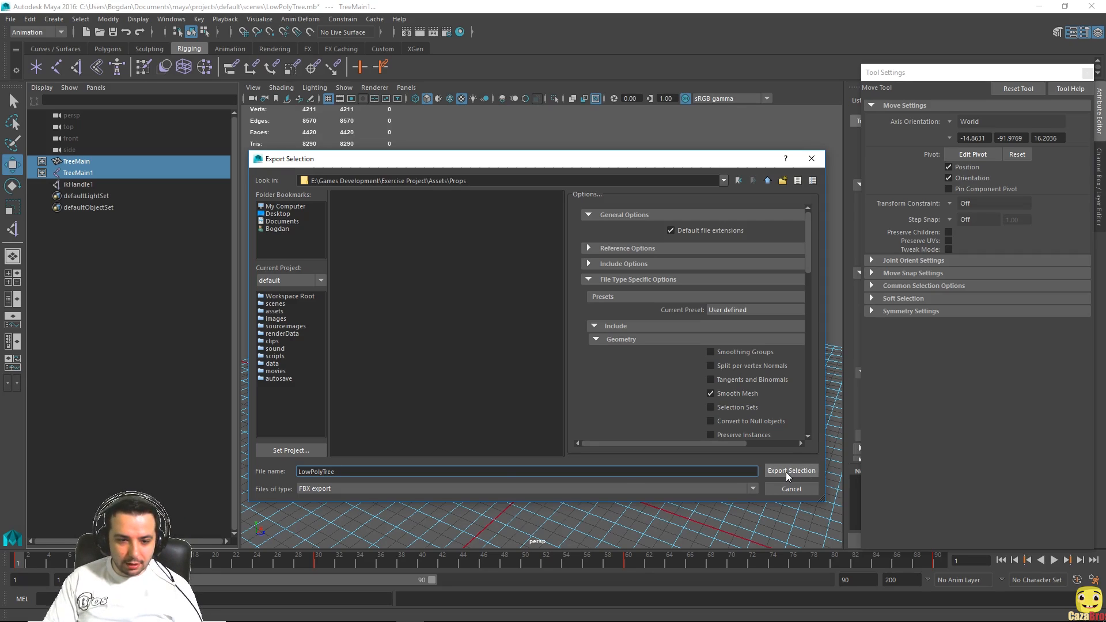
left_click(791, 471)
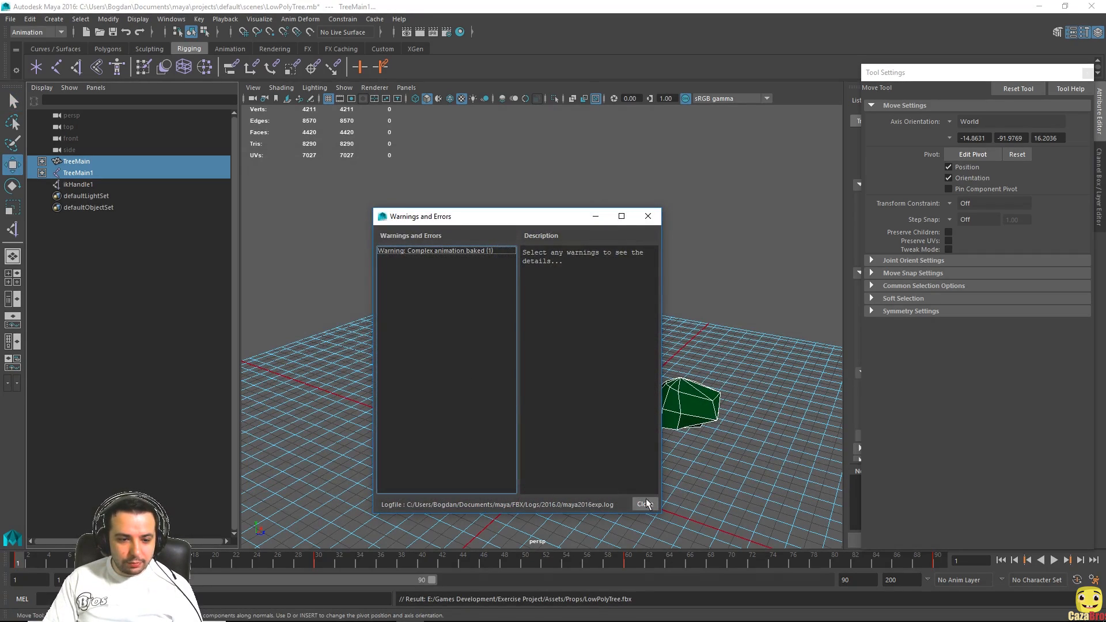
left_click(643, 505)
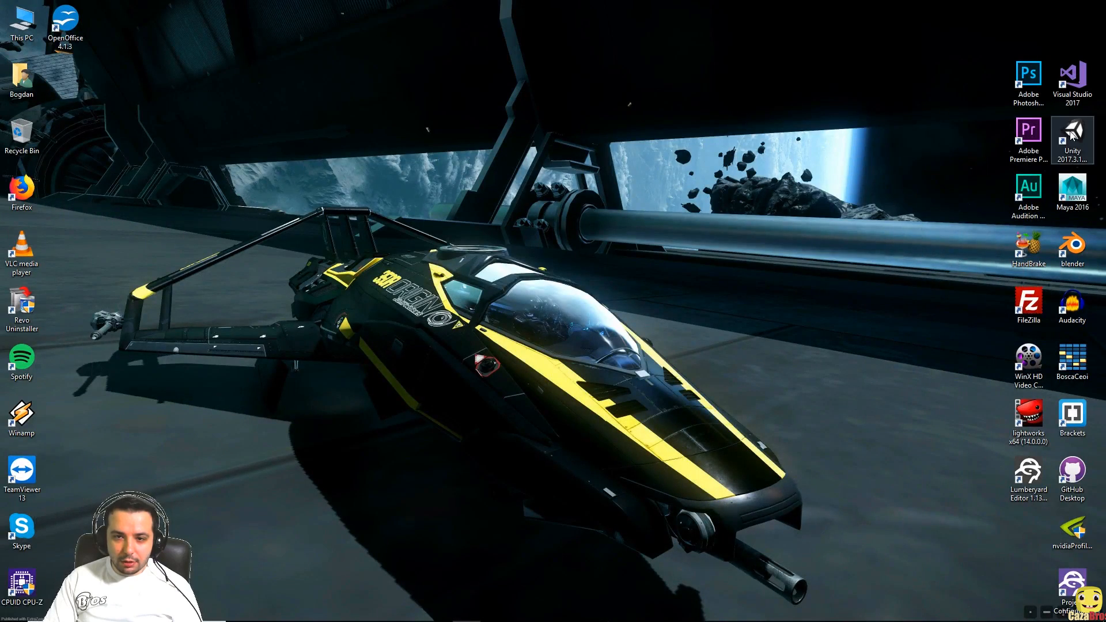
- Launch Unity, add a 3D Object > Plane via the Hierarchy, and open Lighting settings
double_click(1072, 134)
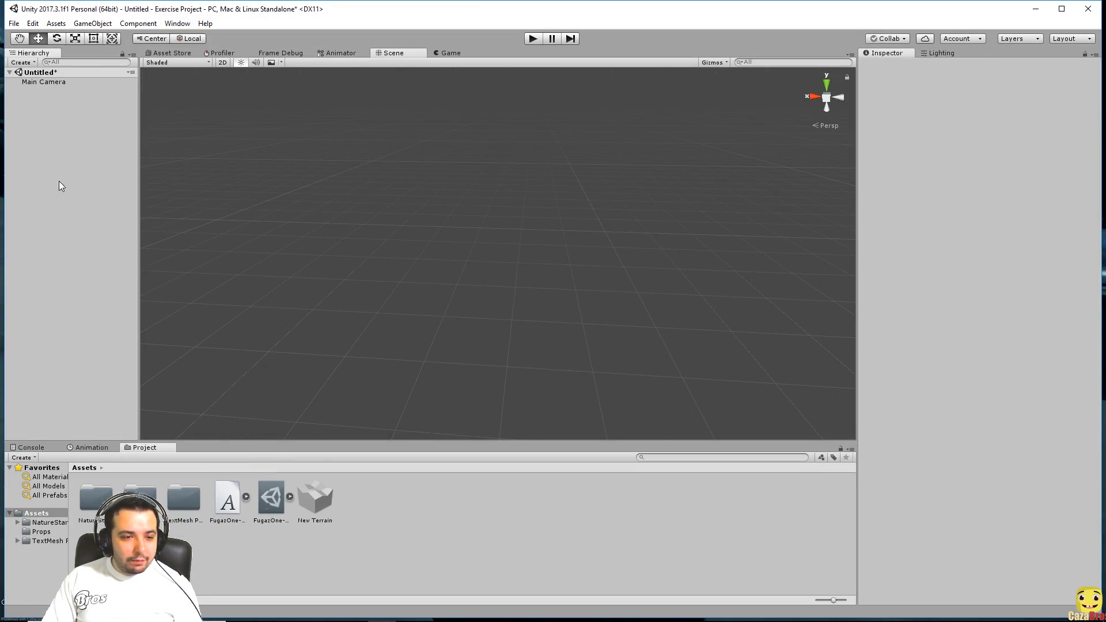
right_click(60, 185)
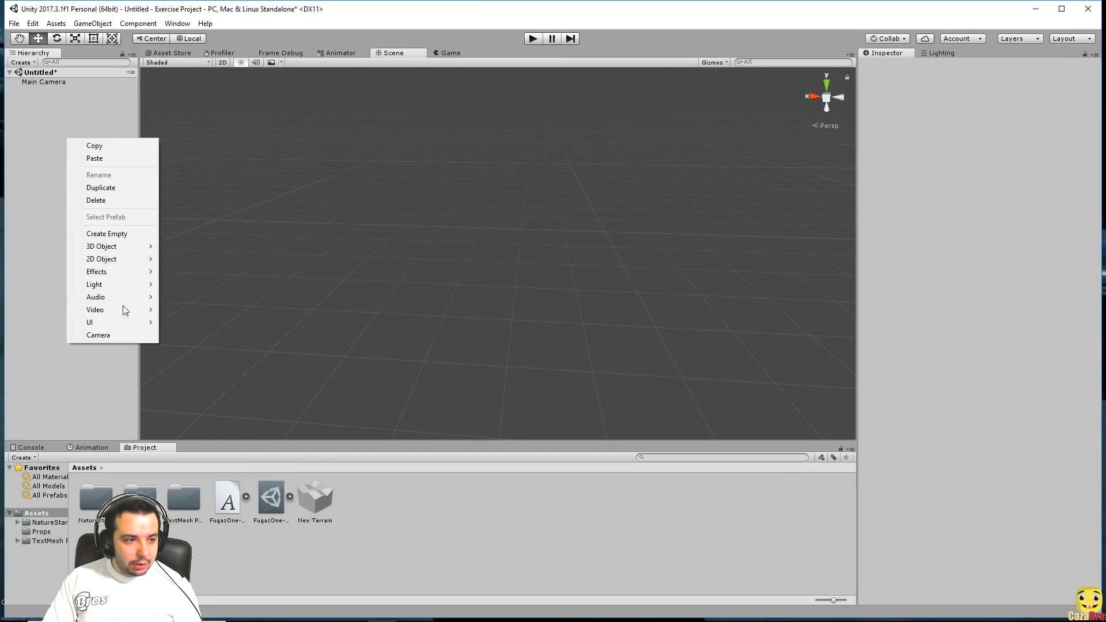
mouse_move(94, 284)
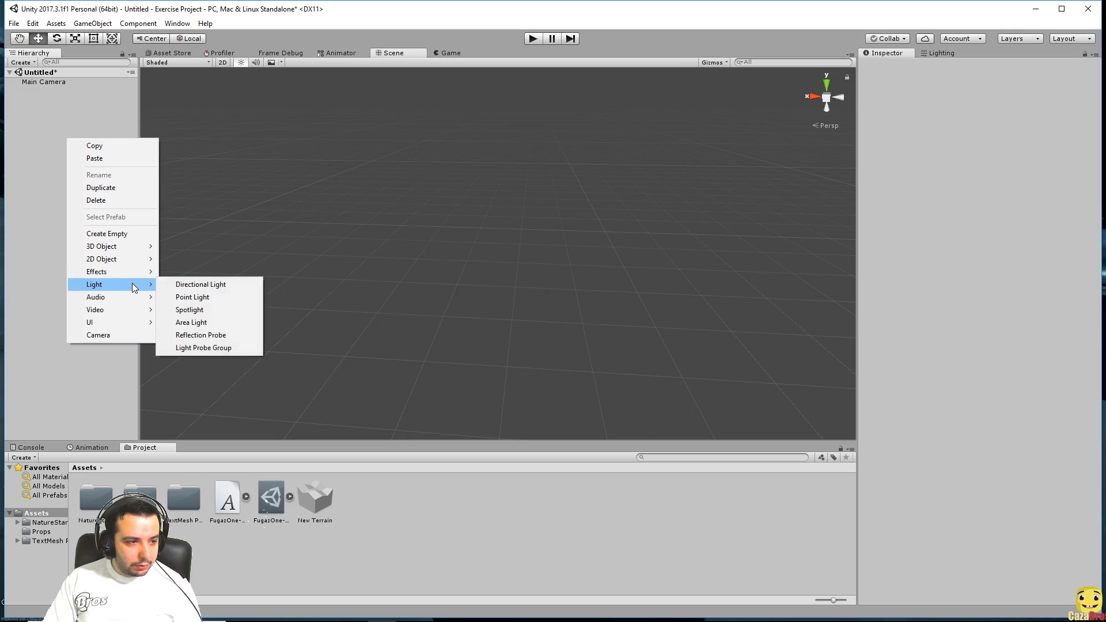
mouse_move(97, 271)
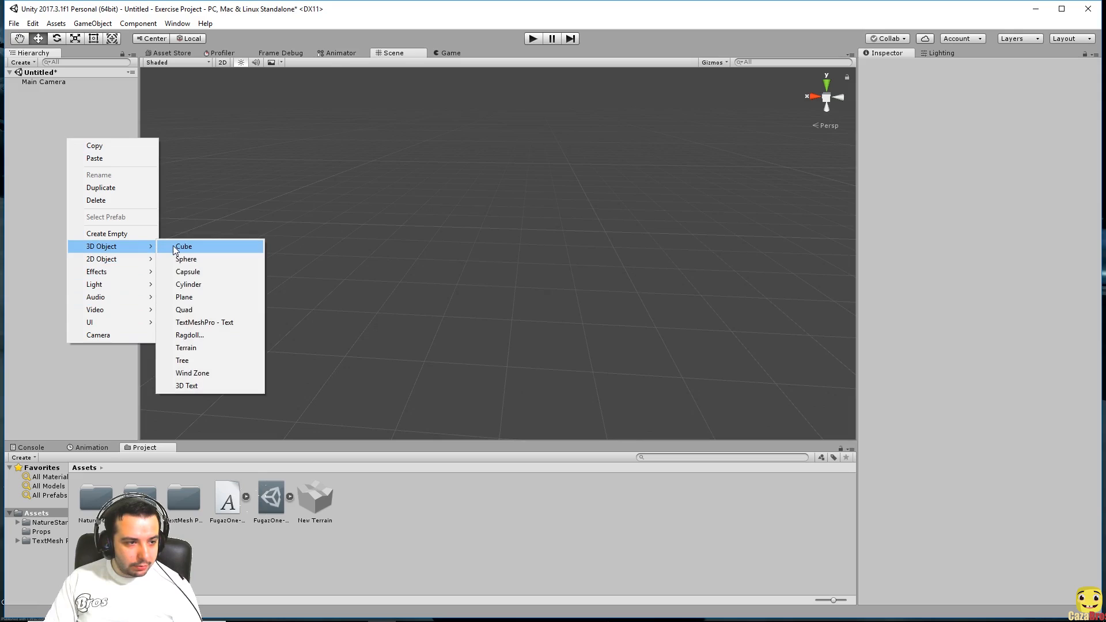
left_click(184, 296)
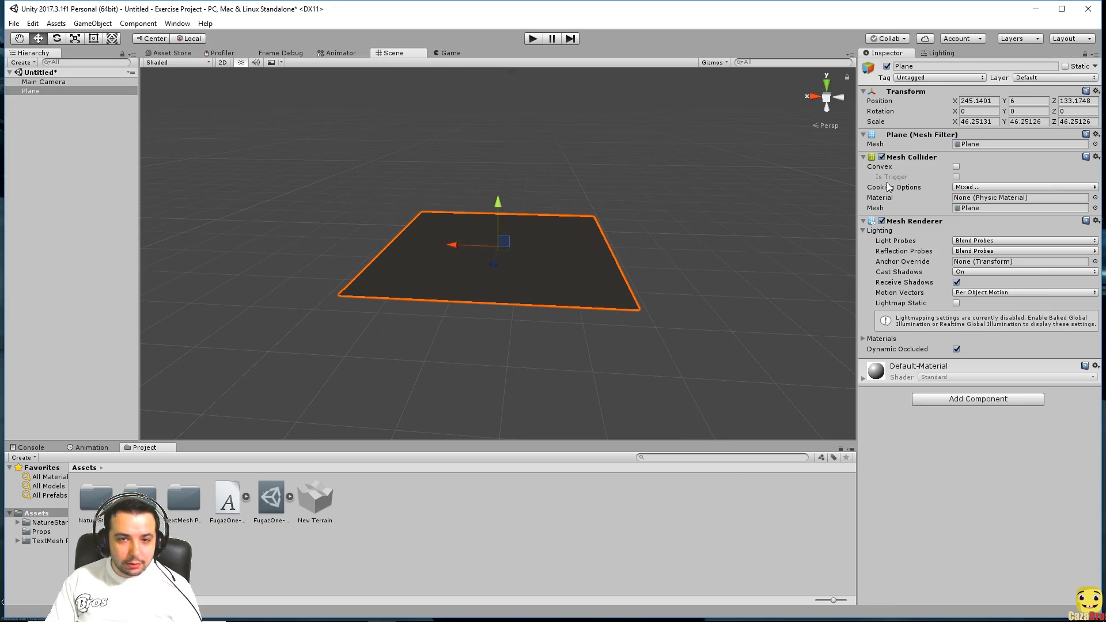
left_click(941, 52)
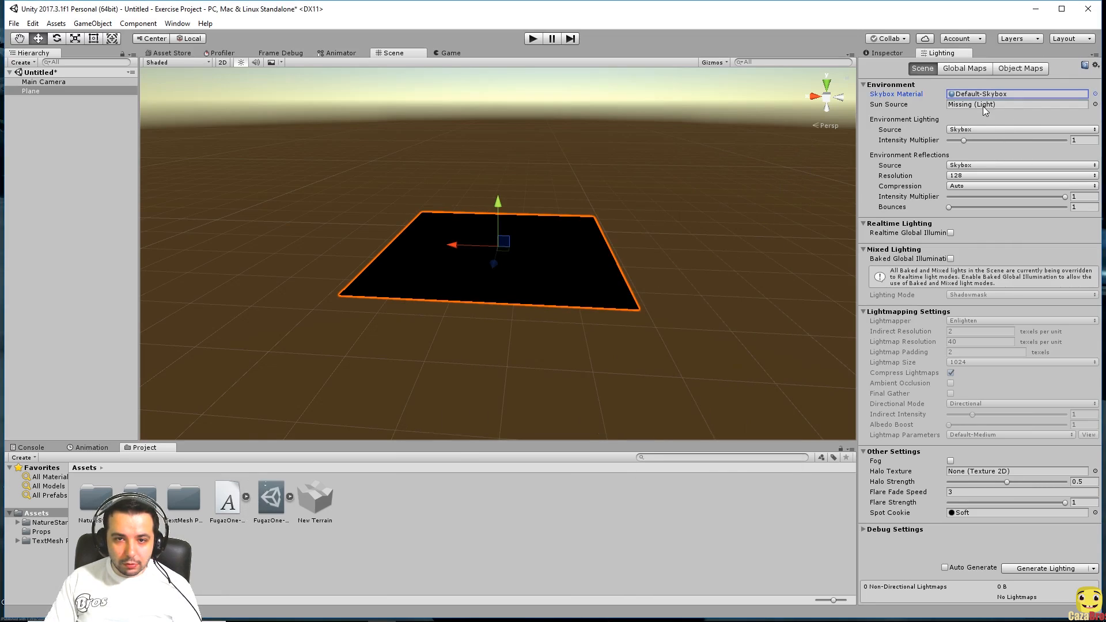
- Add a Directional Light from the Hierarchy menu, name it Sun, and rename Plane to Ground
right_click(30, 91)
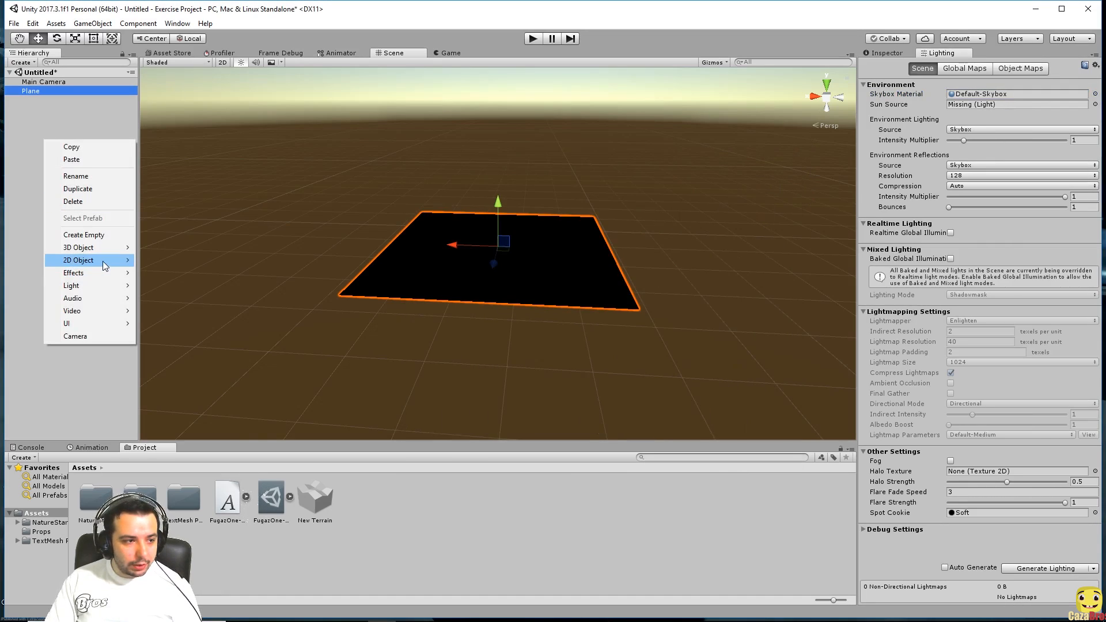
mouse_move(91, 285)
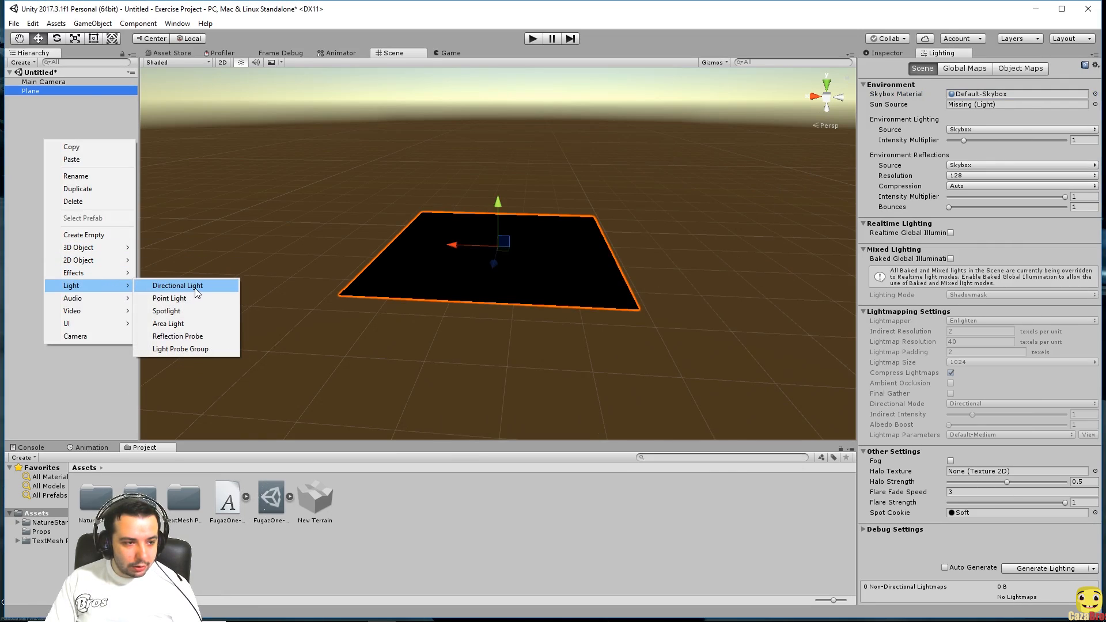
left_click(178, 285)
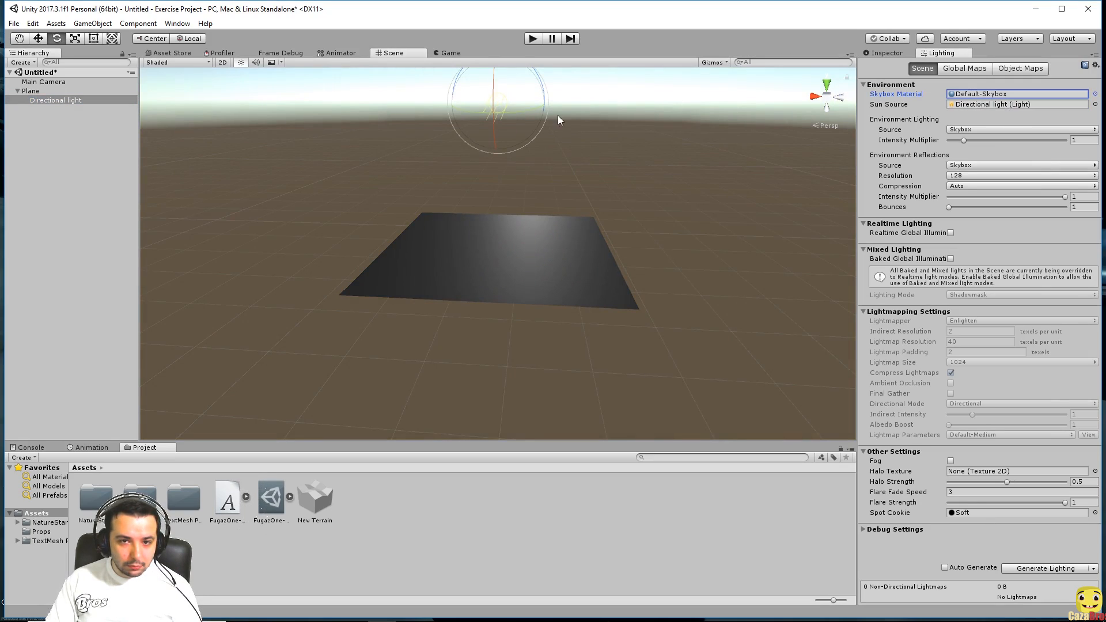
left_click(56, 100)
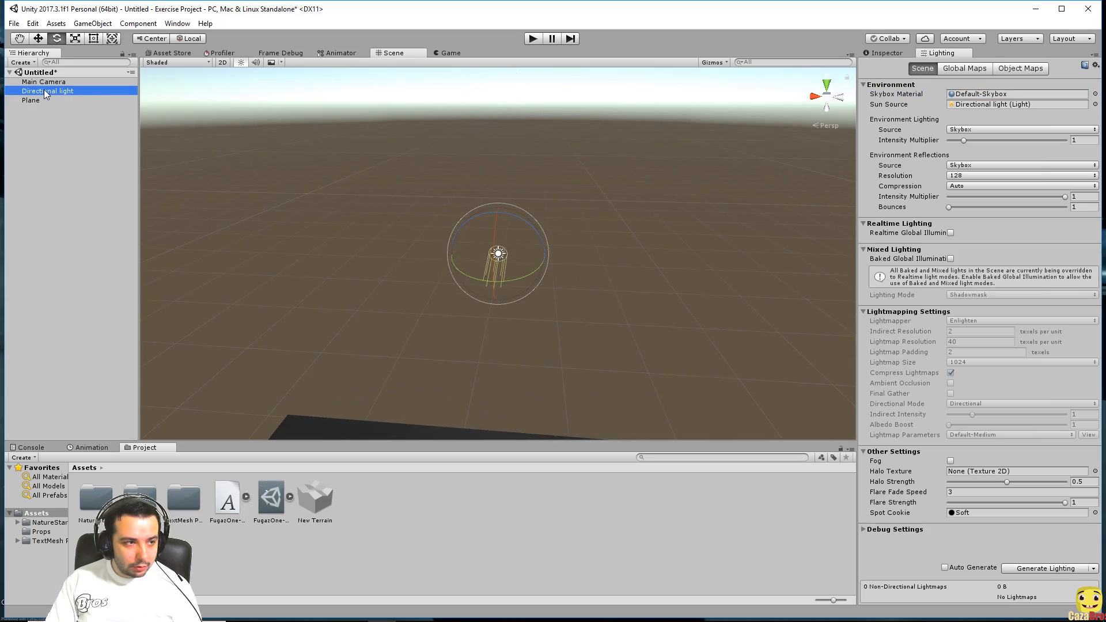
type("Sun")
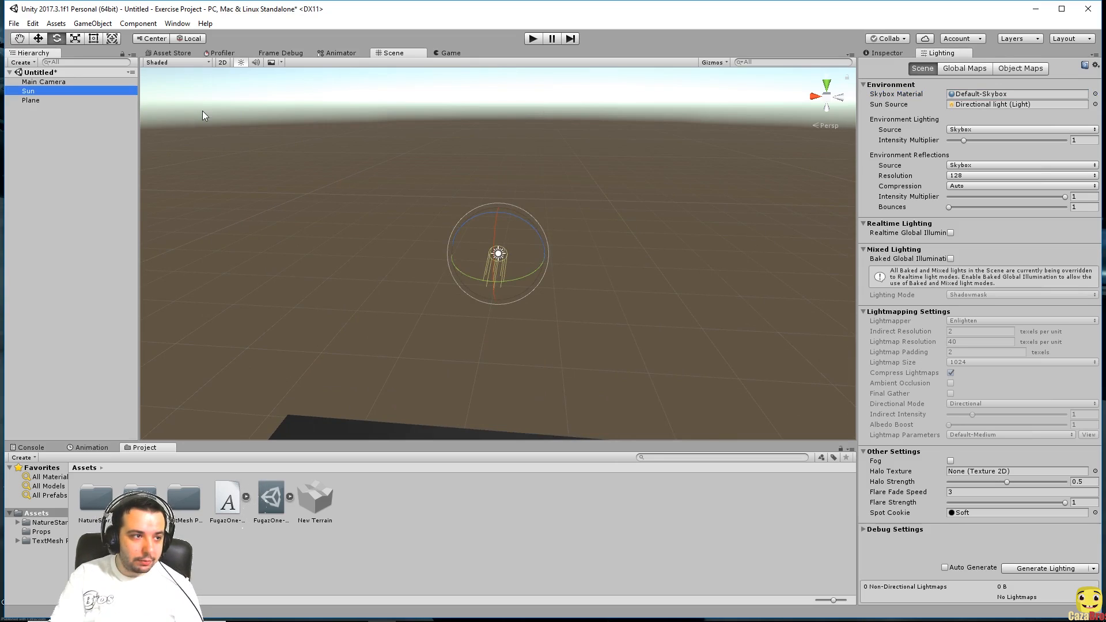
left_click(31, 100)
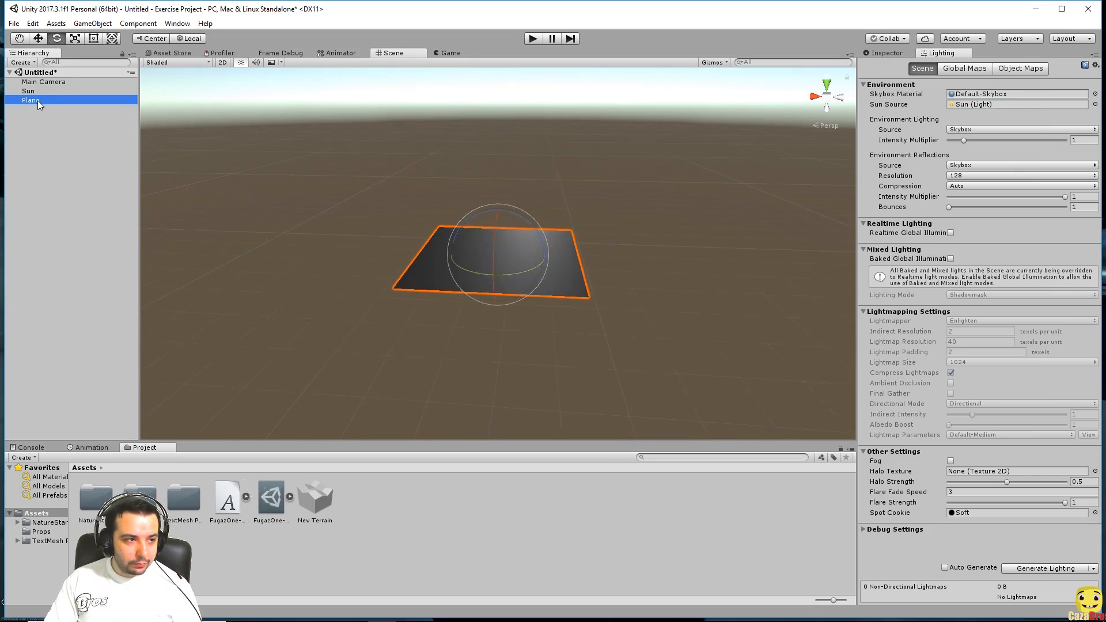
type("Ground")
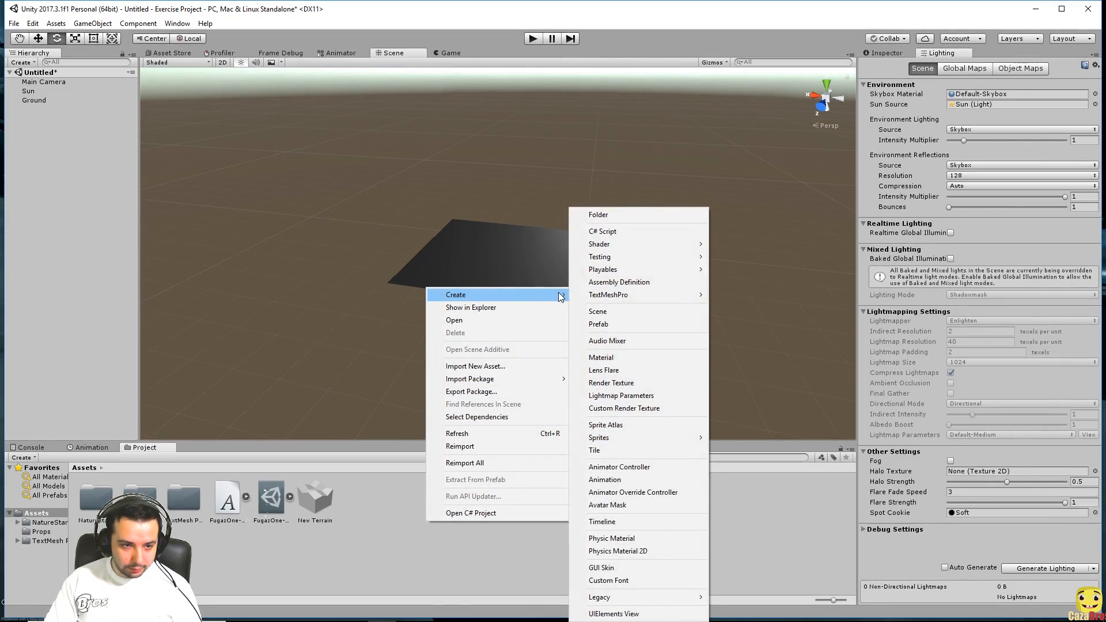
- Create GroundMaterial with a green Albedo, and tilt the Sun down onto the ground
left_click(600, 357)
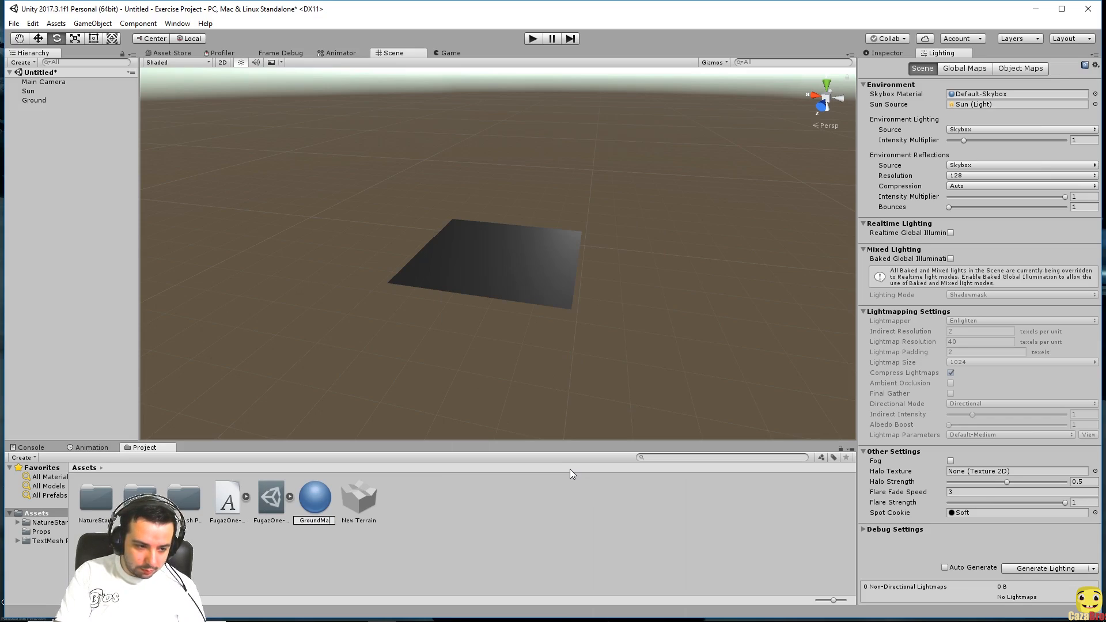
left_click(314, 498)
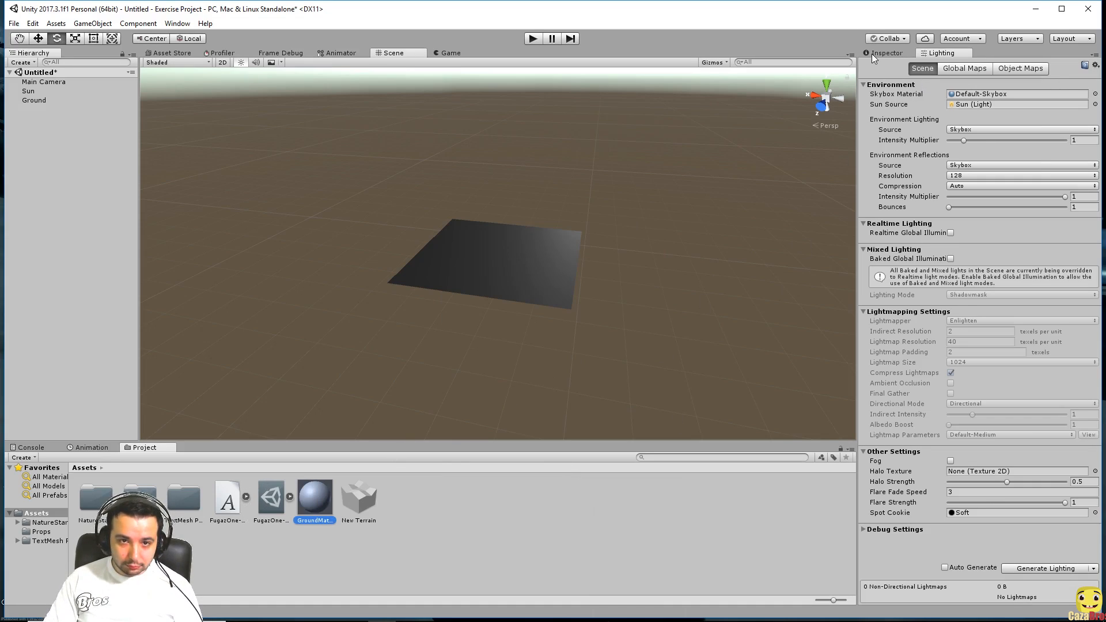
left_click(314, 497)
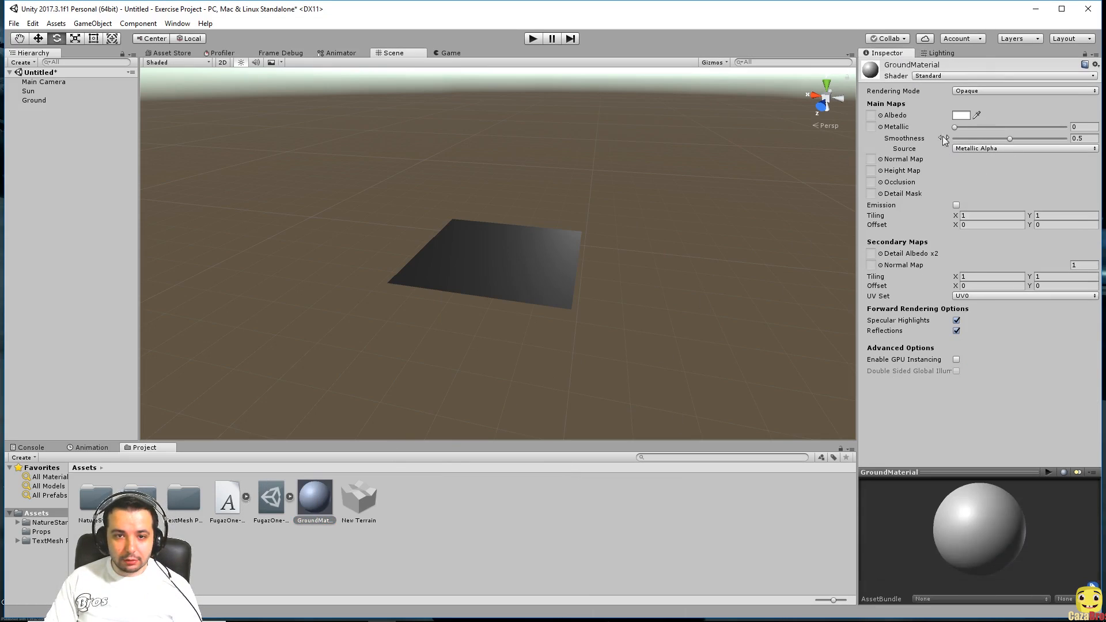
left_click(956, 116)
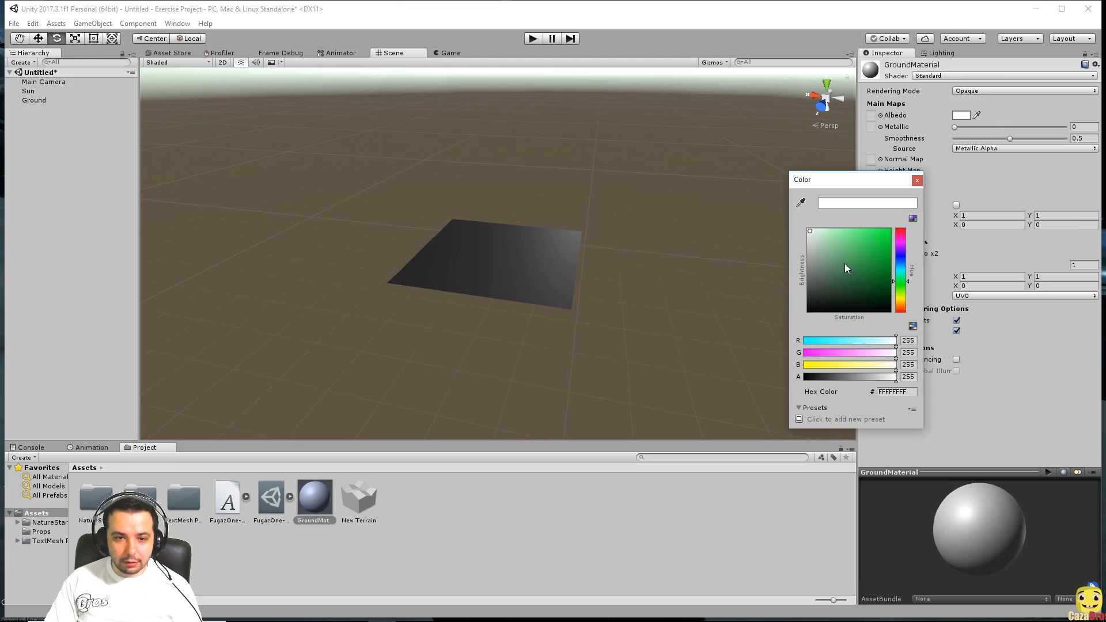
left_click(853, 266)
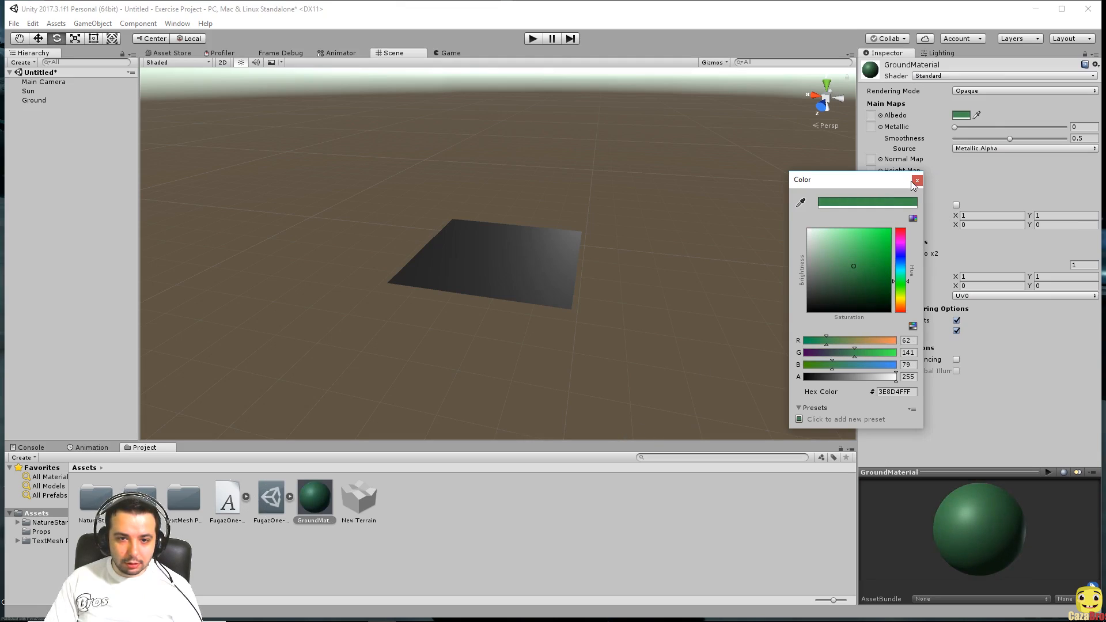
left_click(917, 180)
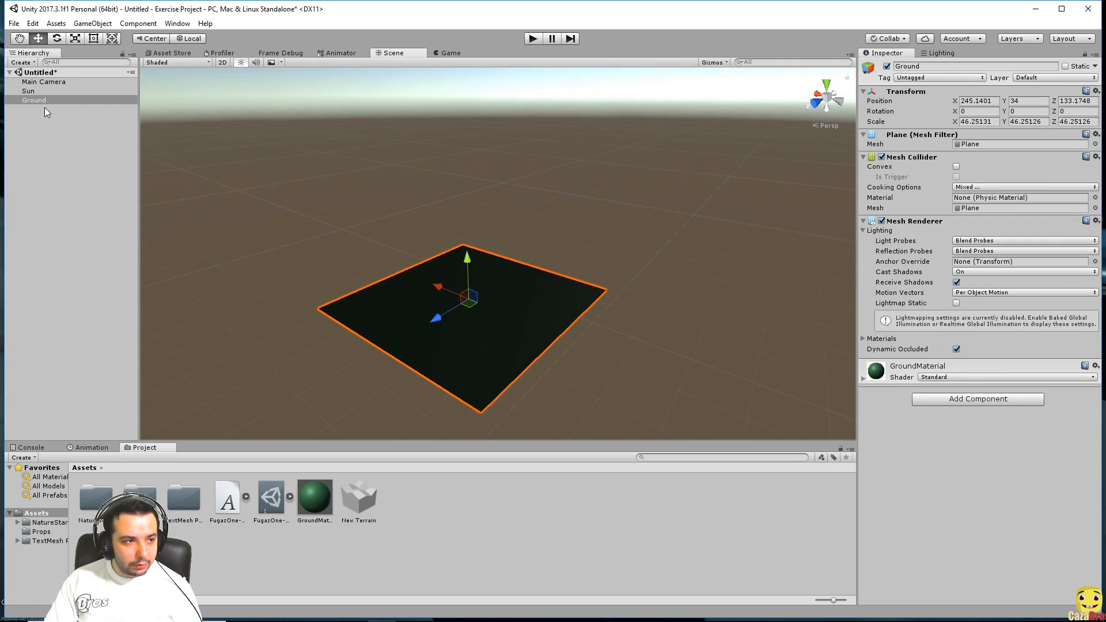
left_click(28, 91)
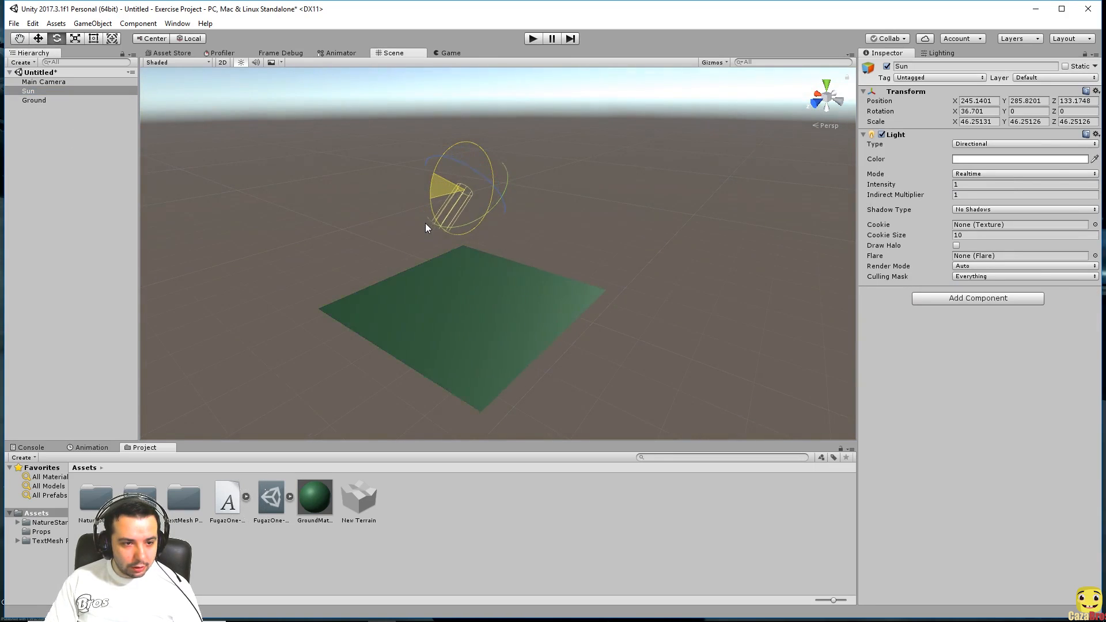
left_click_drag(466, 190, 466, 204)
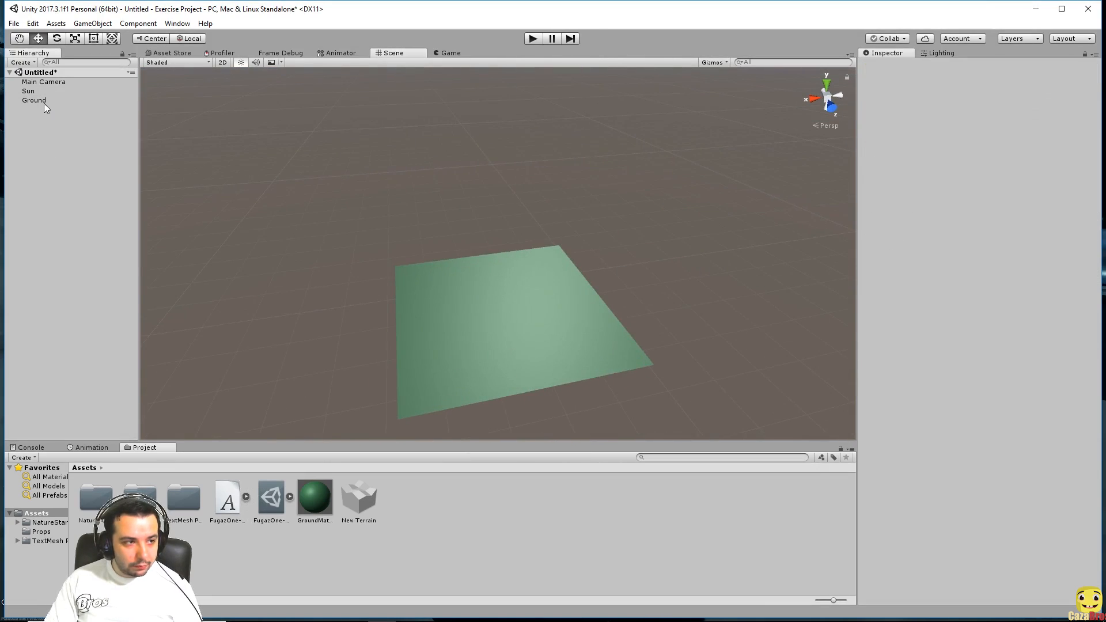
- Give the Ground material slight metallic and smoothness values and a brighter green
left_click(34, 100)
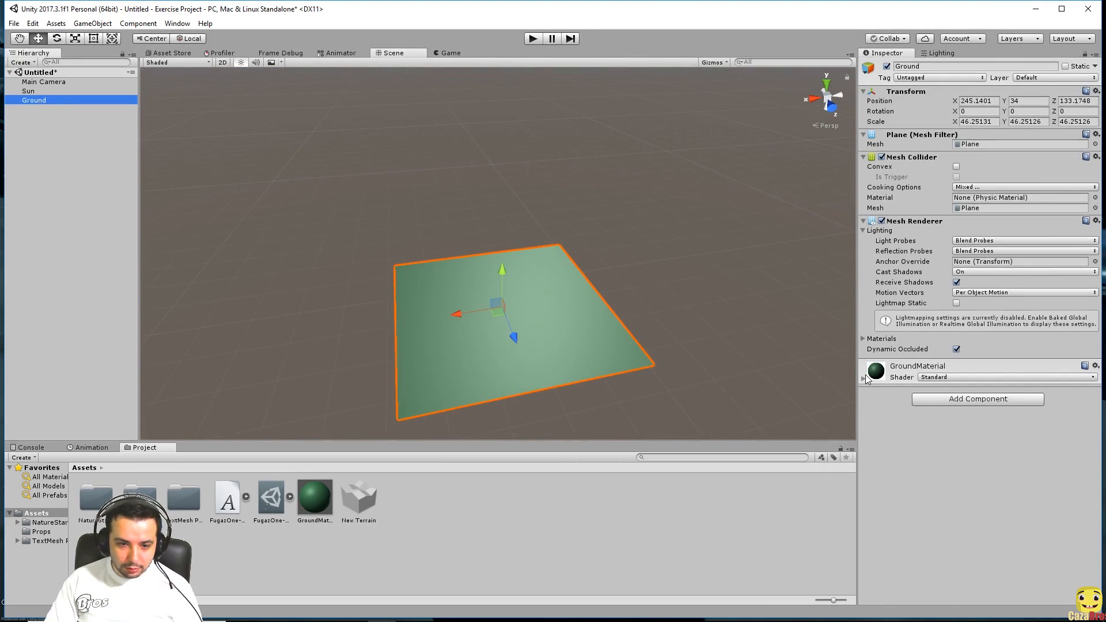
left_click(865, 376)
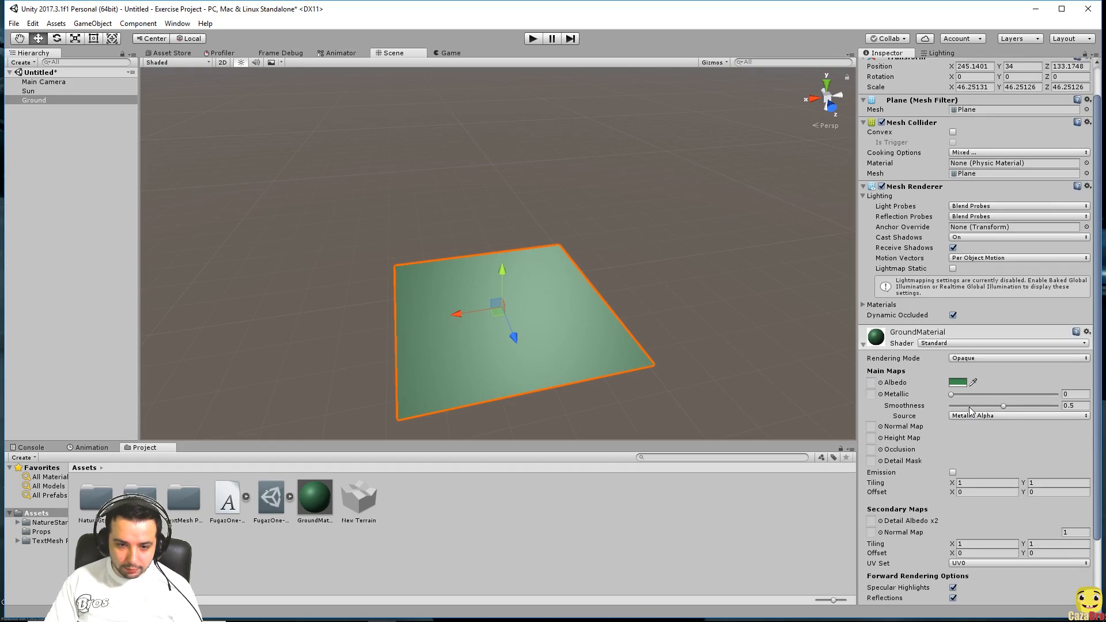
left_click_drag(1004, 406, 969, 405)
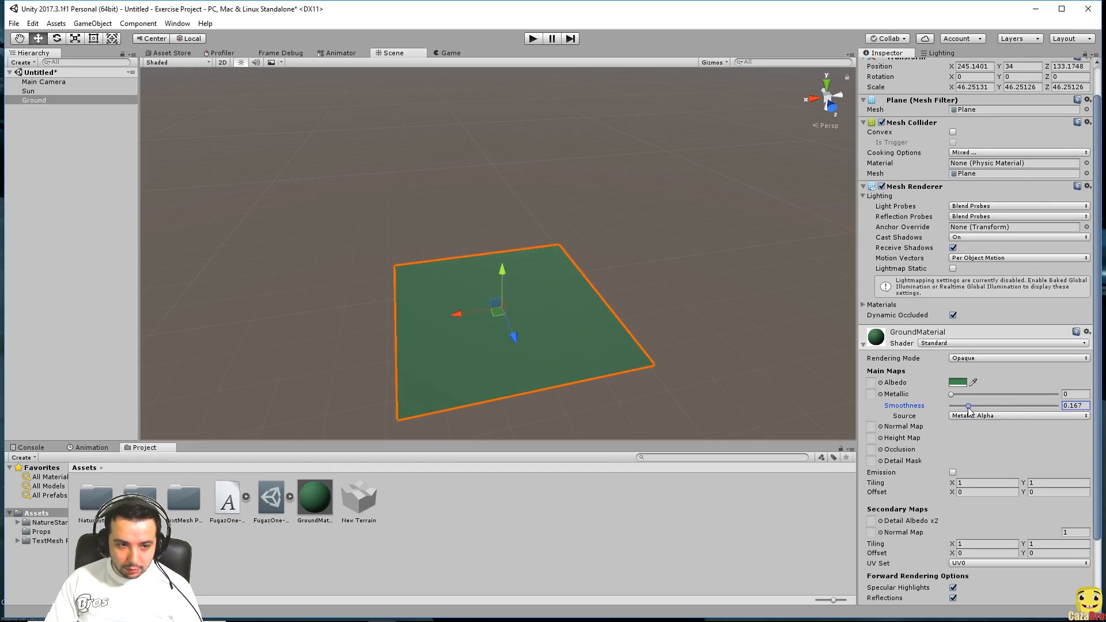
left_click_drag(952, 394, 989, 394)
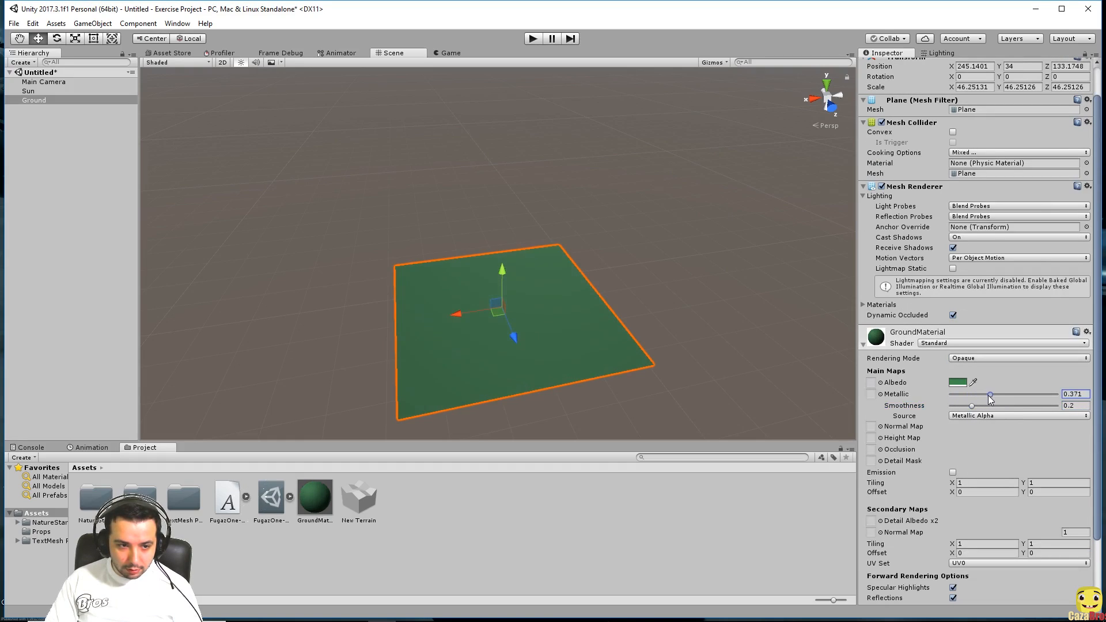
left_click_drag(990, 406, 967, 406)
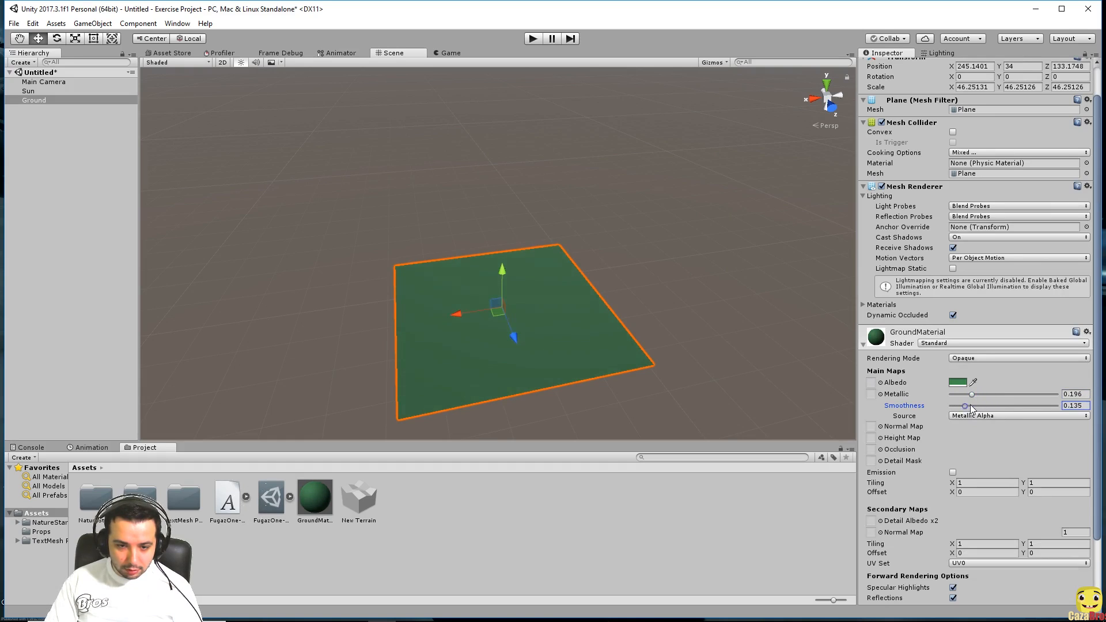
left_click_drag(967, 405, 986, 405)
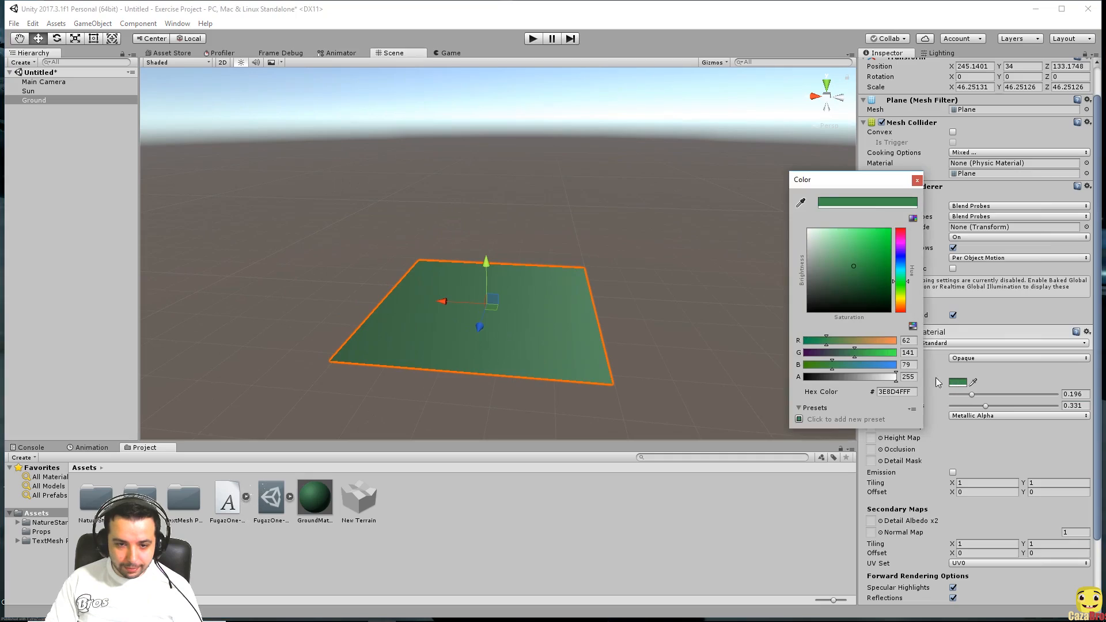
left_click(870, 274)
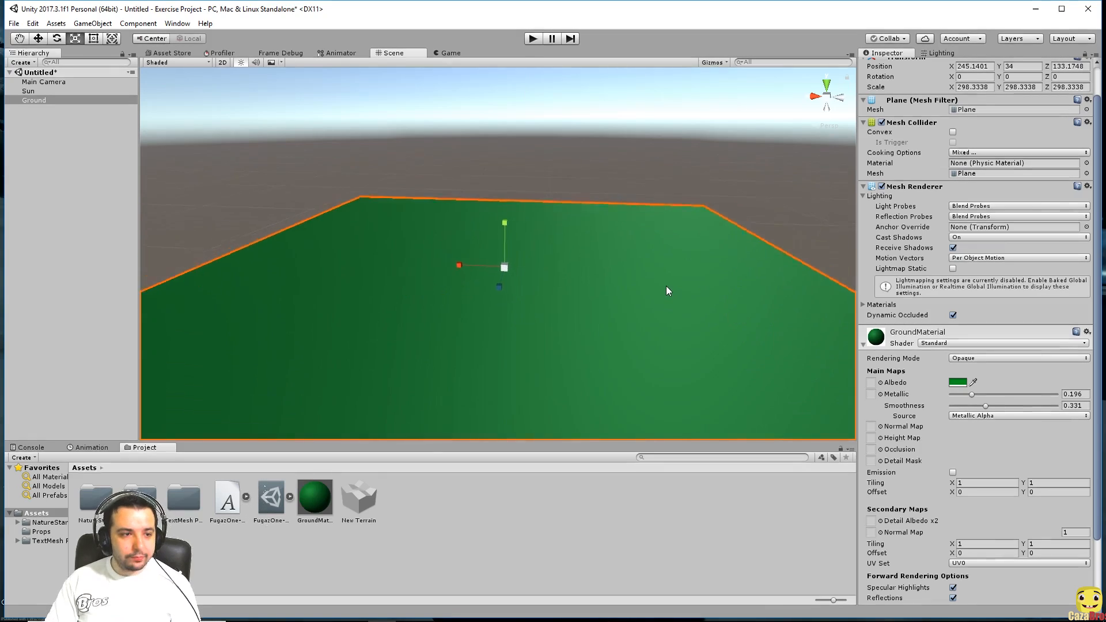
- Open the Props folder in Assets and select the tree model asset
scroll("down", 3)
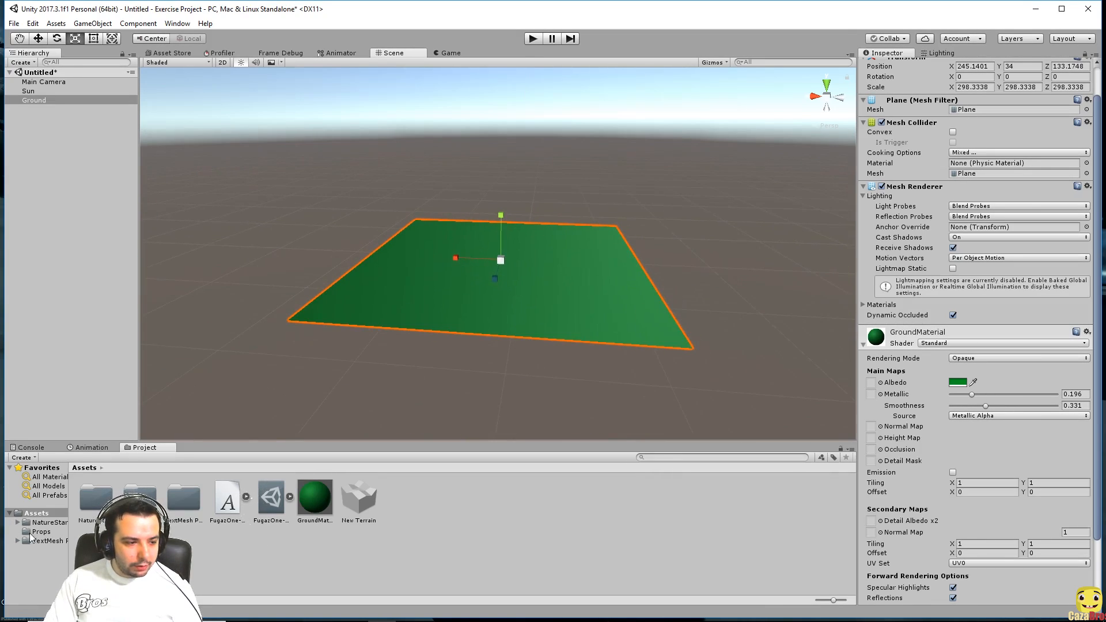
left_click(41, 532)
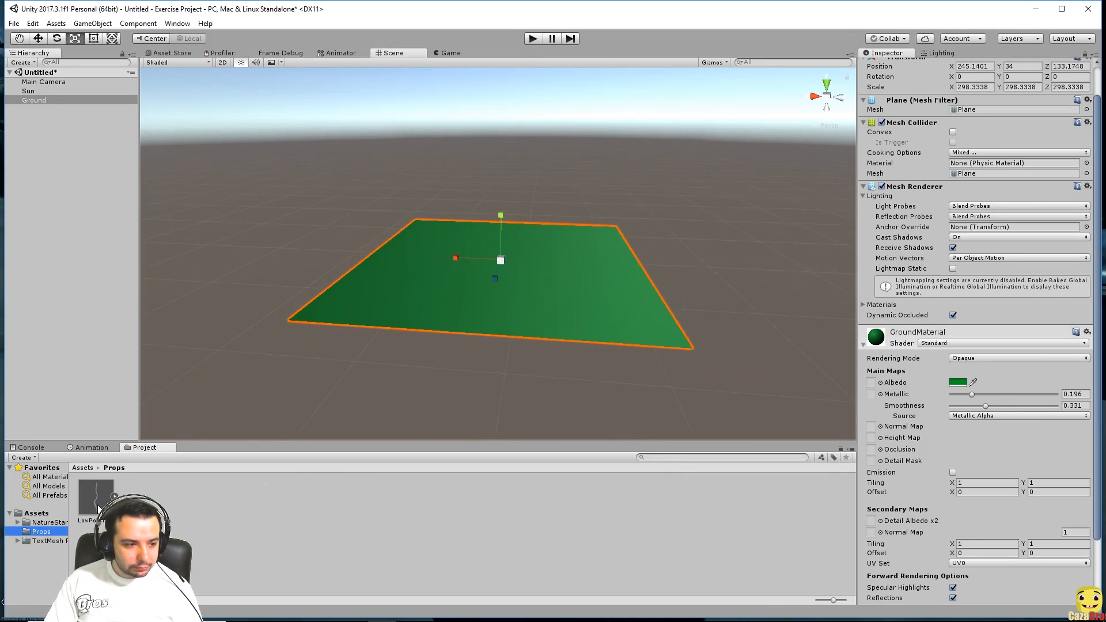
left_click(95, 494)
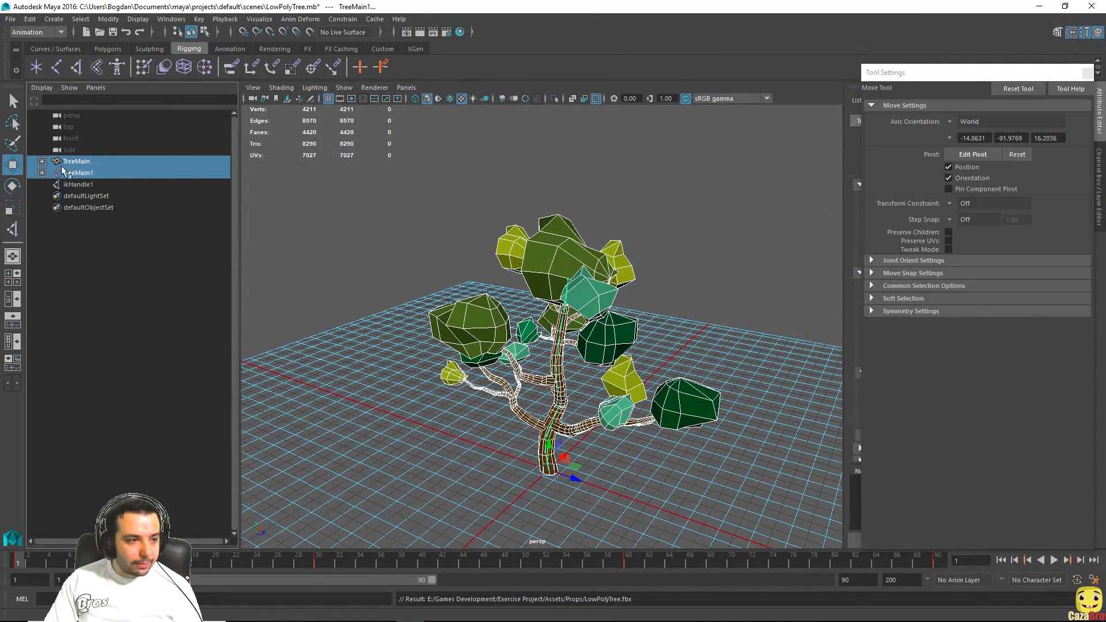
- Expand TreeMain in the Outliner and select TreeBranch through Leaves6
left_click(42, 161)
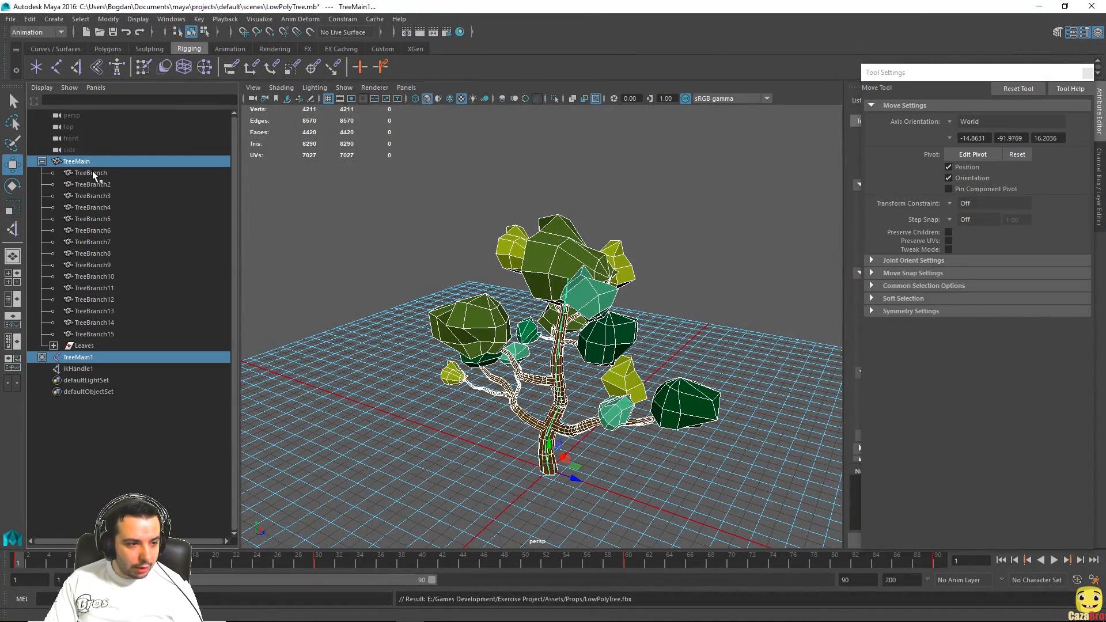
left_click(94, 333)
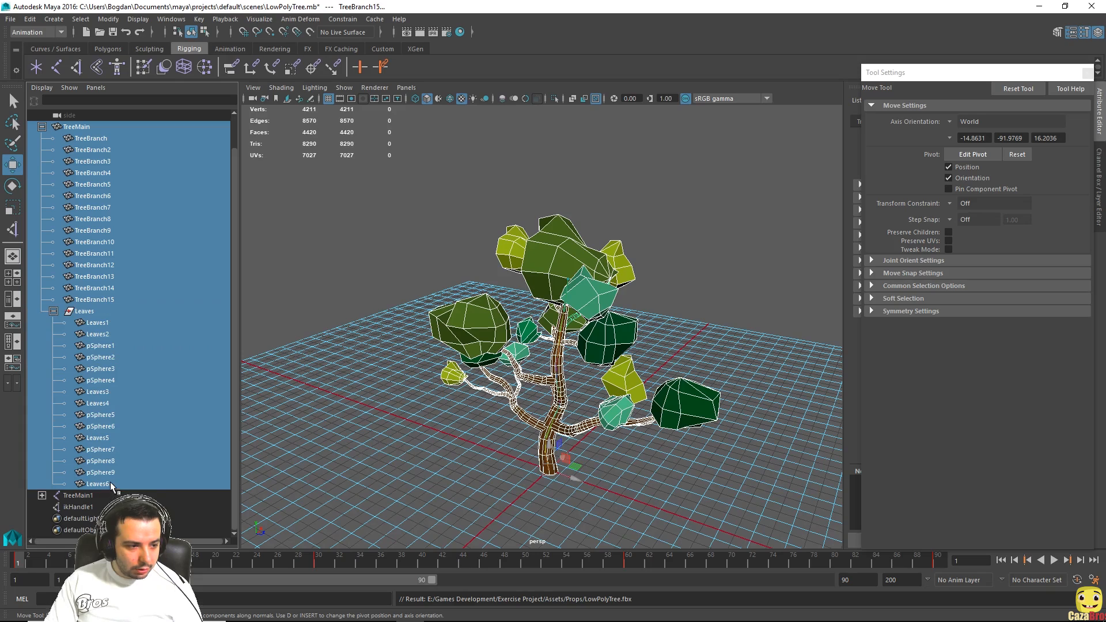
left_click(97, 484)
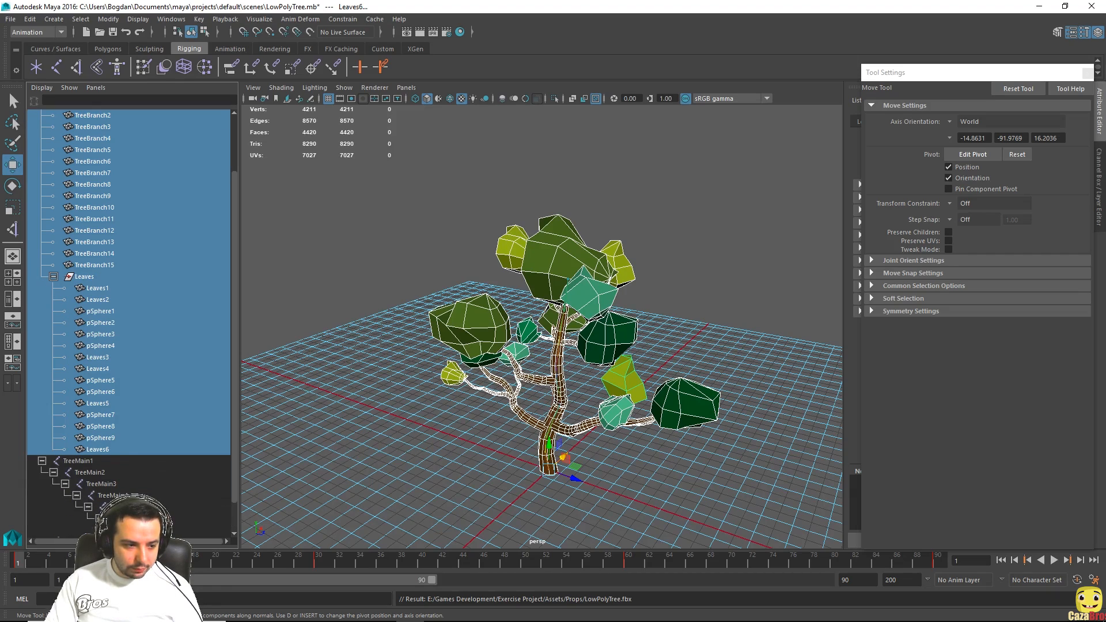
scroll("down", 3)
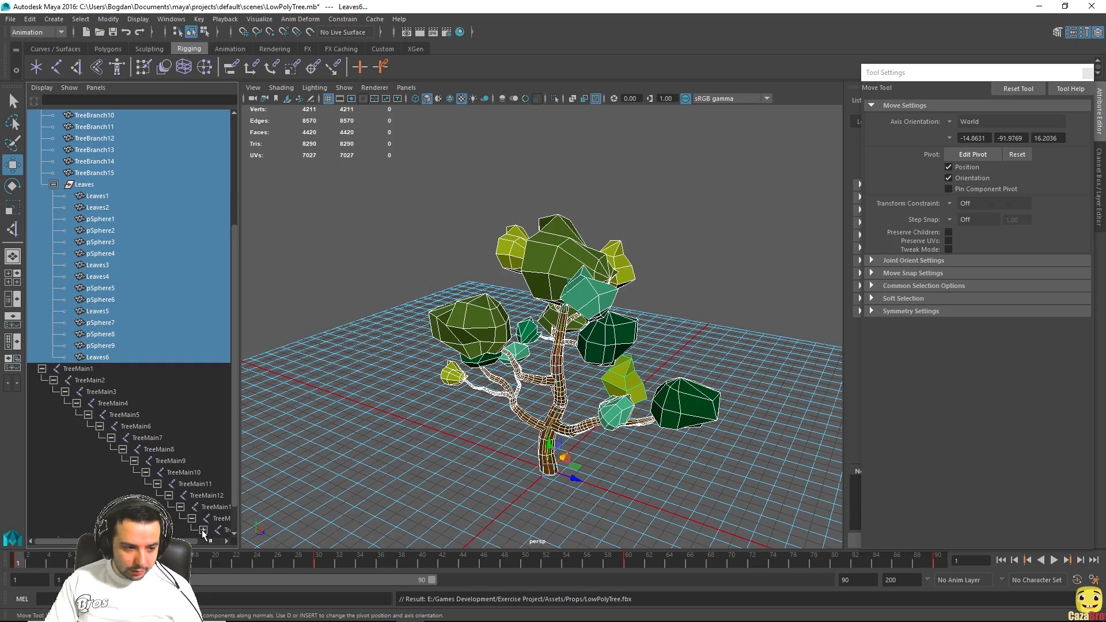
scroll("down", 3)
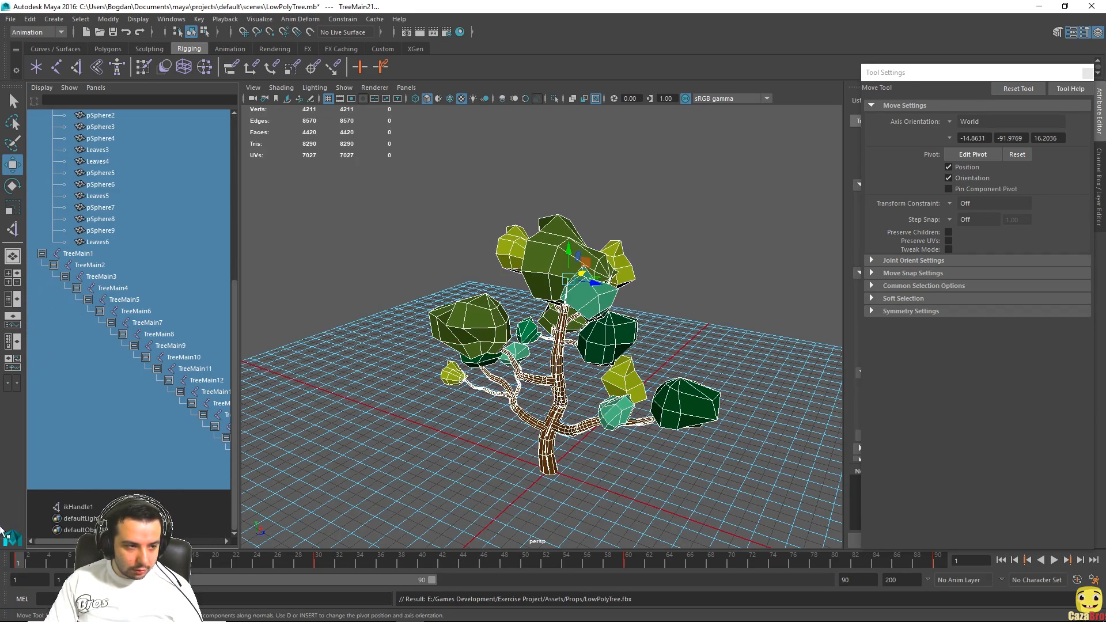
- Send the selection to Unity as LowPolyTree.fbx, baking frames 1–90 and overwriting the file
left_click(10, 18)
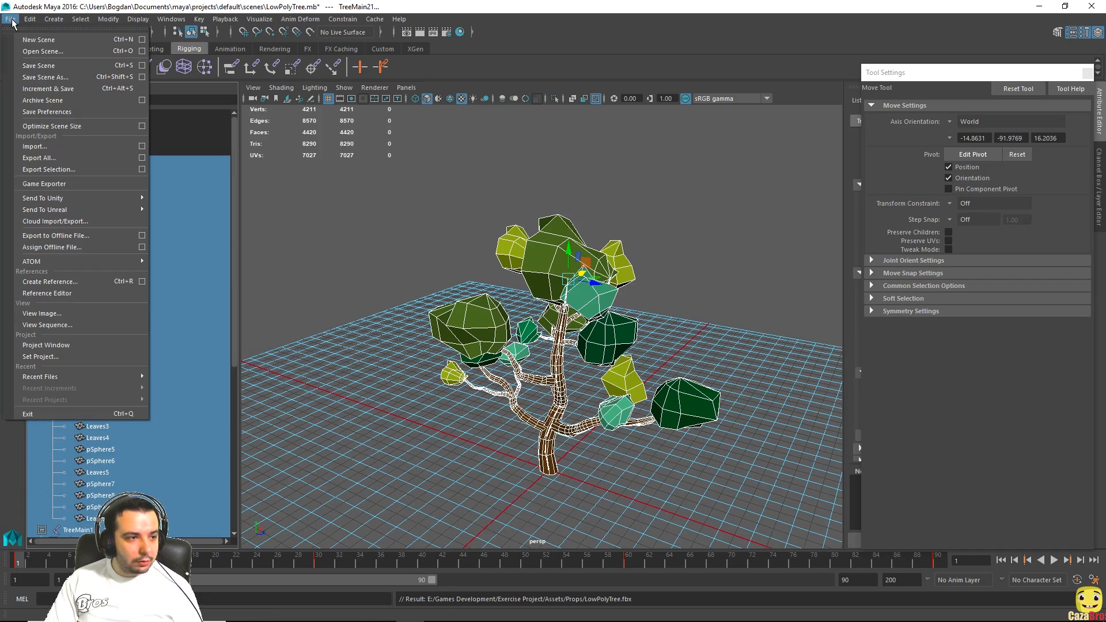
mouse_move(42, 198)
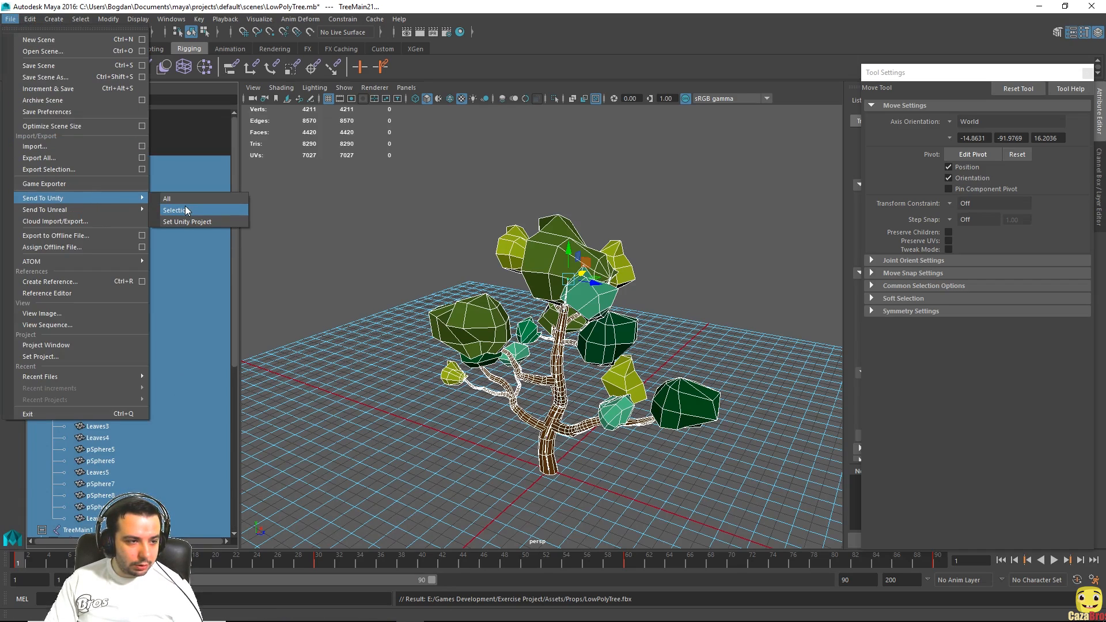
left_click(174, 210)
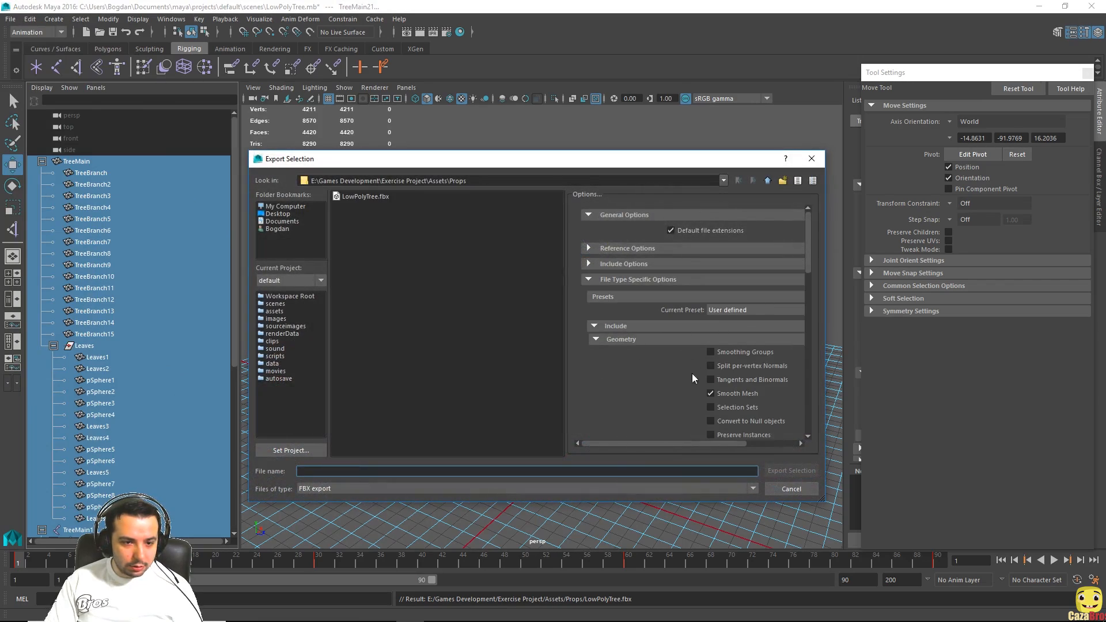
scroll("down", 3)
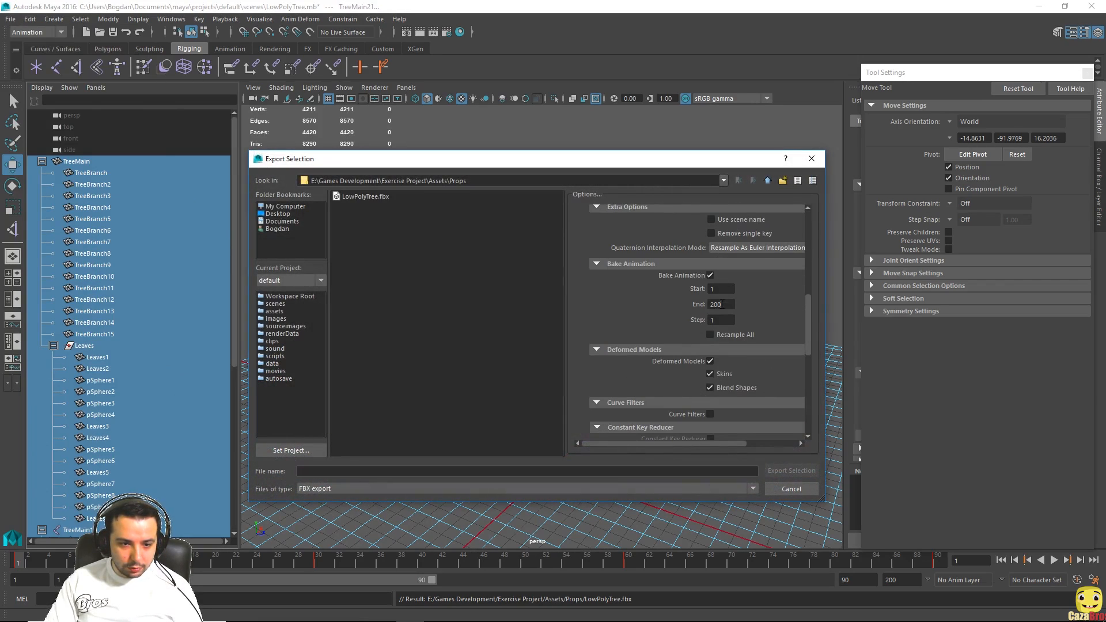
type("9")
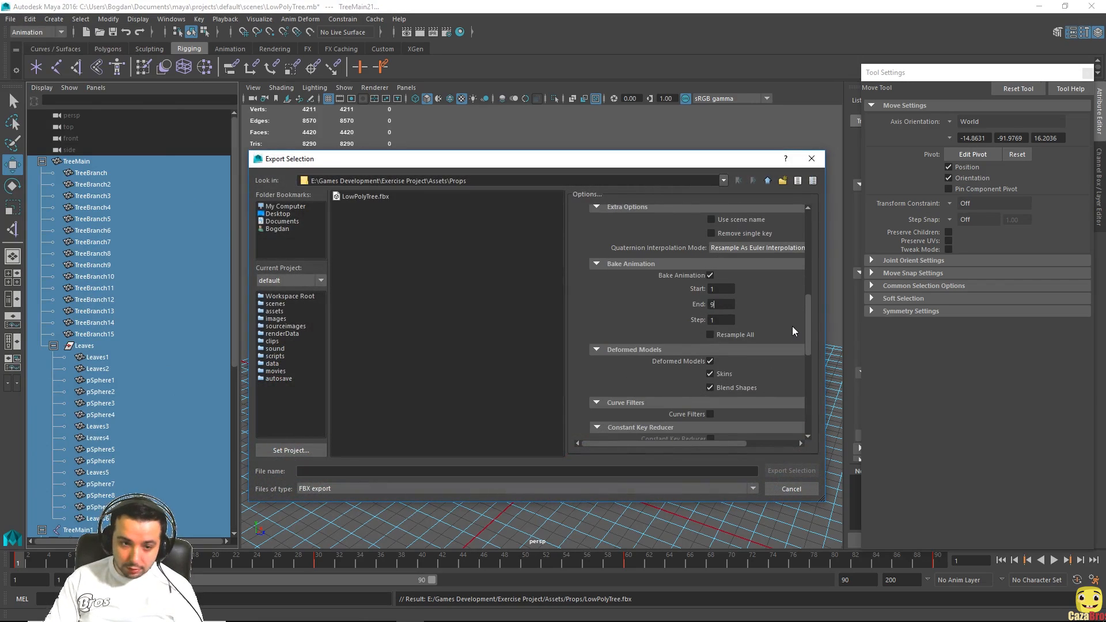
scroll("down", 3)
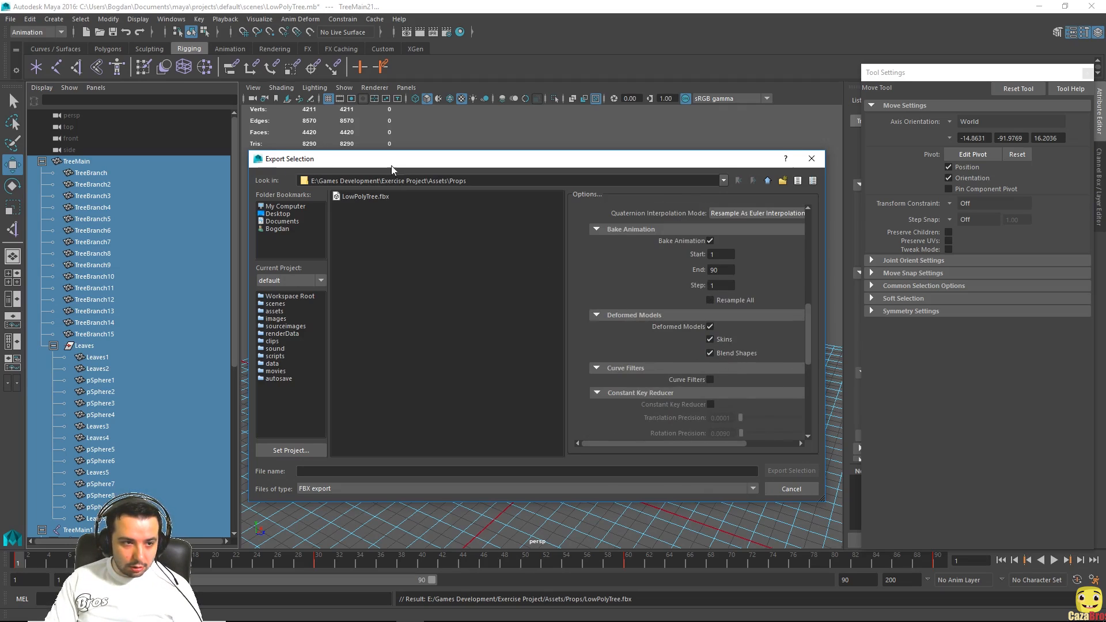
left_click(365, 196)
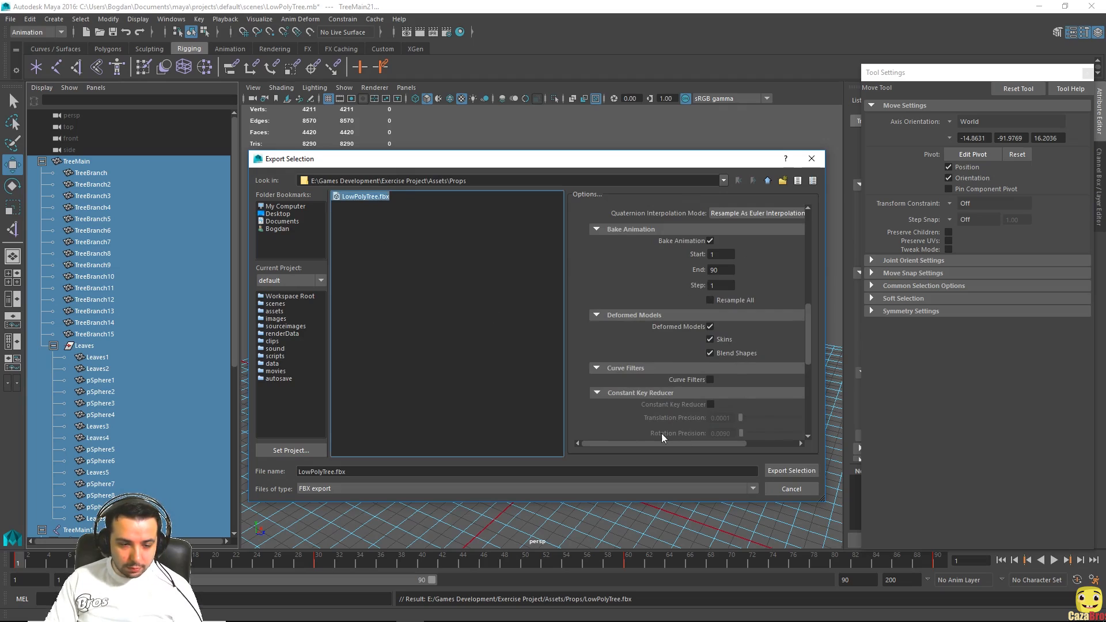
left_click(791, 471)
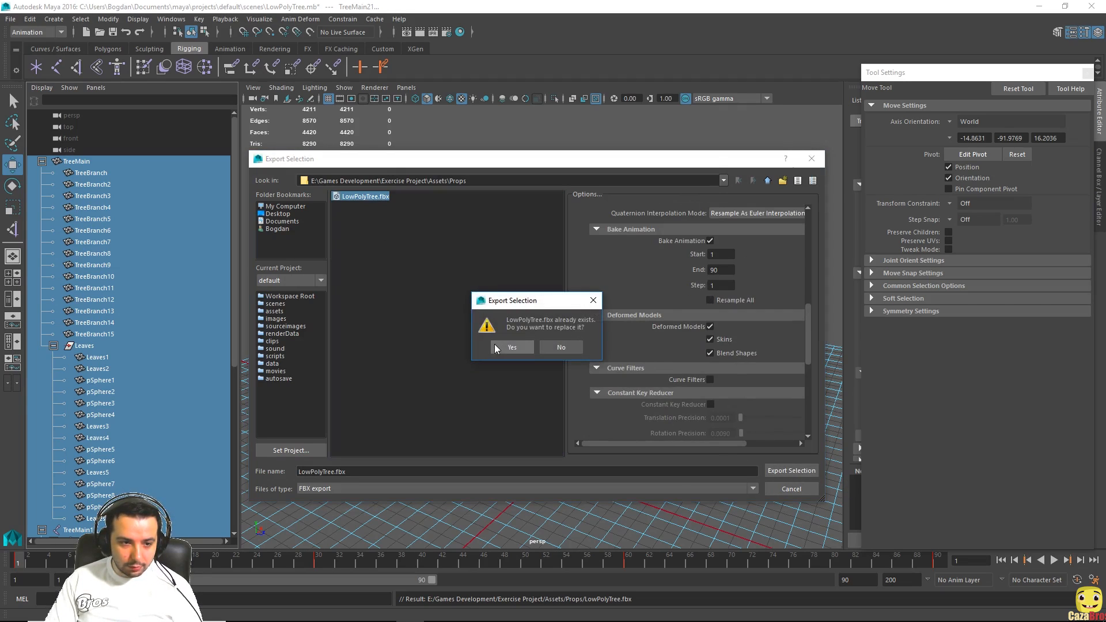
left_click(511, 346)
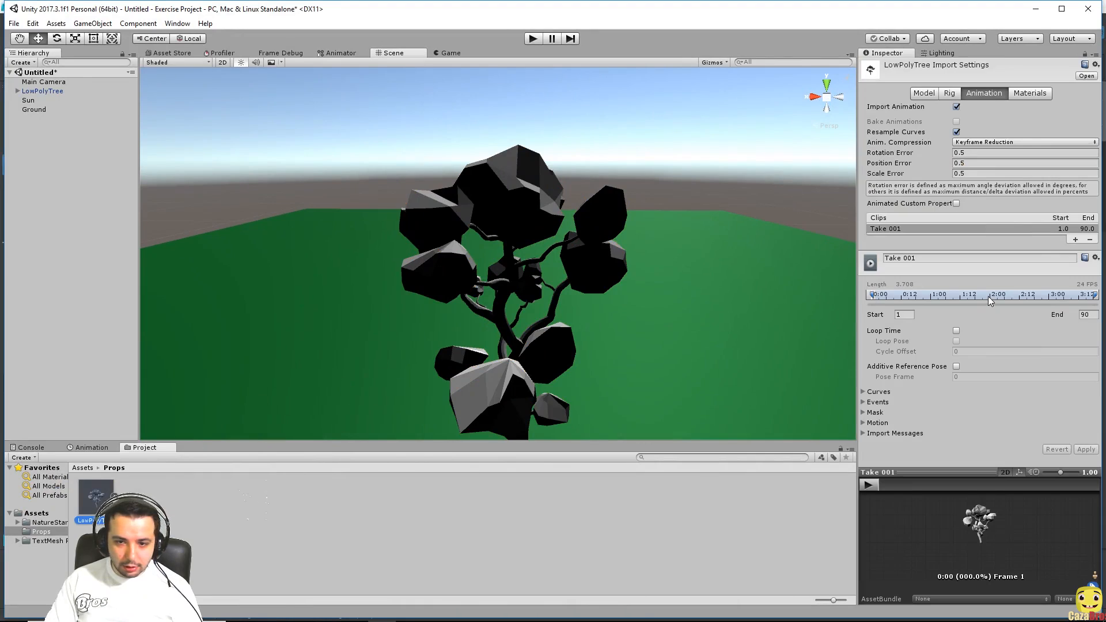
mouse_move(1012, 271)
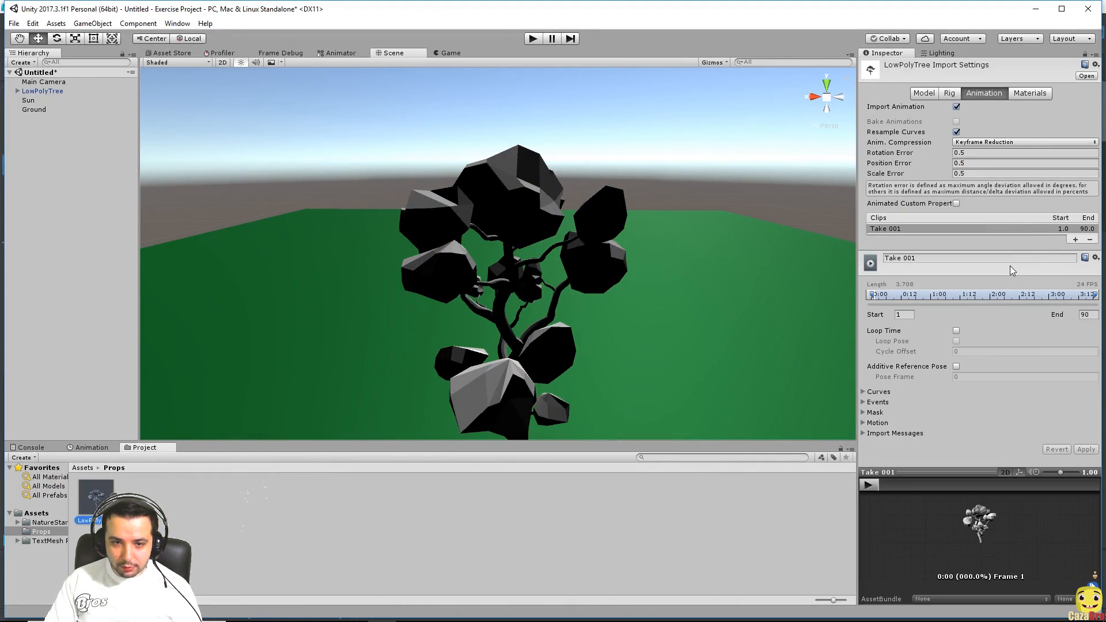
mouse_move(968, 298)
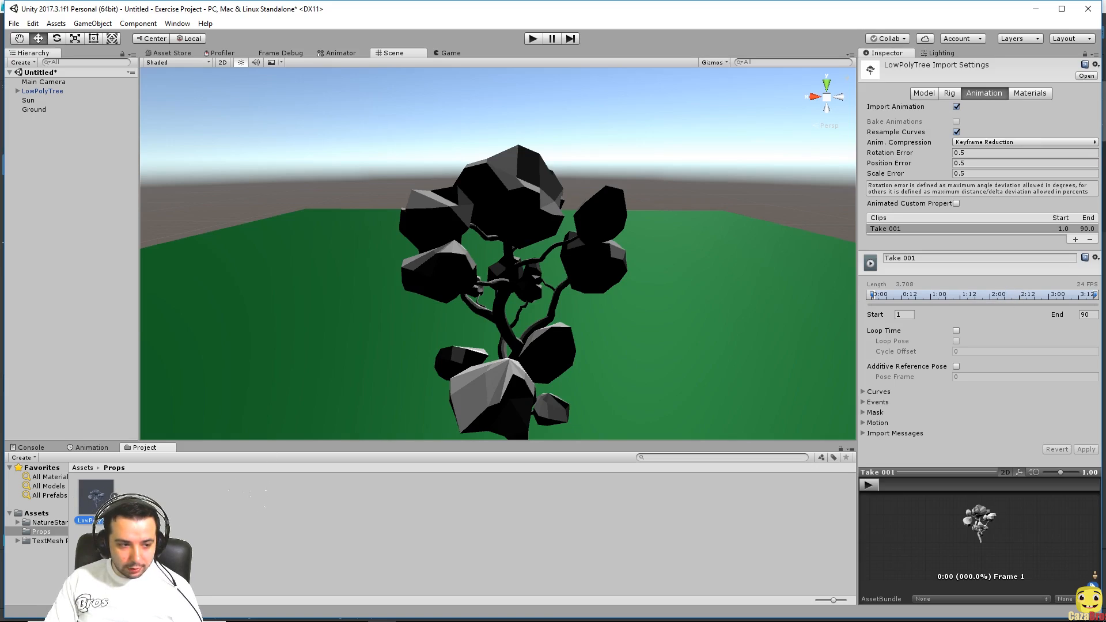
mouse_move(976, 233)
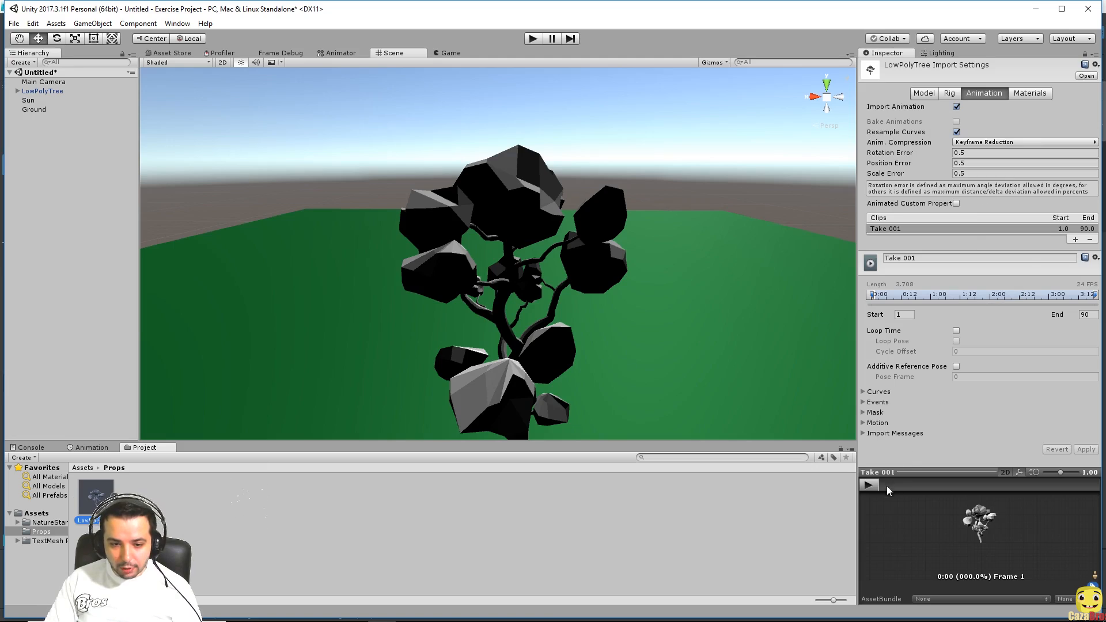
- Play the Take 001 clip in the LowPolyTree preview, then stop it
left_click(870, 485)
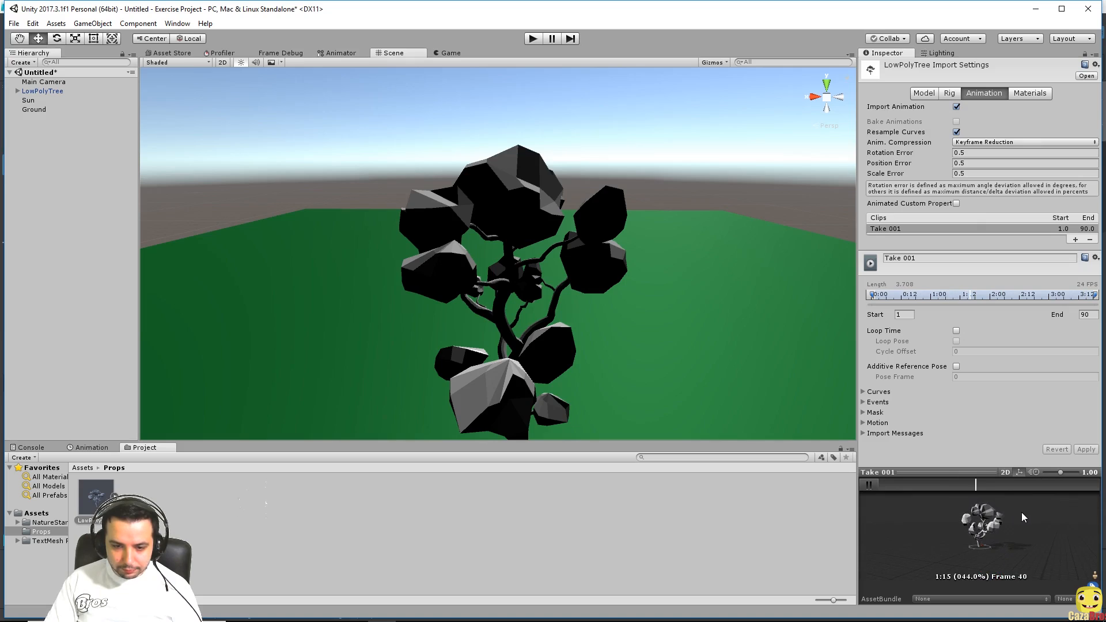
left_click(870, 485)
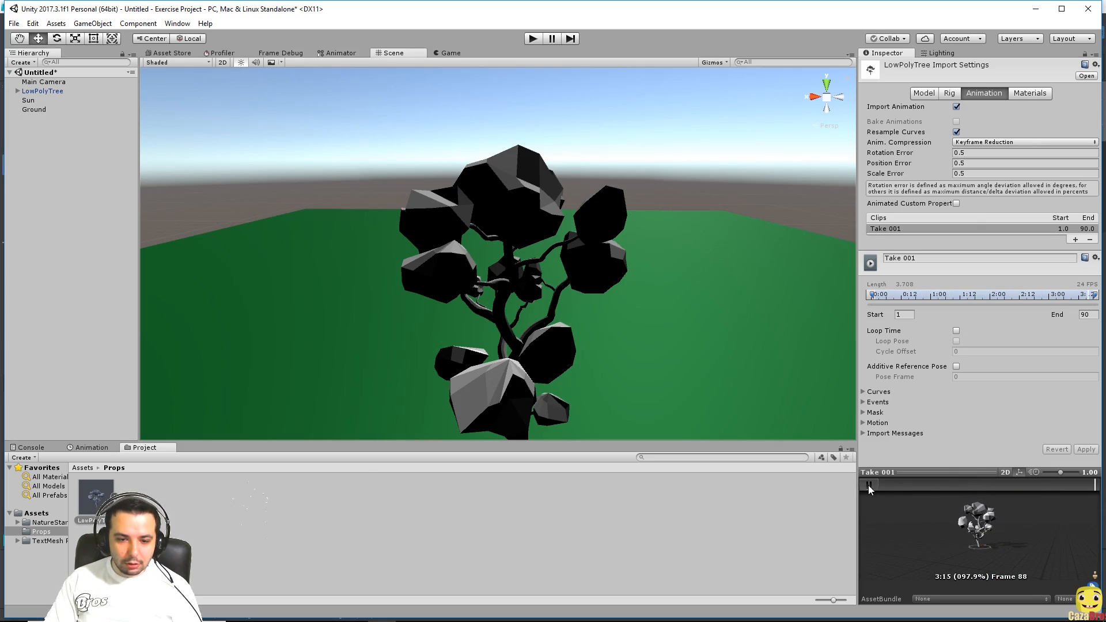
left_click(1029, 93)
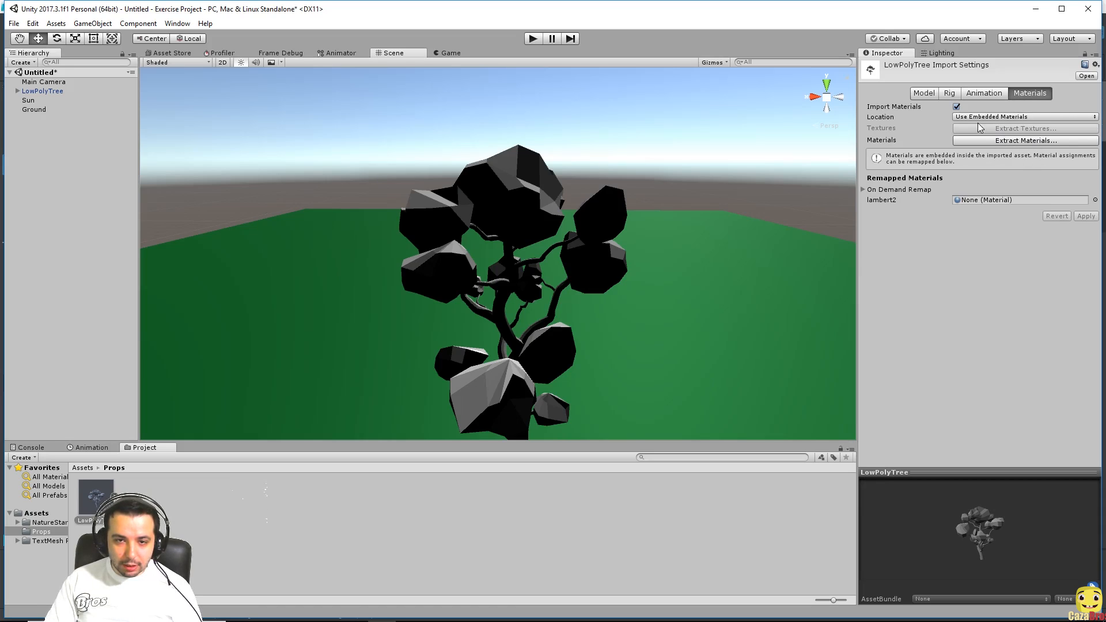
- Keep embedded materials, extract them into Props, and open the lambert2 material
left_click(1023, 116)
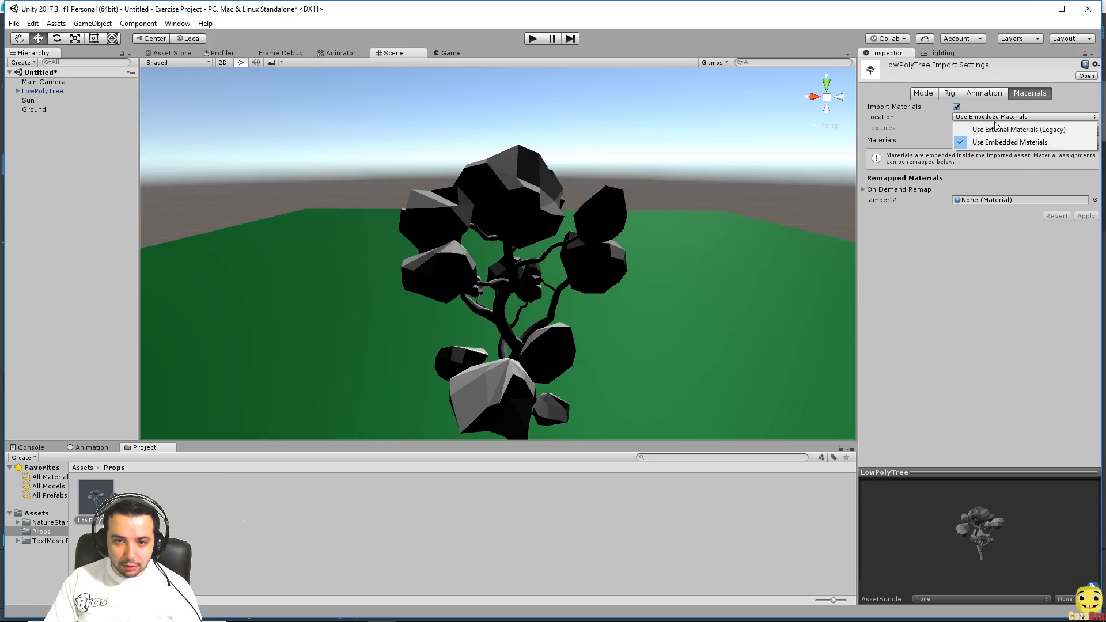
left_click(1011, 142)
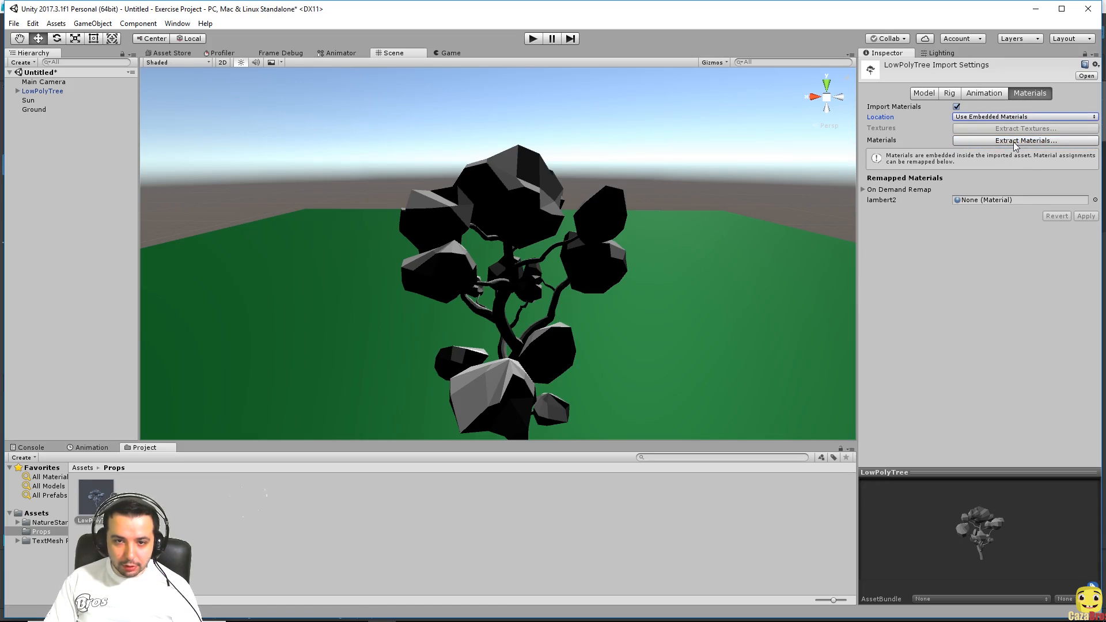
left_click(1025, 140)
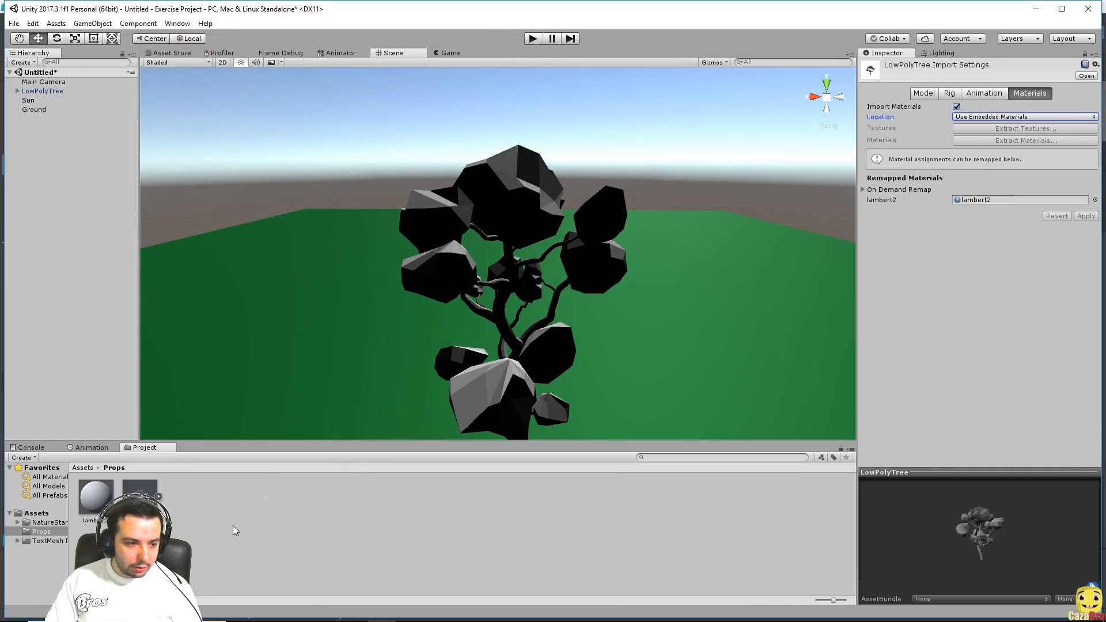
left_click(94, 490)
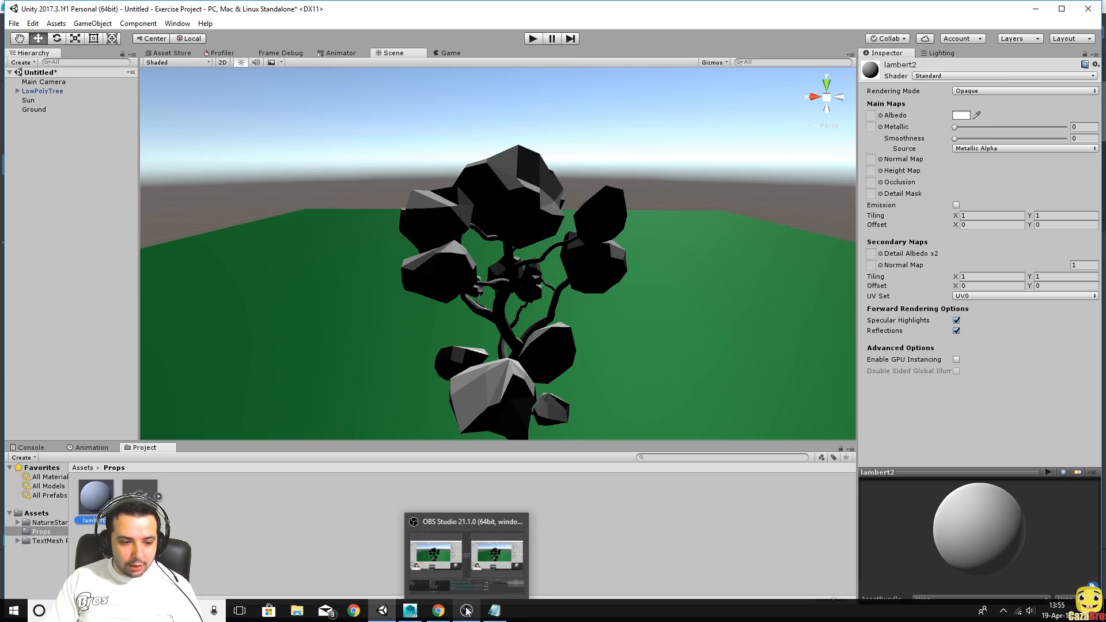
left_click(383, 611)
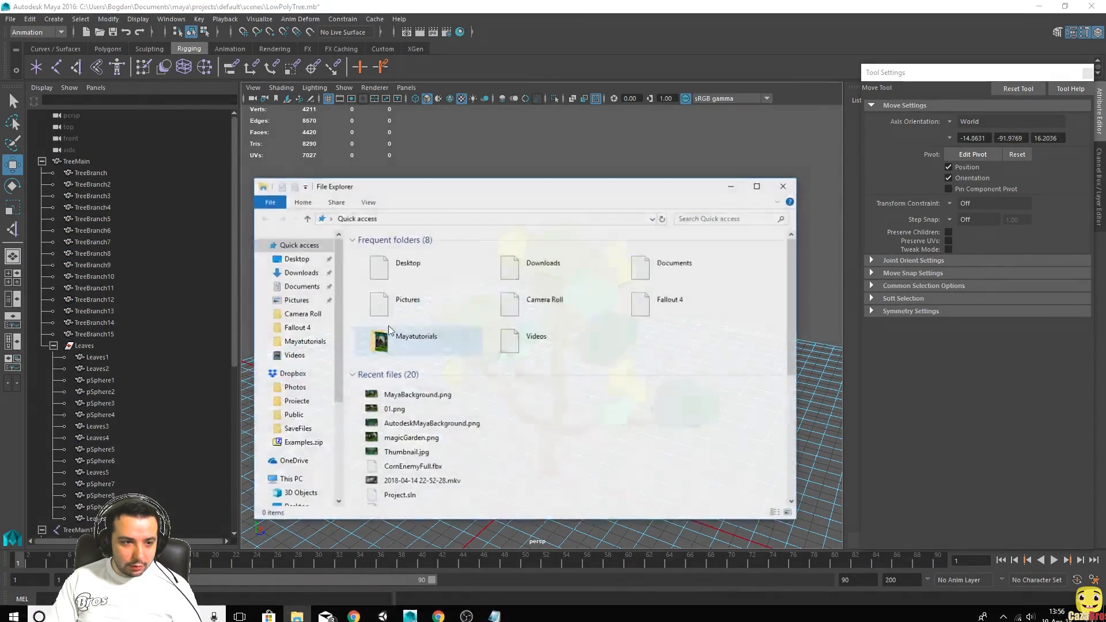
- Browse Documents > projects > default > images and select TreeTexture.png
left_click(301, 286)
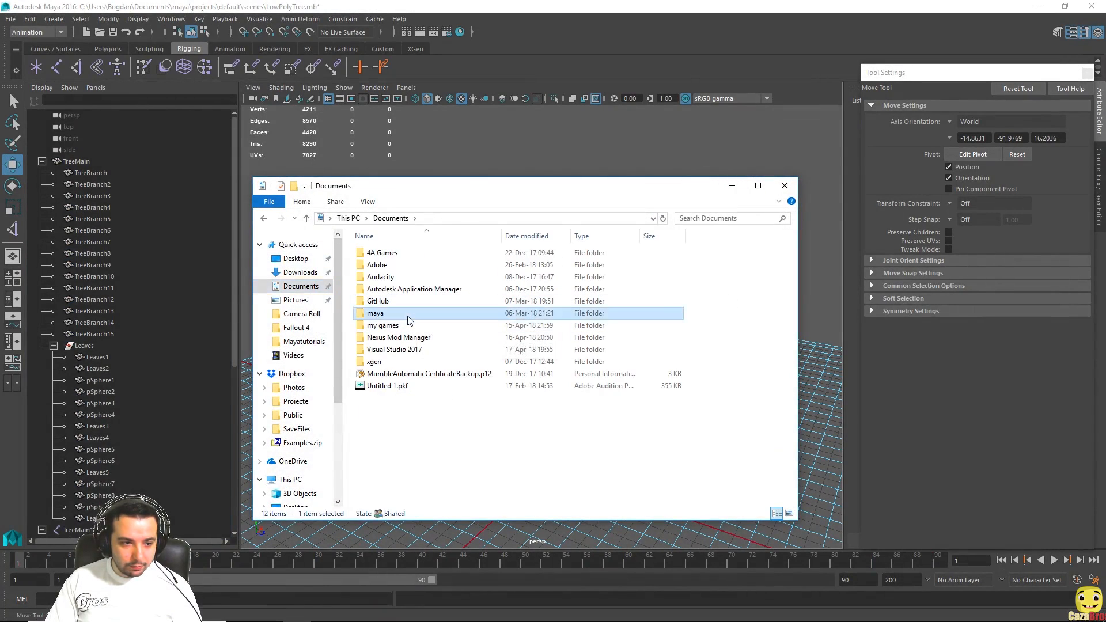
double_click(375, 313)
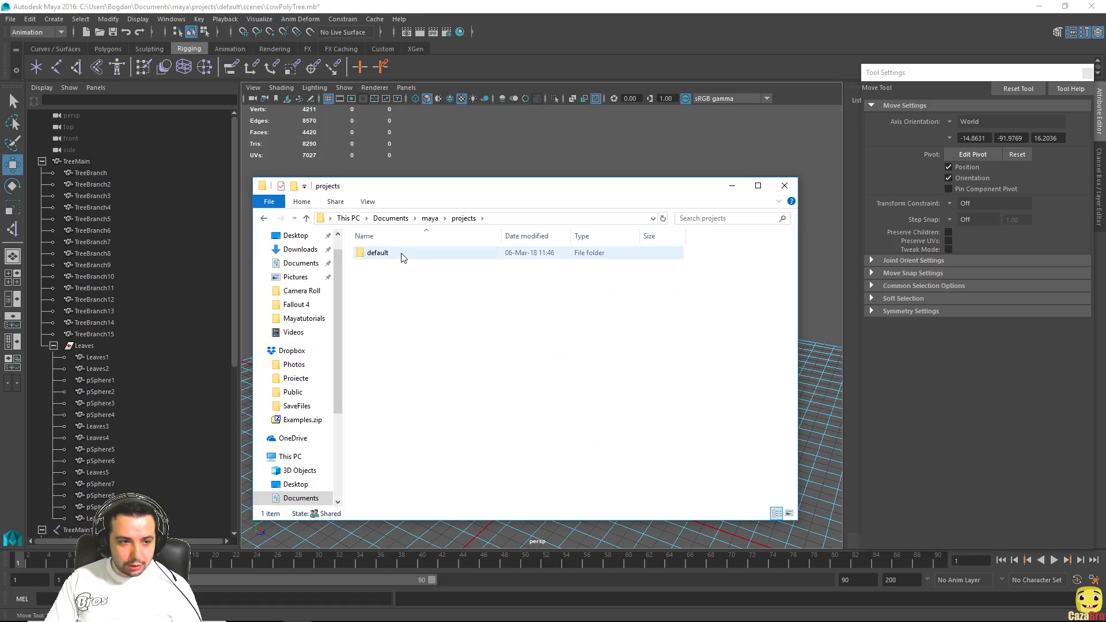
double_click(377, 252)
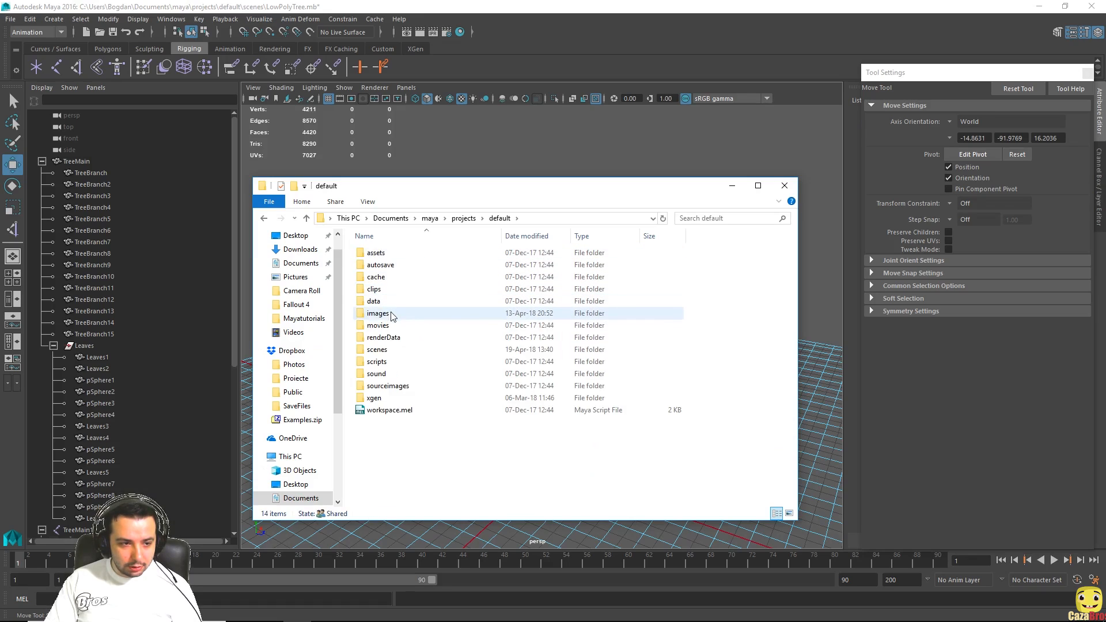
double_click(378, 313)
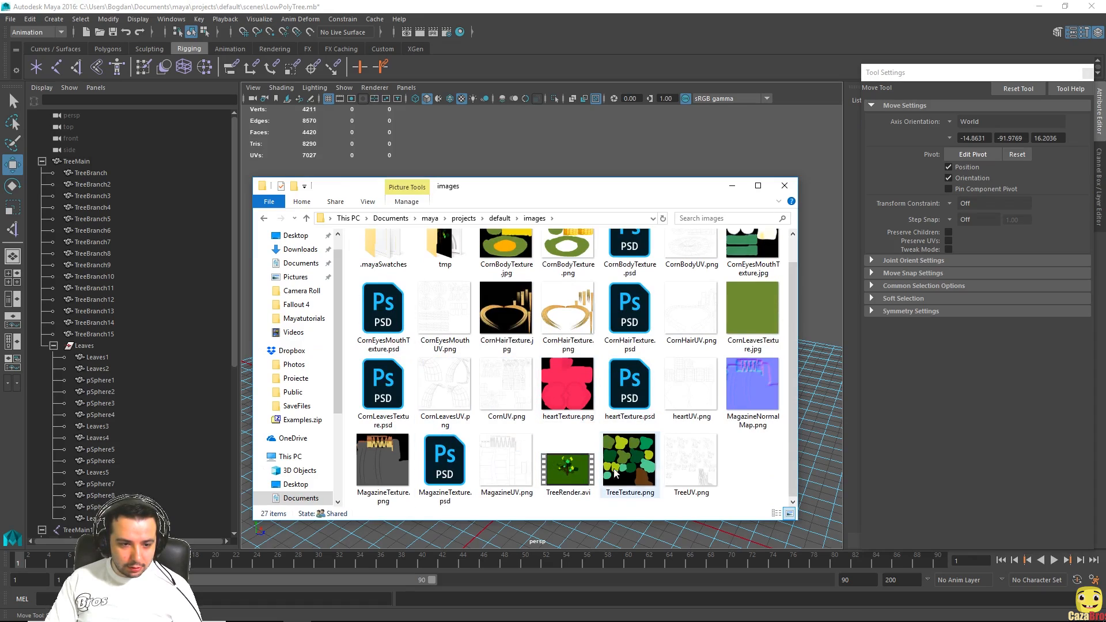
mouse_move(630, 455)
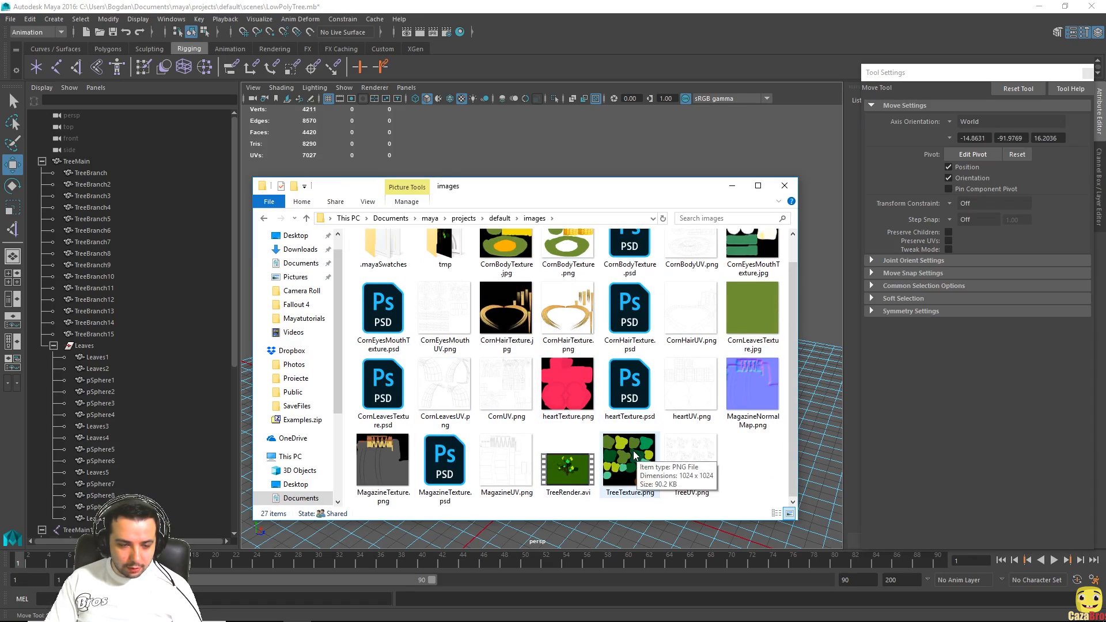
left_click(629, 458)
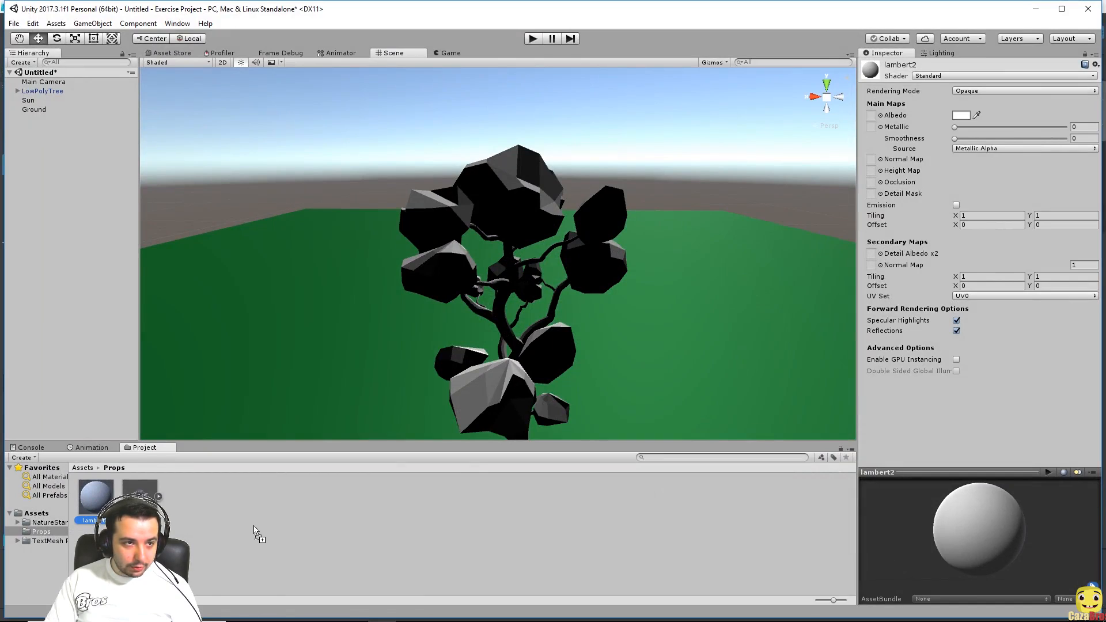
mouse_move(276, 529)
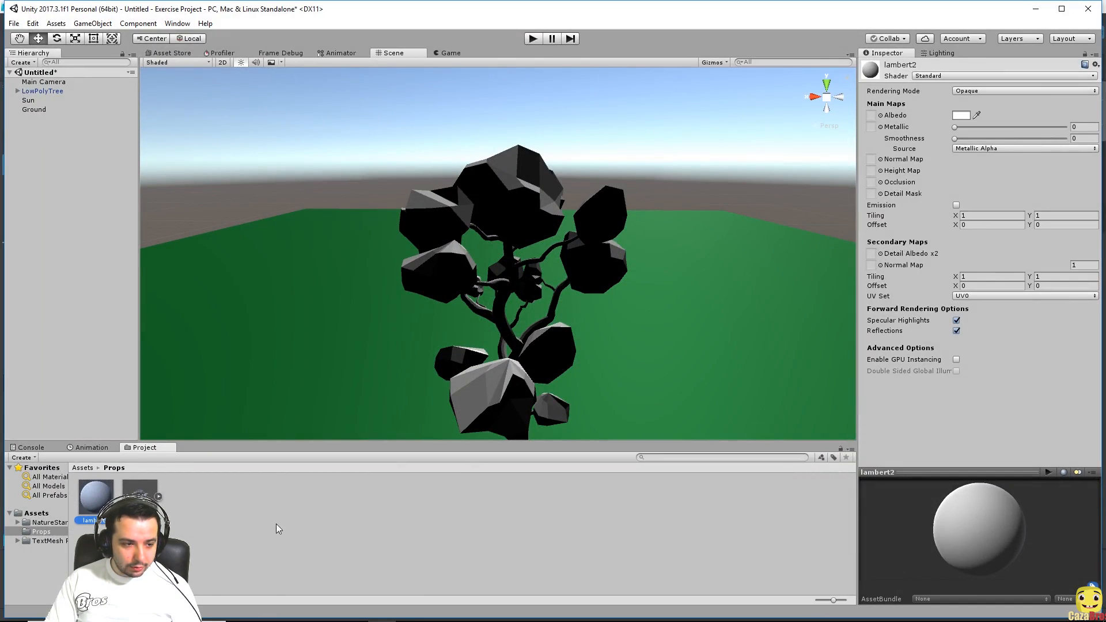
- Set TreeTexture as lambert2's albedo texture, then view and select the textured LowPolyTree
left_click(183, 494)
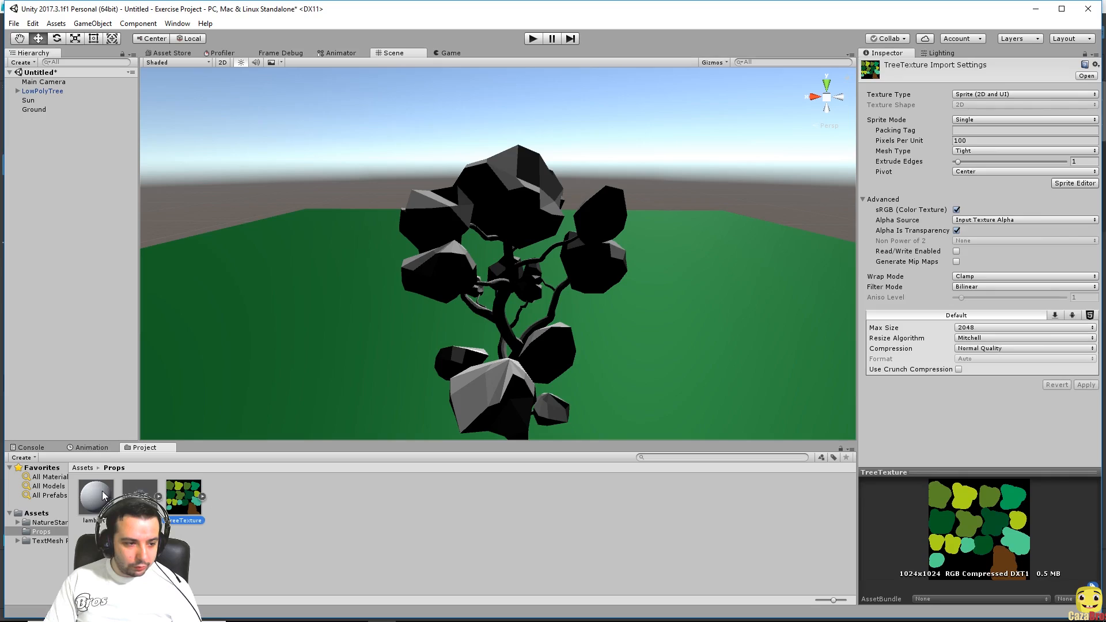
left_click(94, 493)
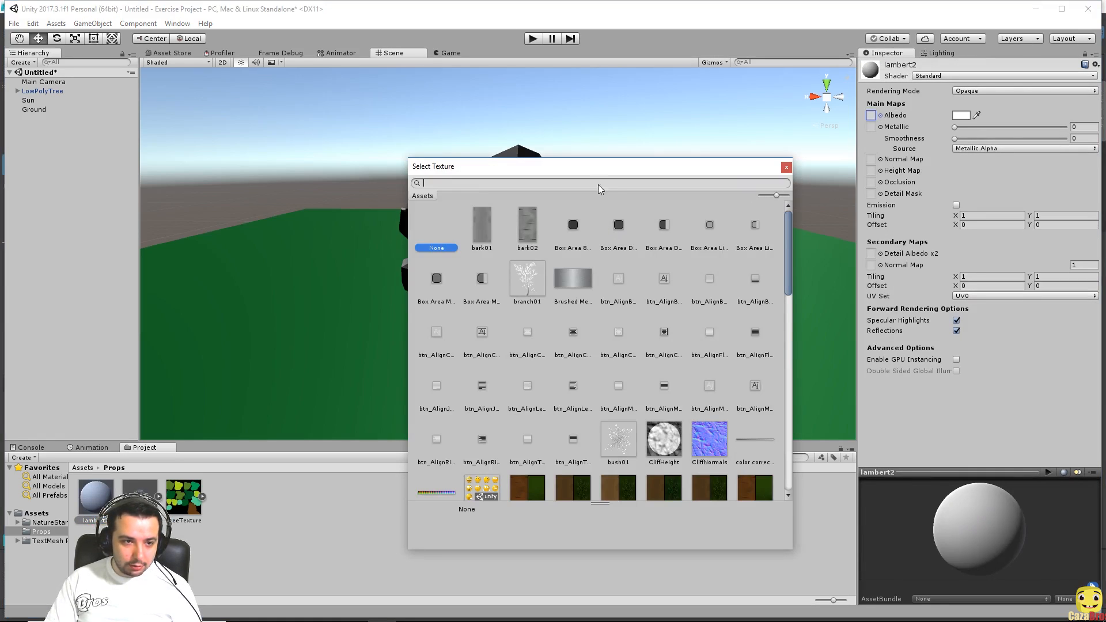
type("tree")
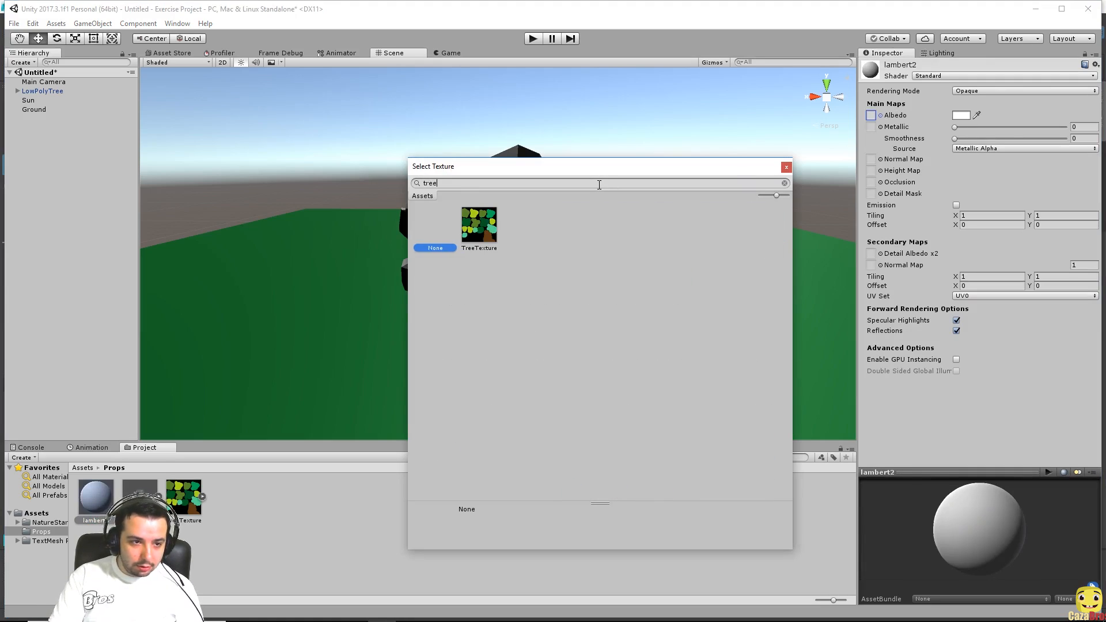
double_click(478, 224)
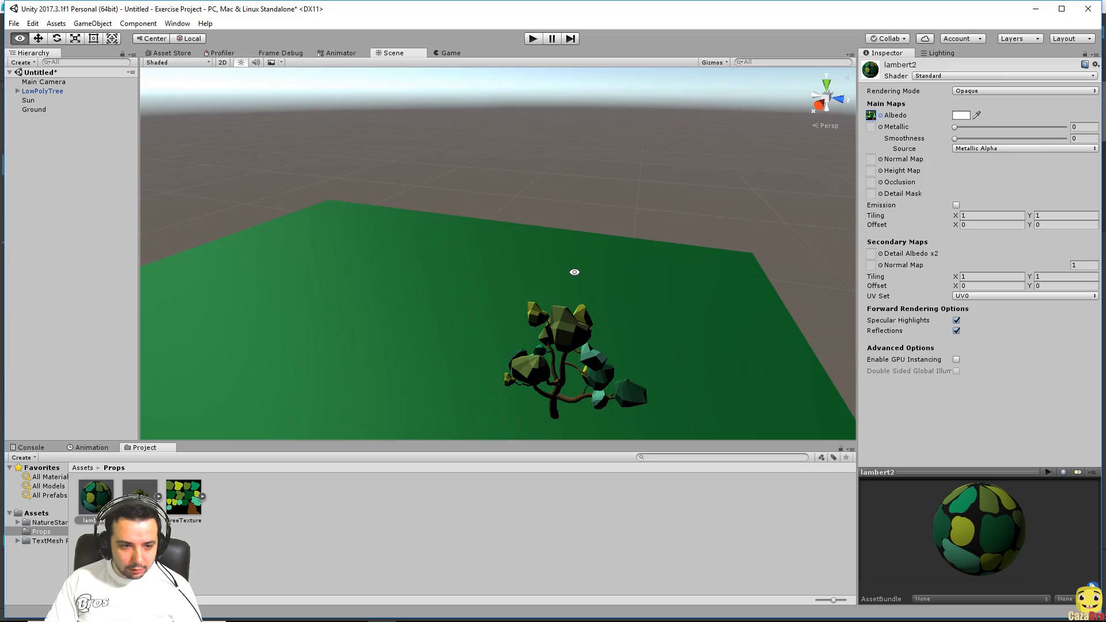
left_click_drag(575, 272, 427, 180)
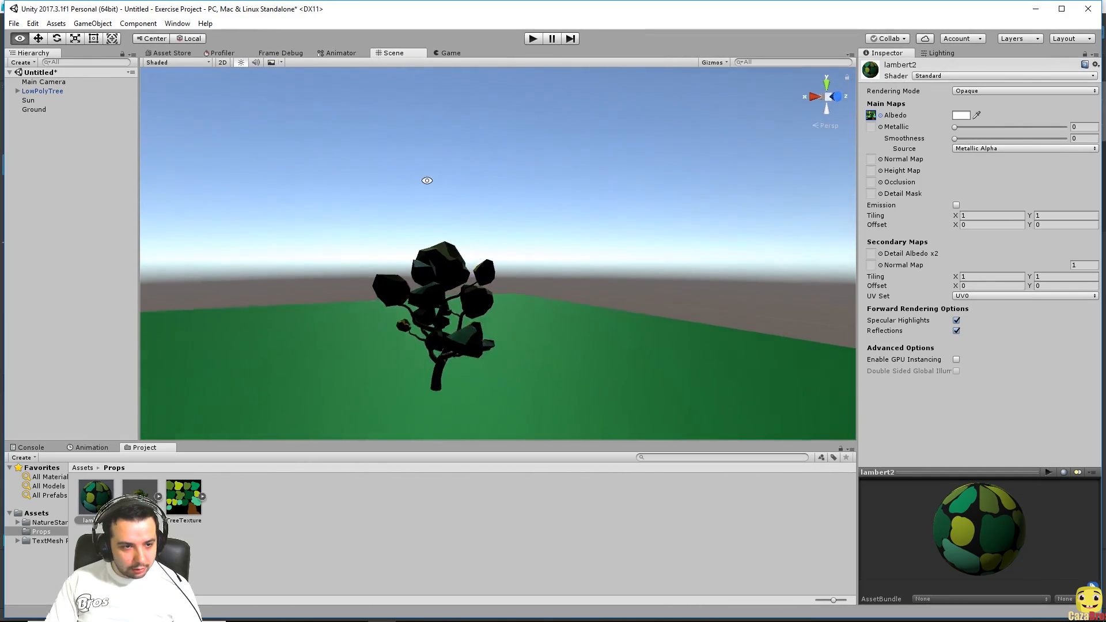
left_click_drag(426, 180, 575, 238)
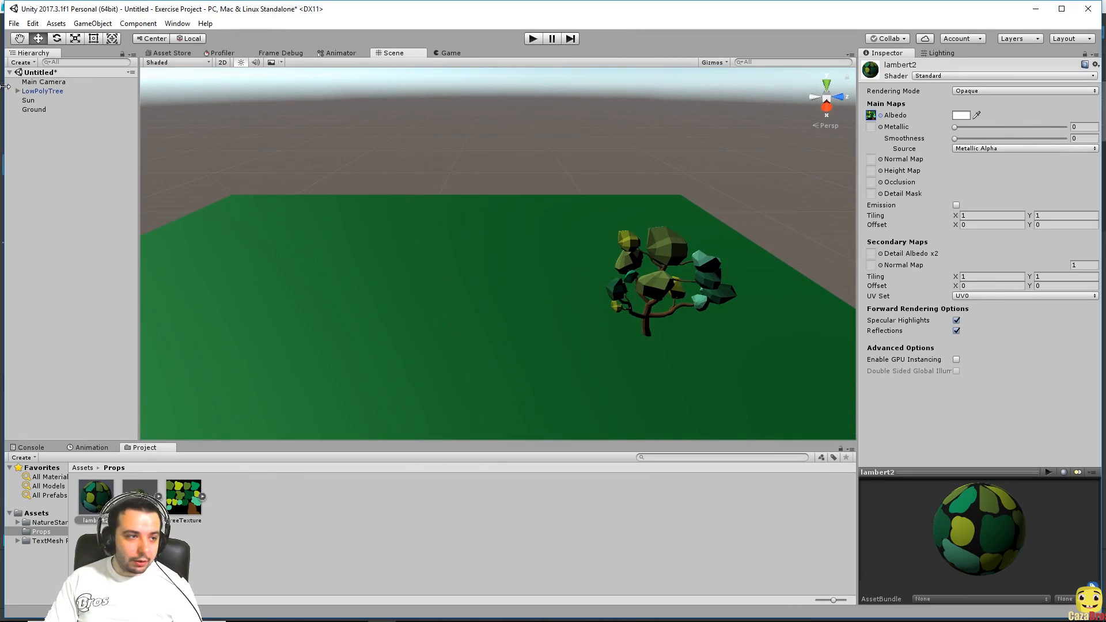
left_click(42, 90)
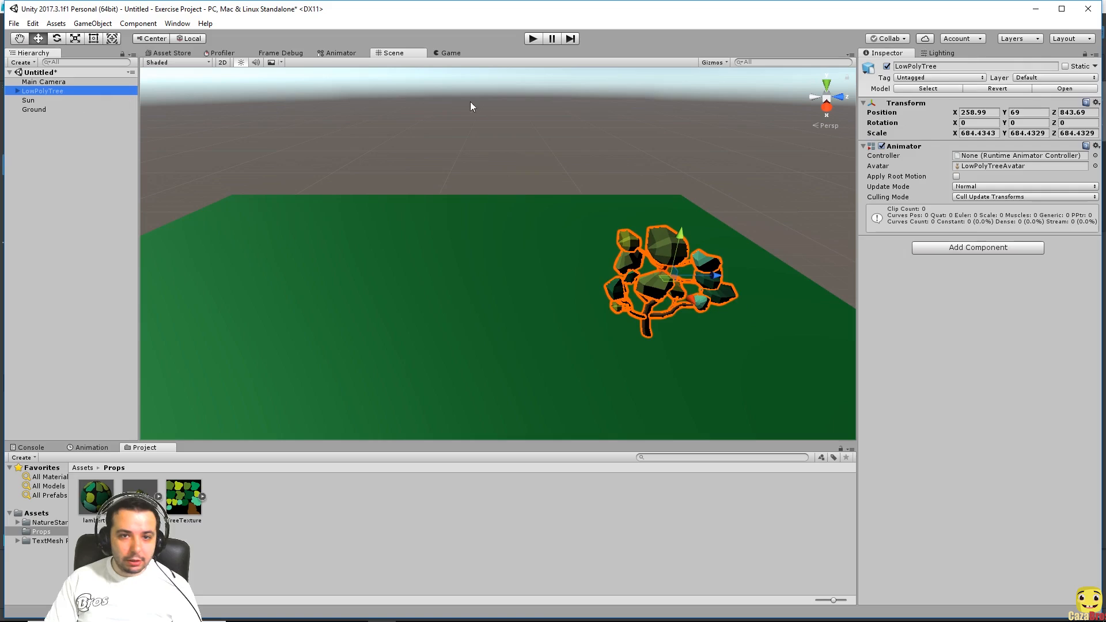
left_click(941, 53)
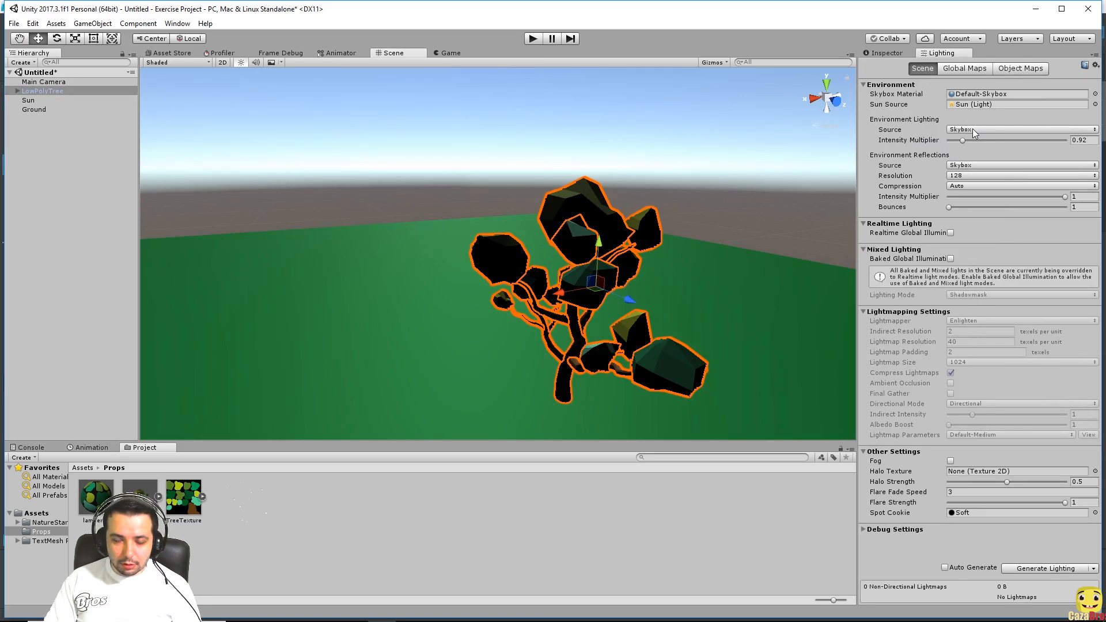
- Set the Environment Lighting source to Color with olive-grey ambient colour 7D8067
left_click(1019, 130)
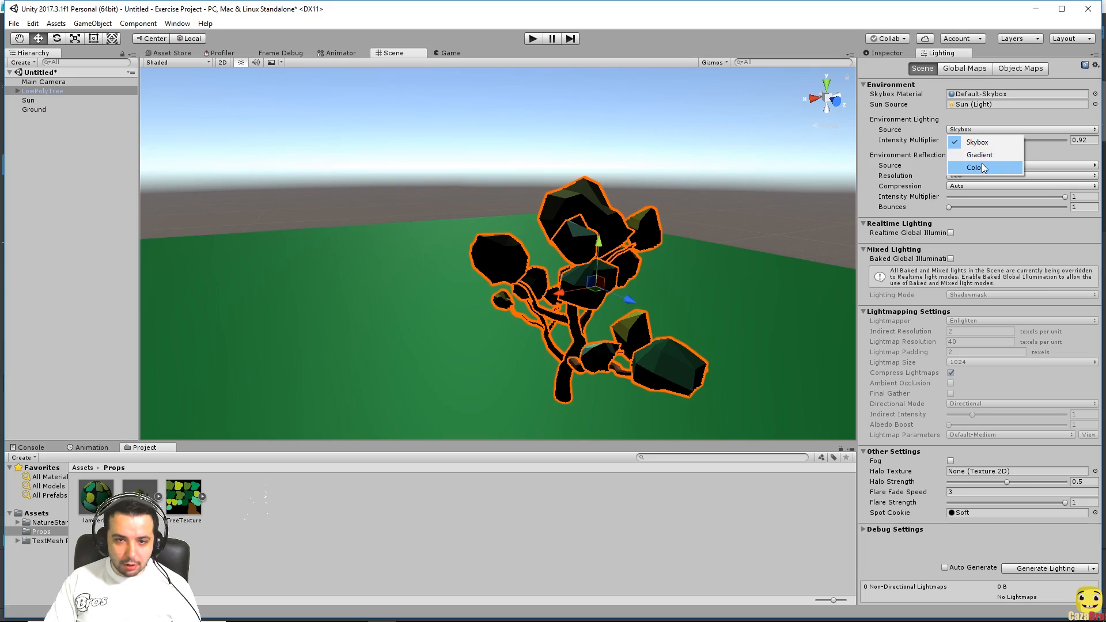
left_click(983, 167)
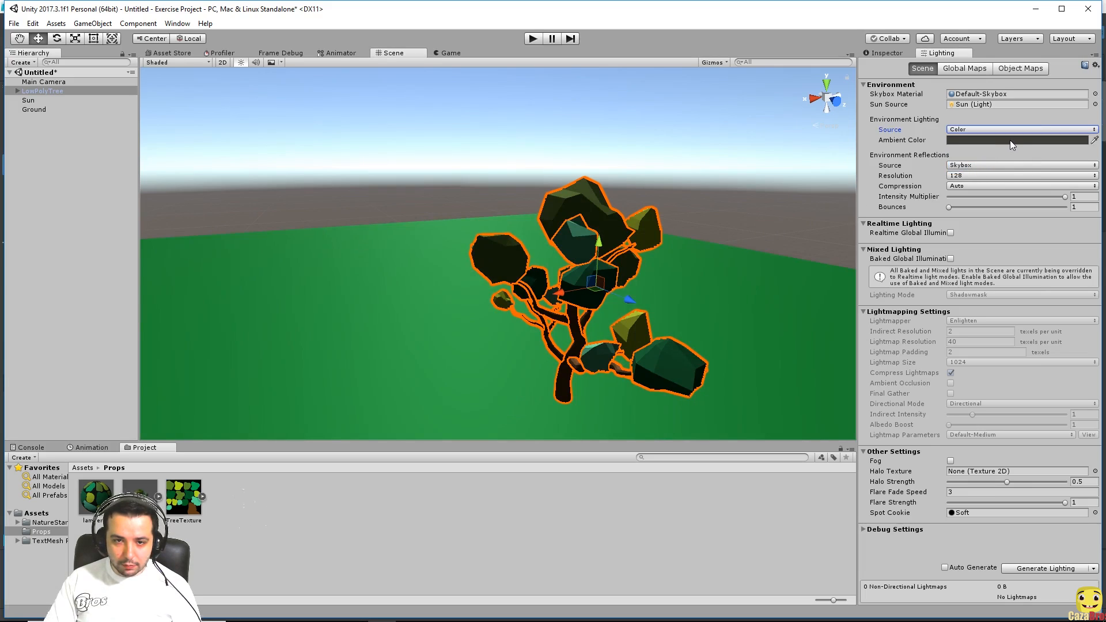
left_click(1018, 139)
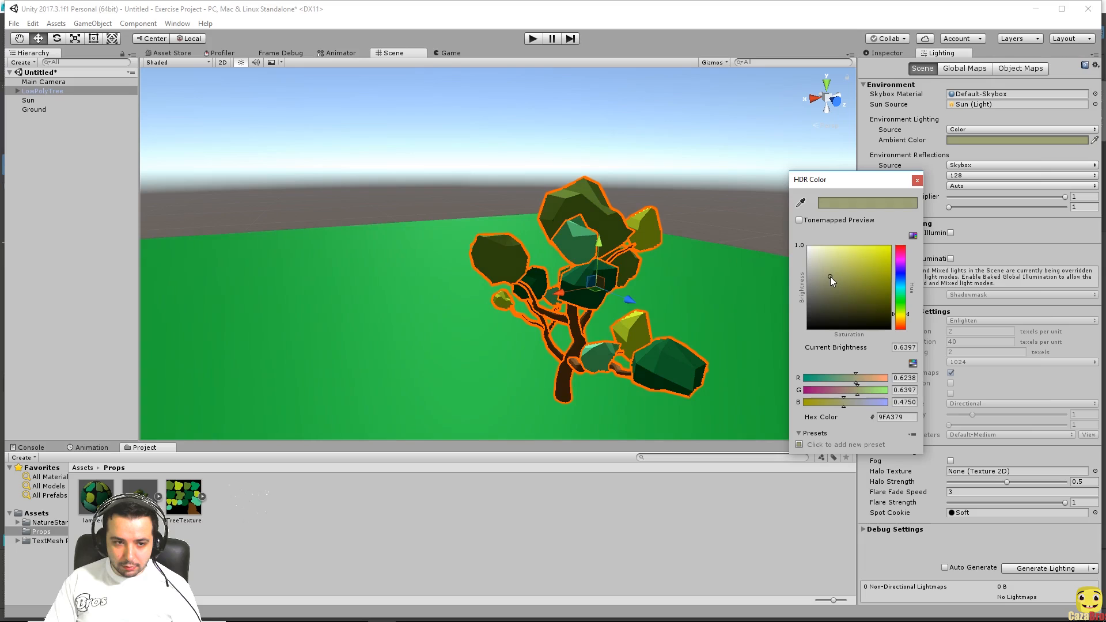
left_click_drag(831, 277, 828, 290)
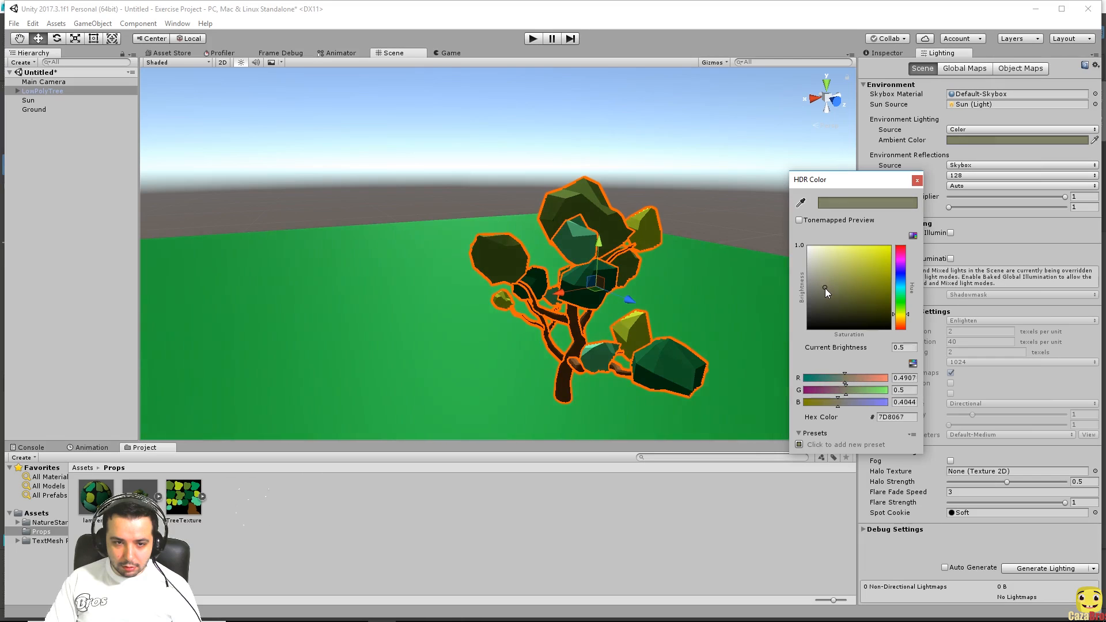
left_click(916, 179)
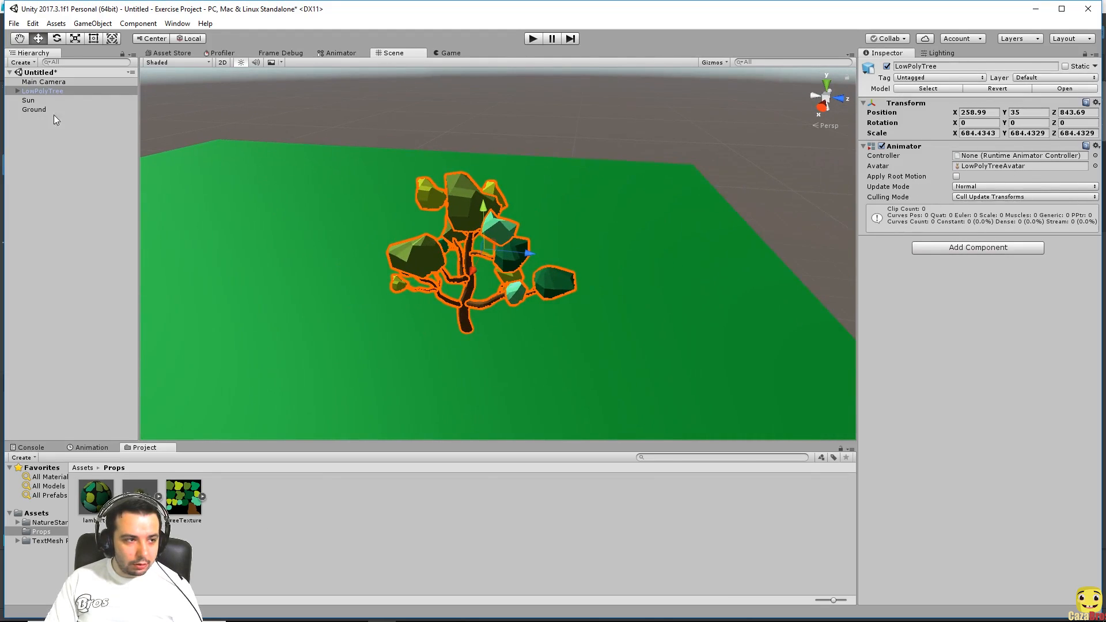
- Give the Sun light soft shadows and set the LowPolyTree scale to 1
left_click(34, 109)
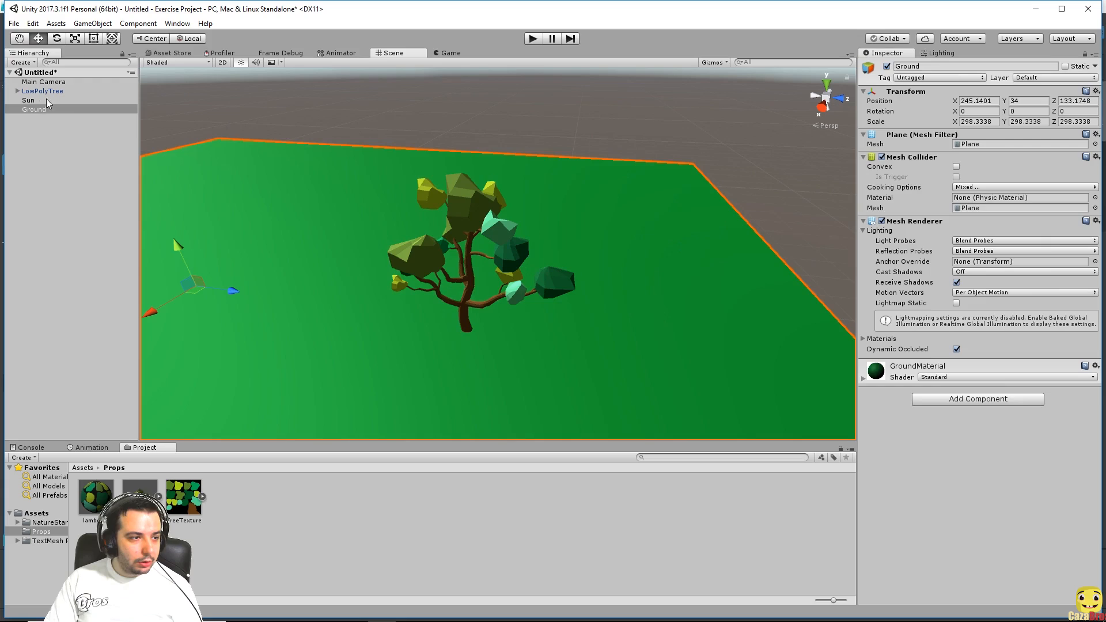
left_click(29, 100)
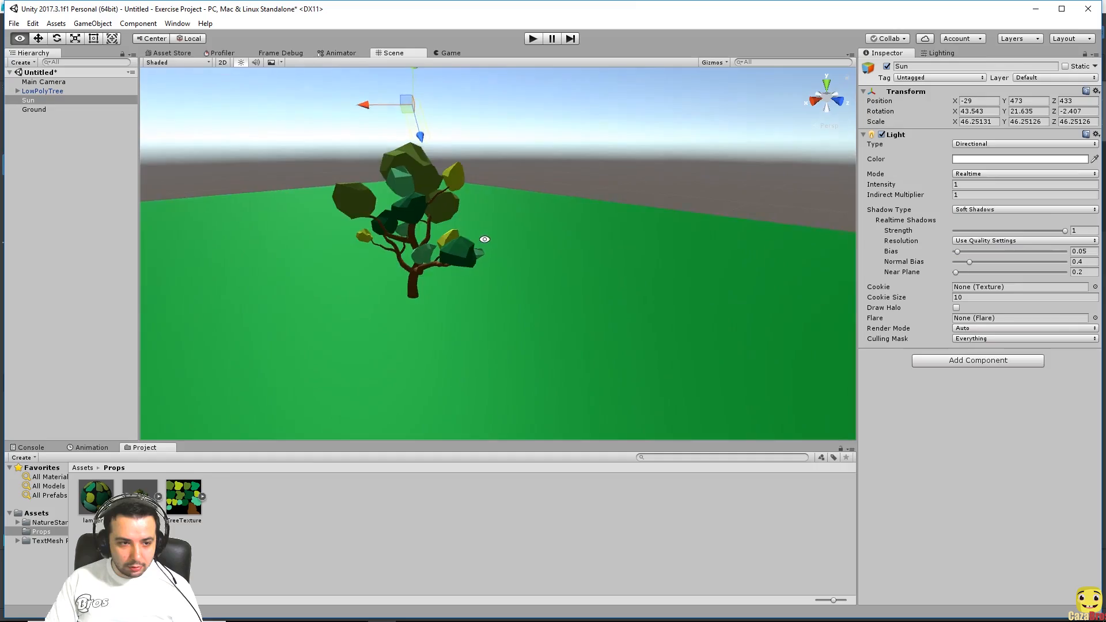
left_click(42, 91)
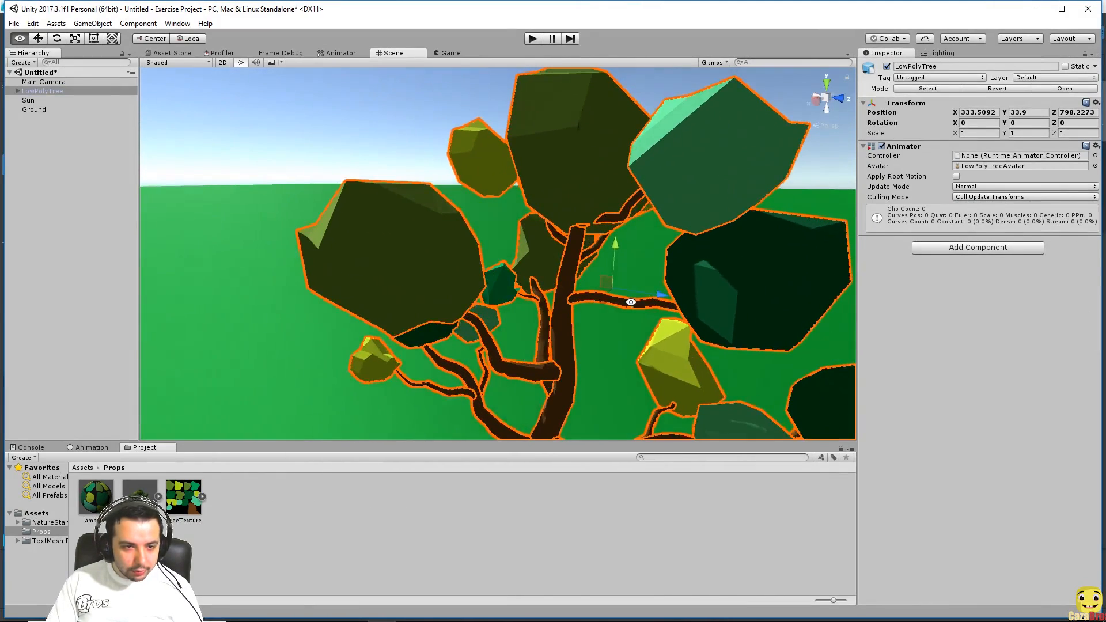
left_click(55, 118)
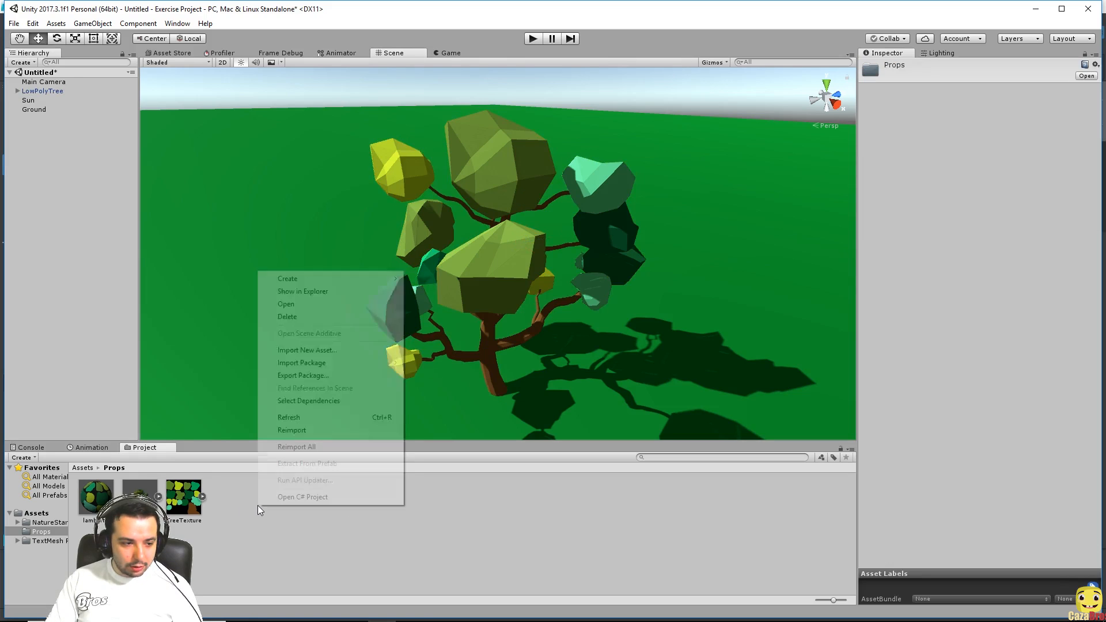
mouse_move(327, 363)
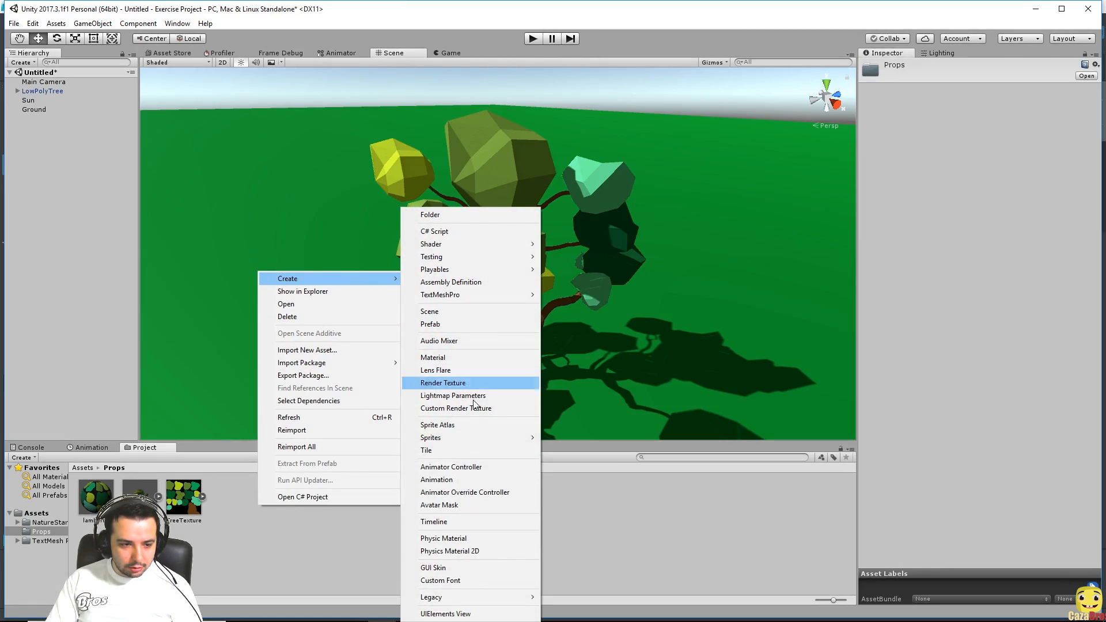
mouse_move(474, 473)
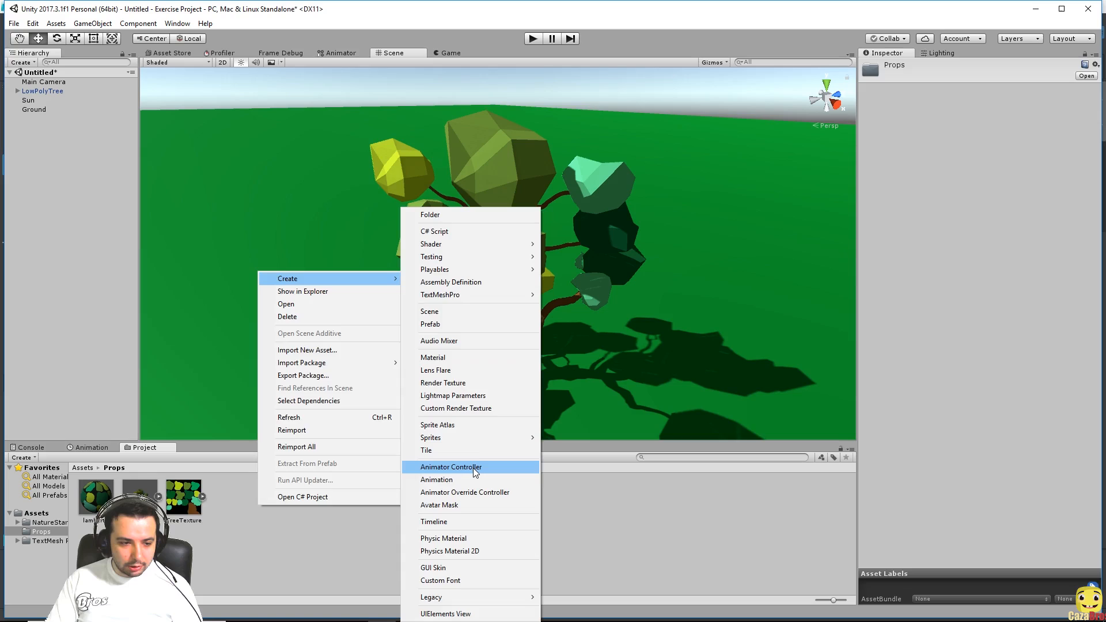
- Create a TreeAnimations animator controller in Props and assign it to LowPolyTree's Animator
left_click(450, 468)
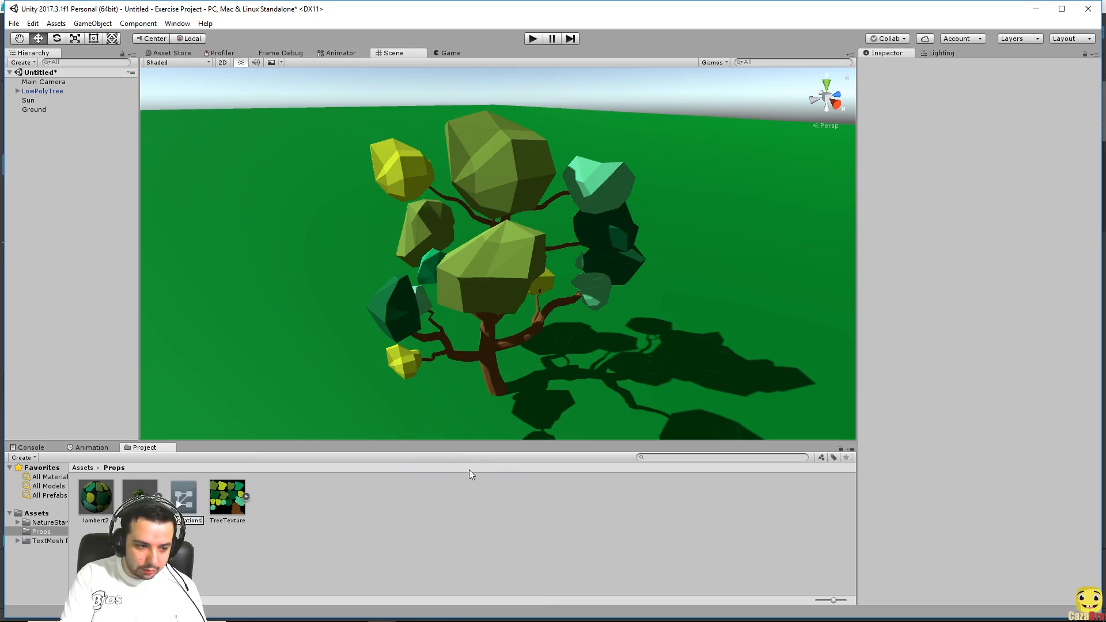
left_click(183, 496)
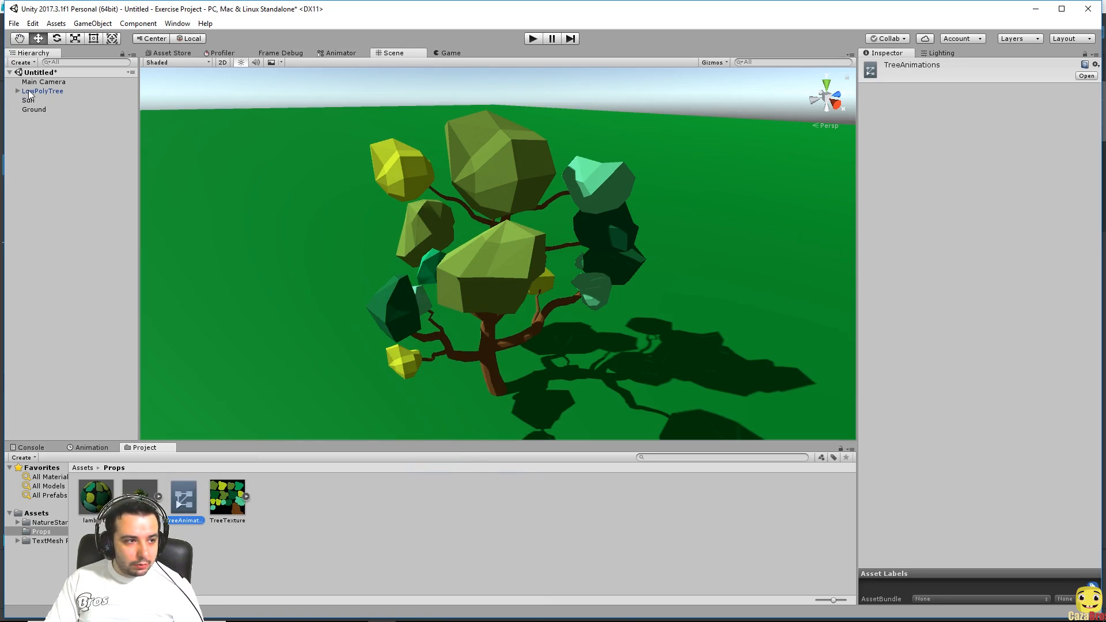
left_click(44, 90)
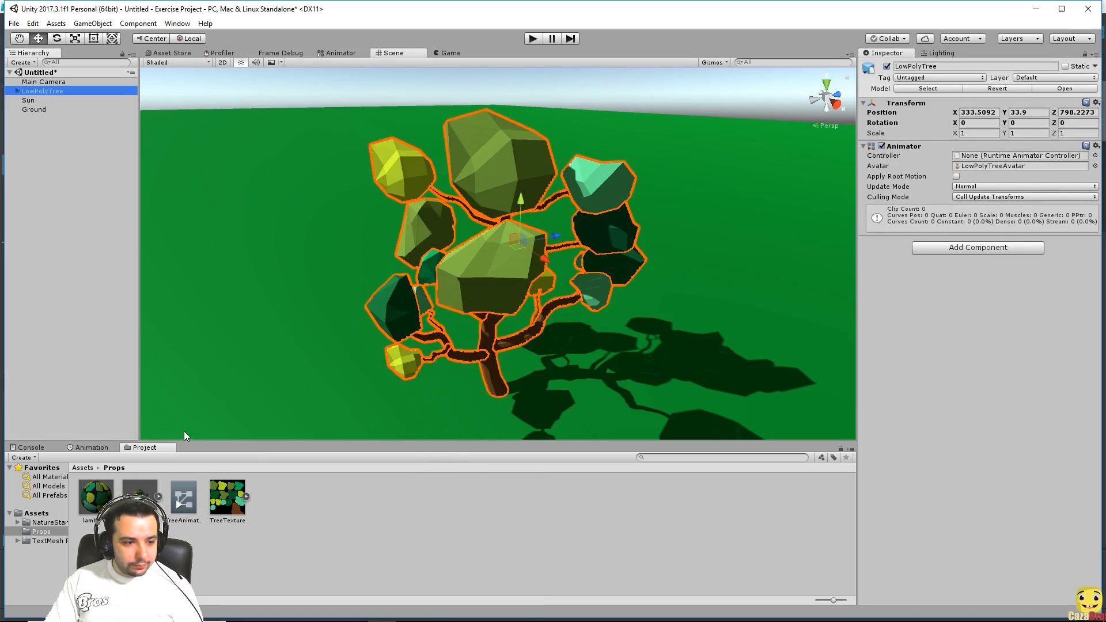
left_click(1019, 155)
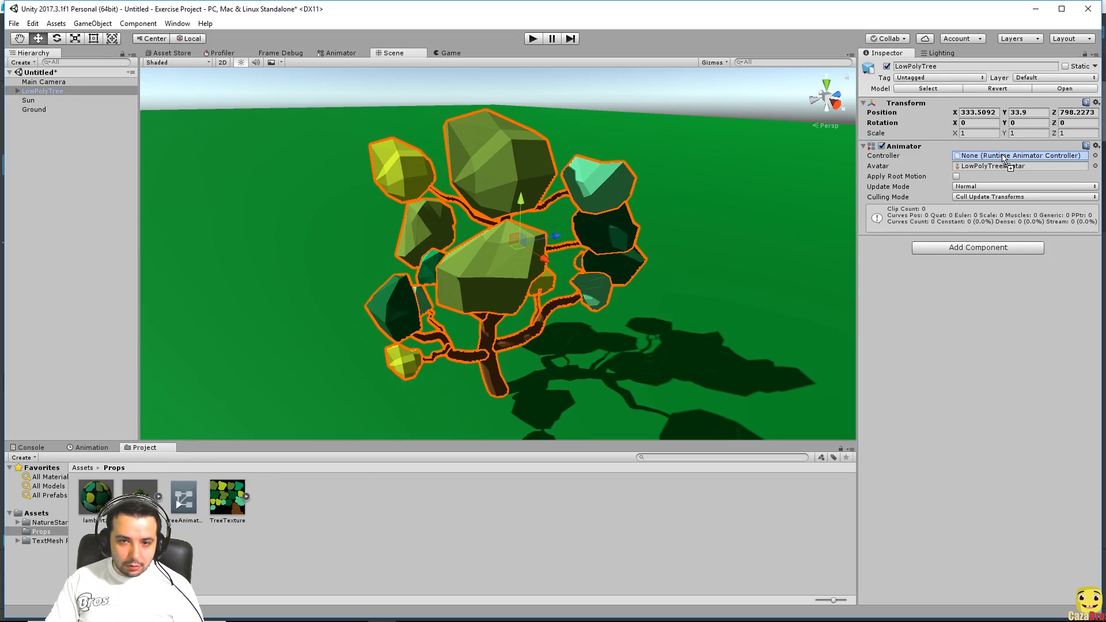
left_click(1019, 155)
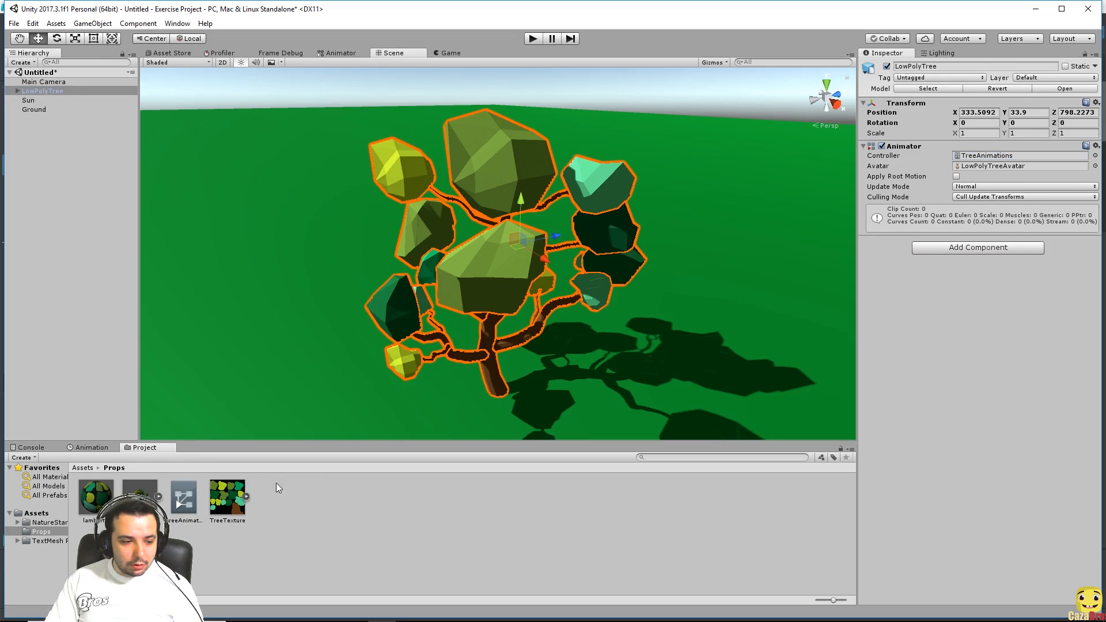
- Rename LowPolyTree.fbx's imported clip from Take 001 to WindAnimation in its Animation import settings
left_click(341, 52)
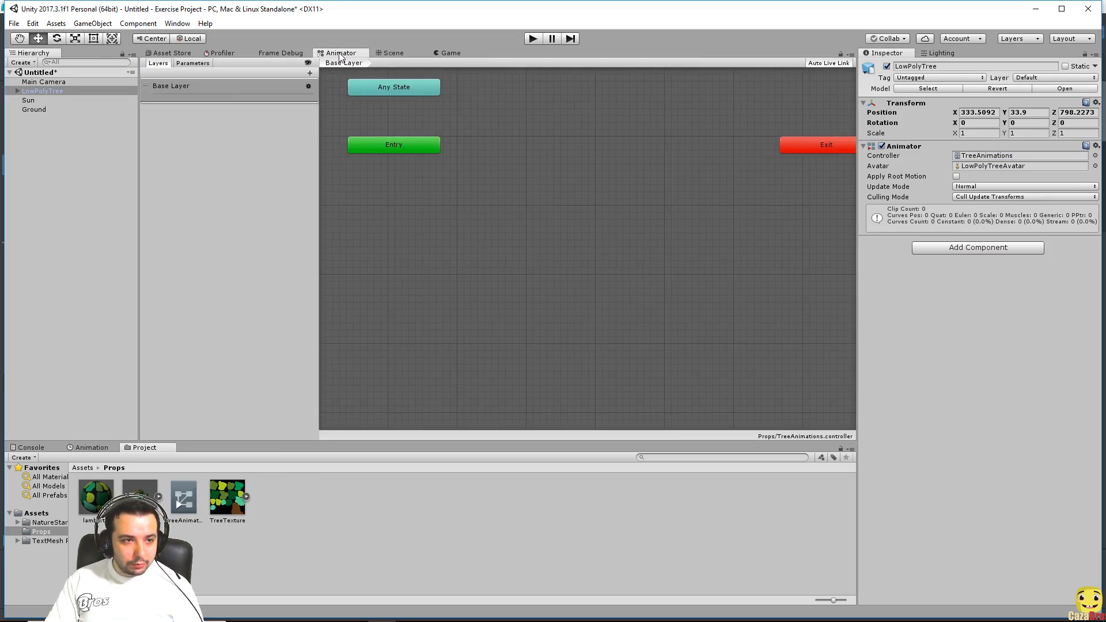
mouse_move(267, 279)
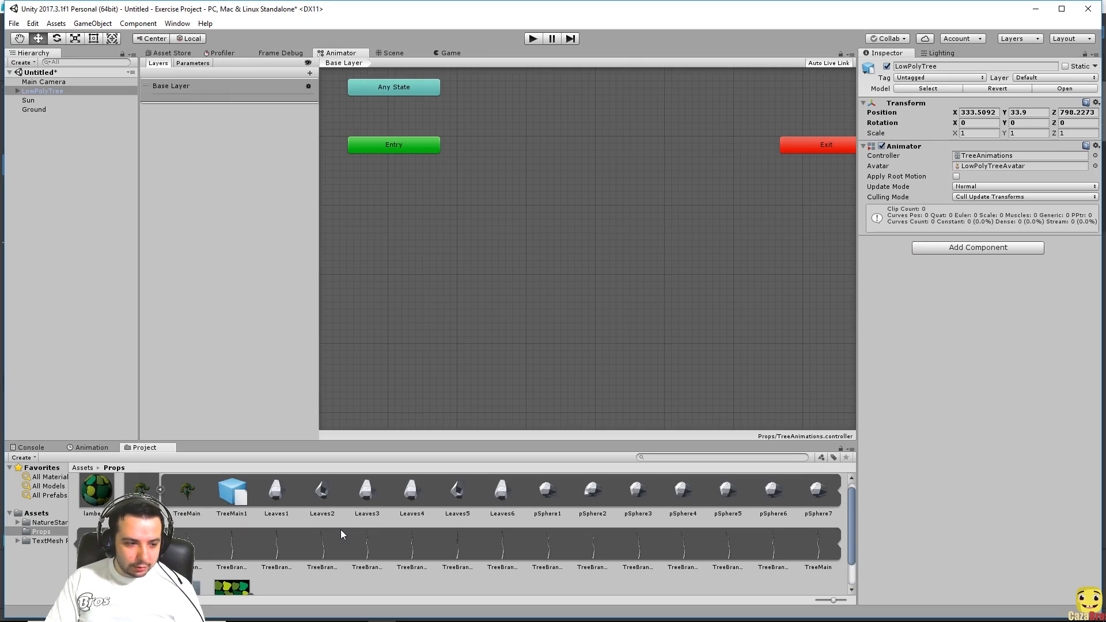
scroll("down", 3)
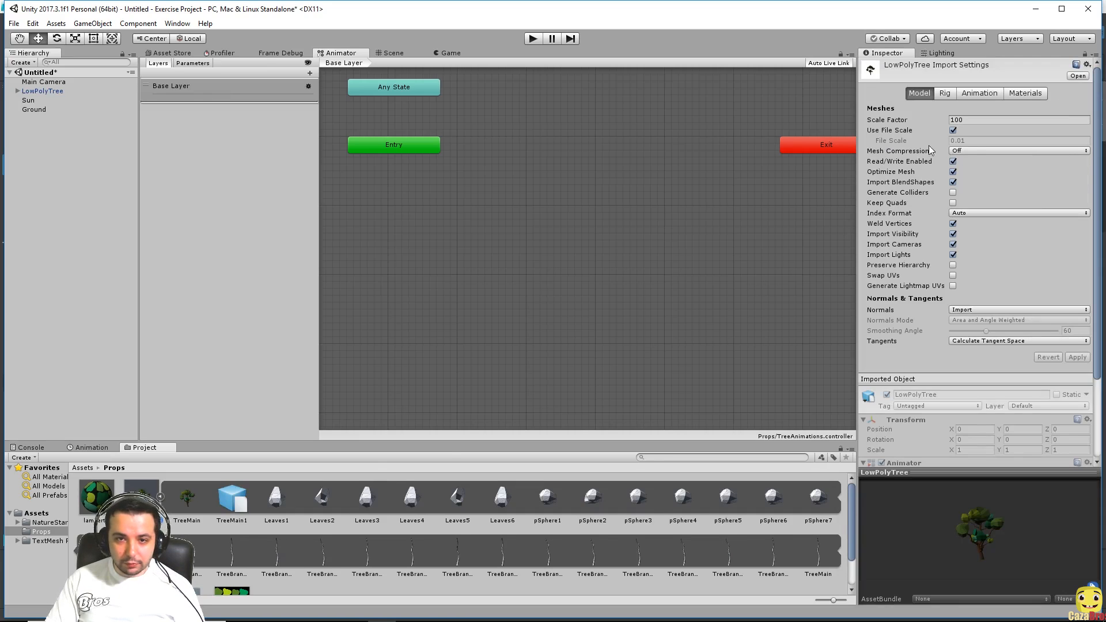
left_click(983, 92)
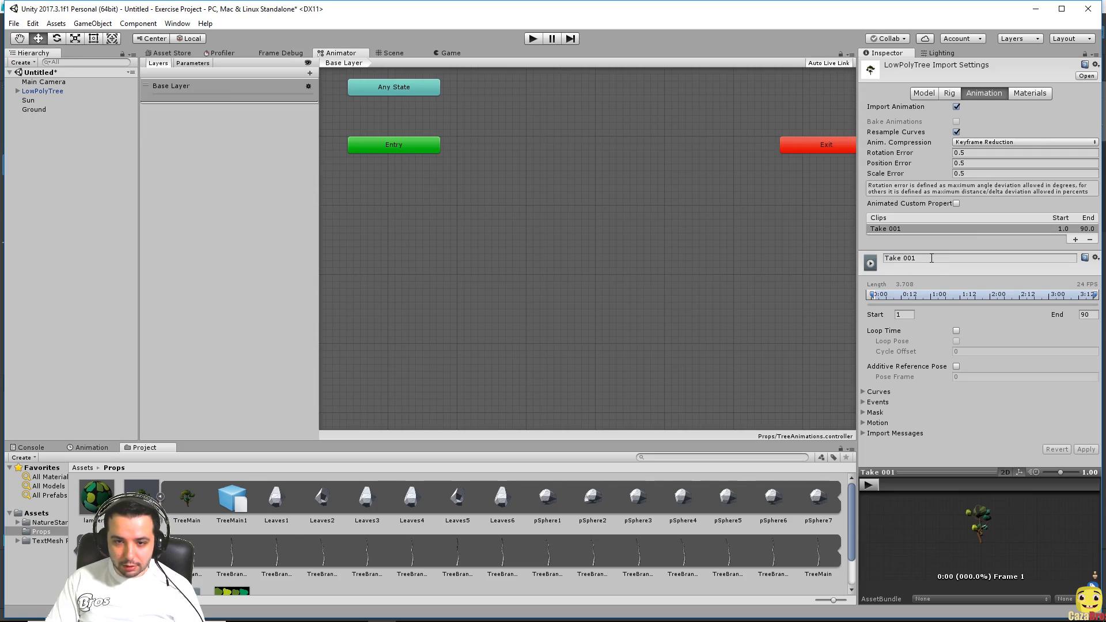
double_click(909, 257)
type("W")
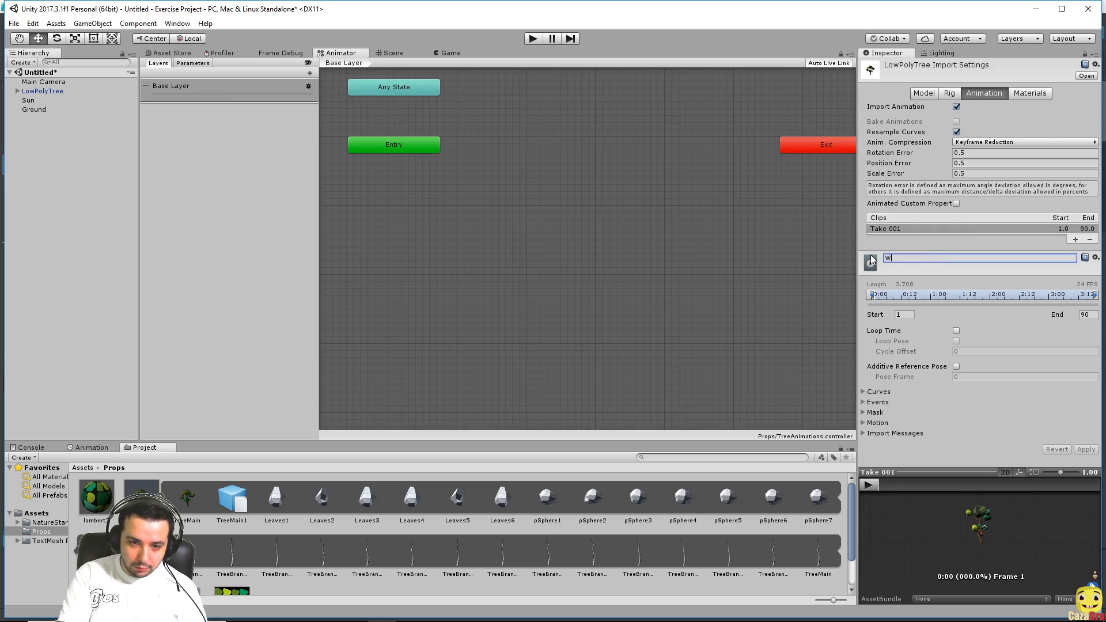
type("indAnimation")
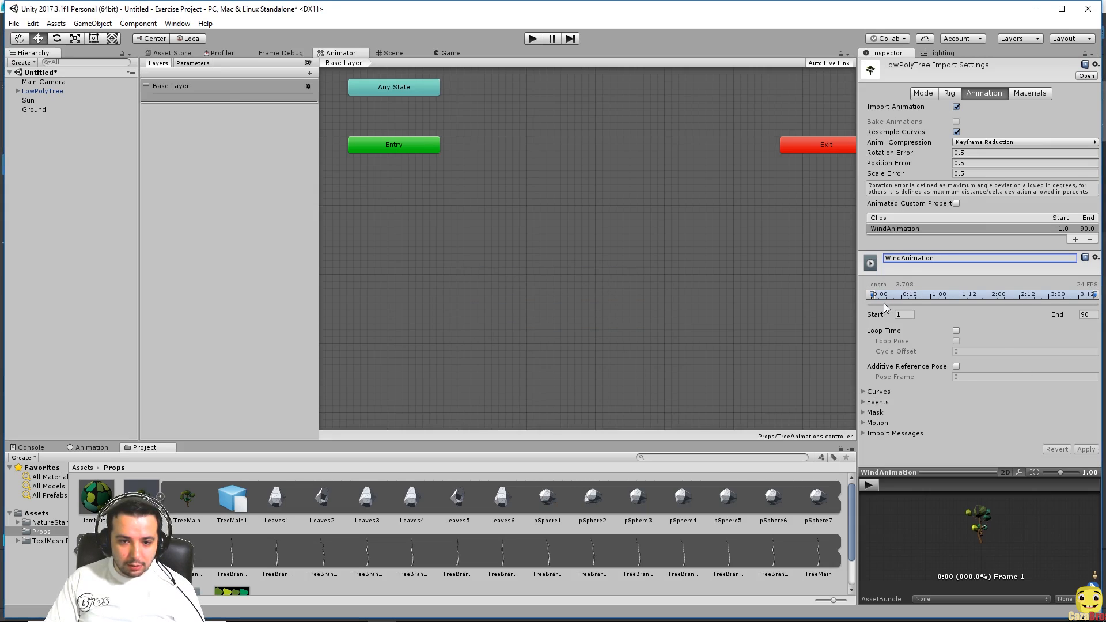
mouse_move(986, 277)
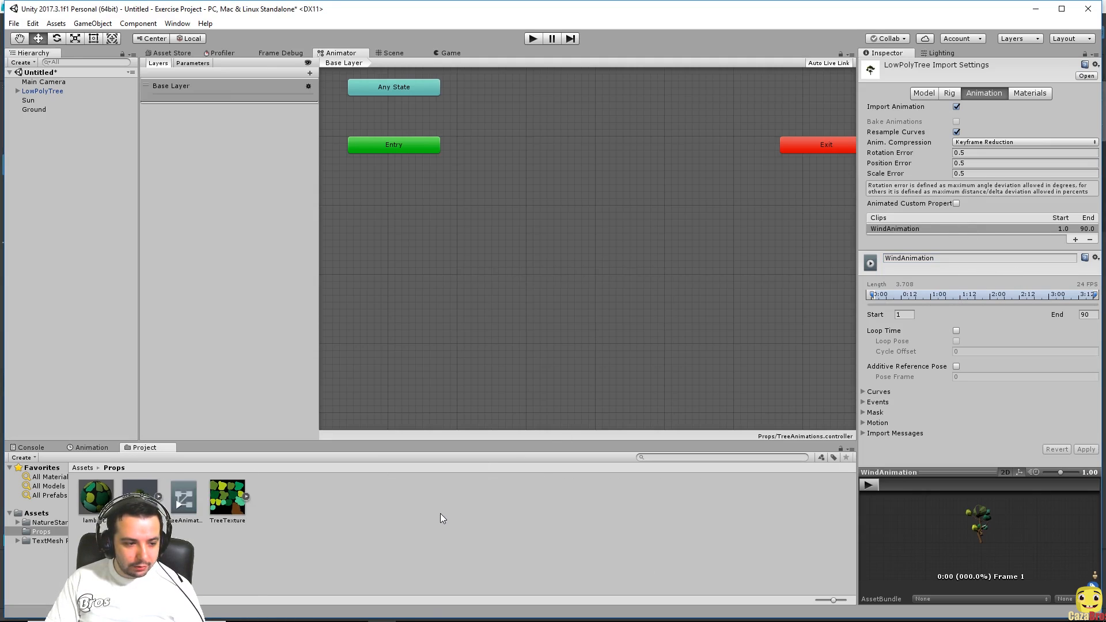
mouse_move(340, 138)
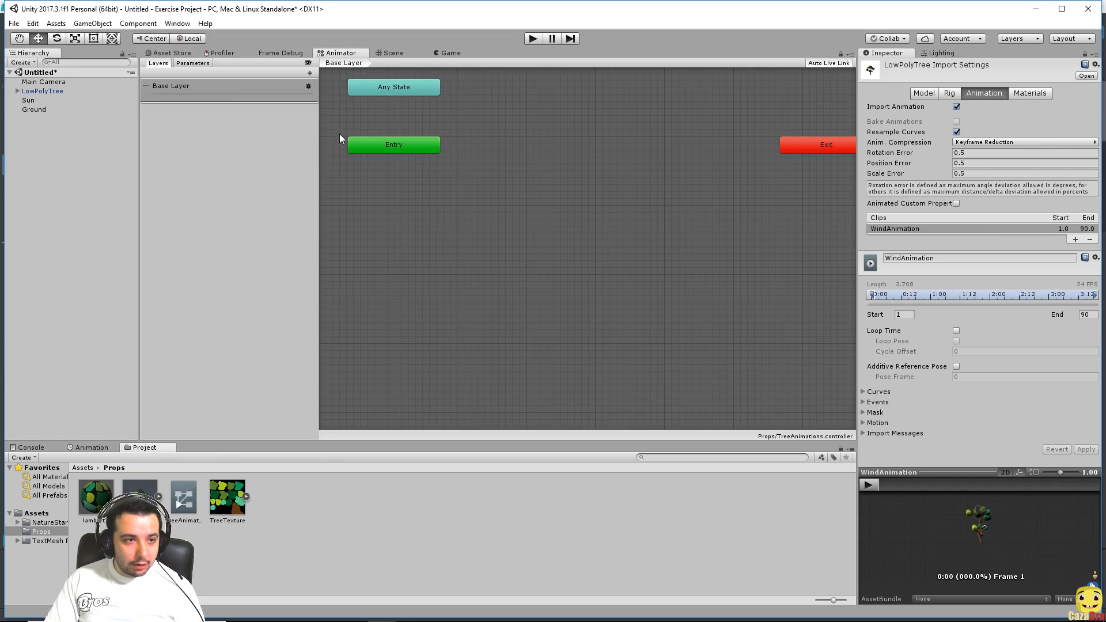
mouse_move(342, 139)
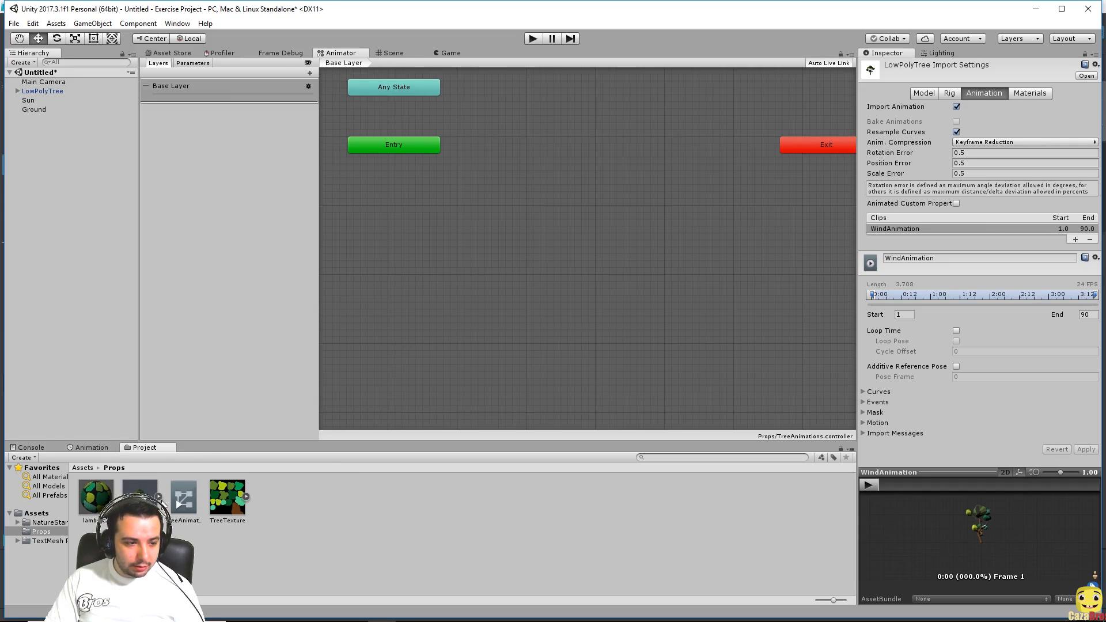
- Add the WindAnimation state and line up the Entry and Exit nodes in a column
left_click(137, 490)
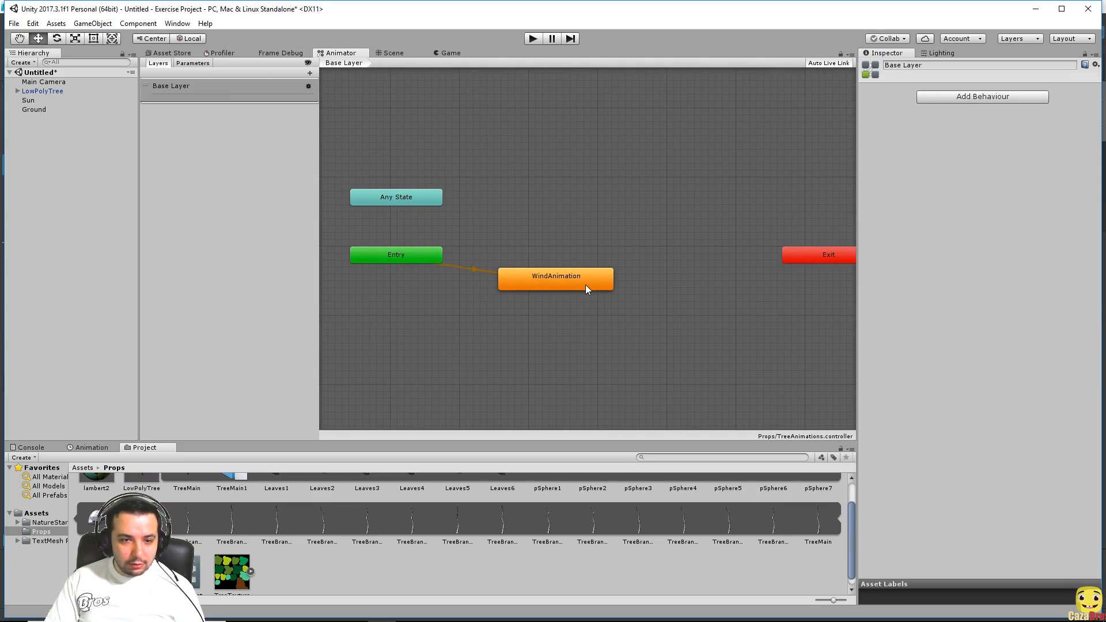
mouse_move(559, 276)
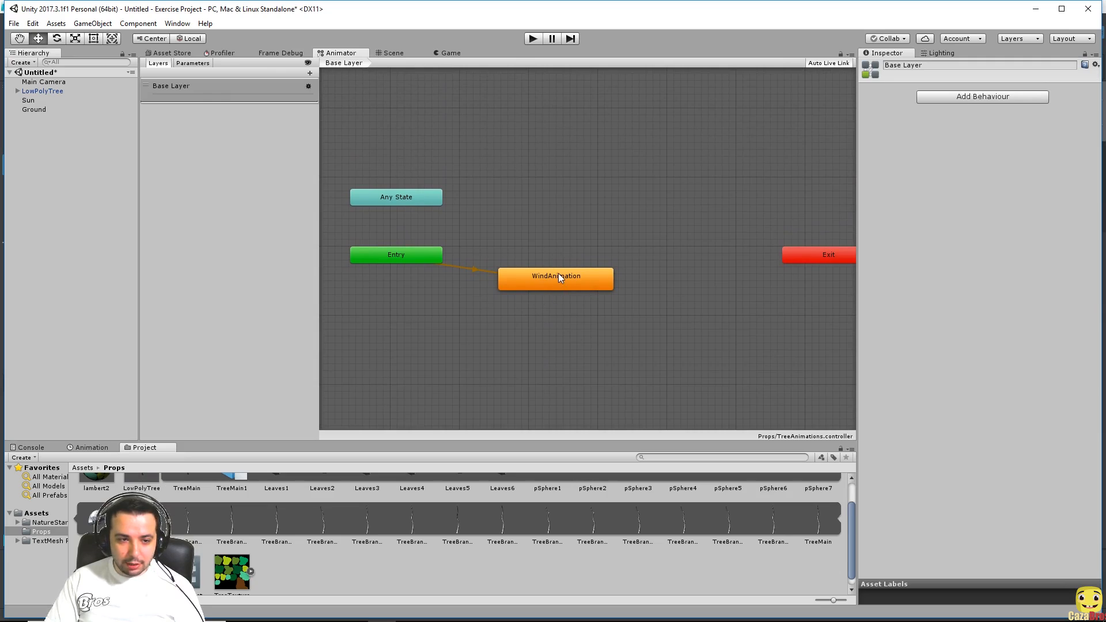
left_click_drag(818, 254, 388, 296)
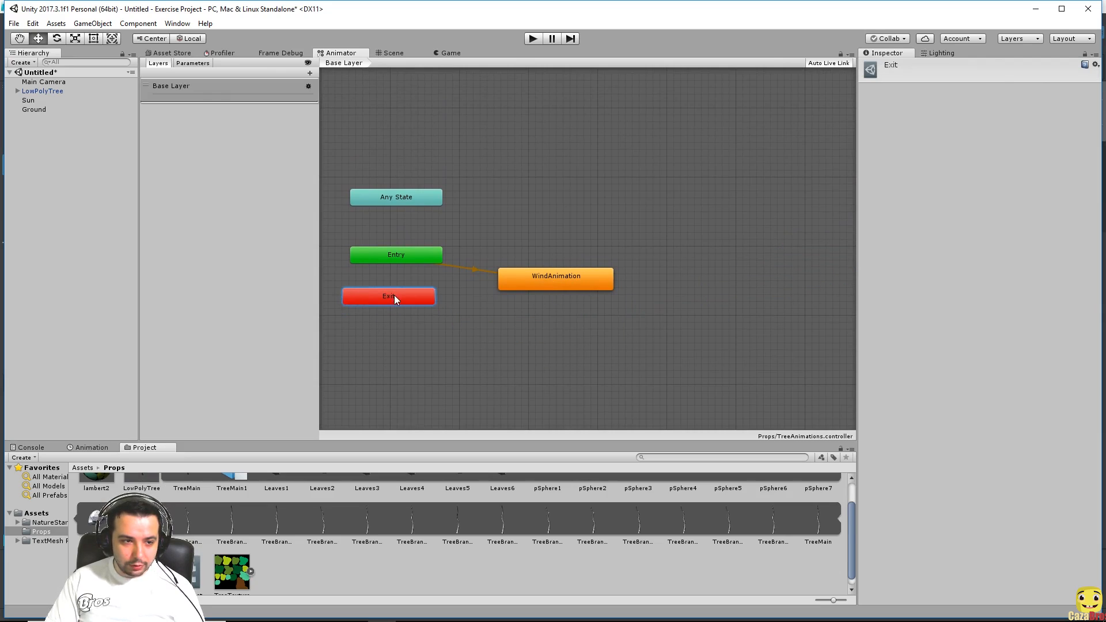
left_click(396, 262)
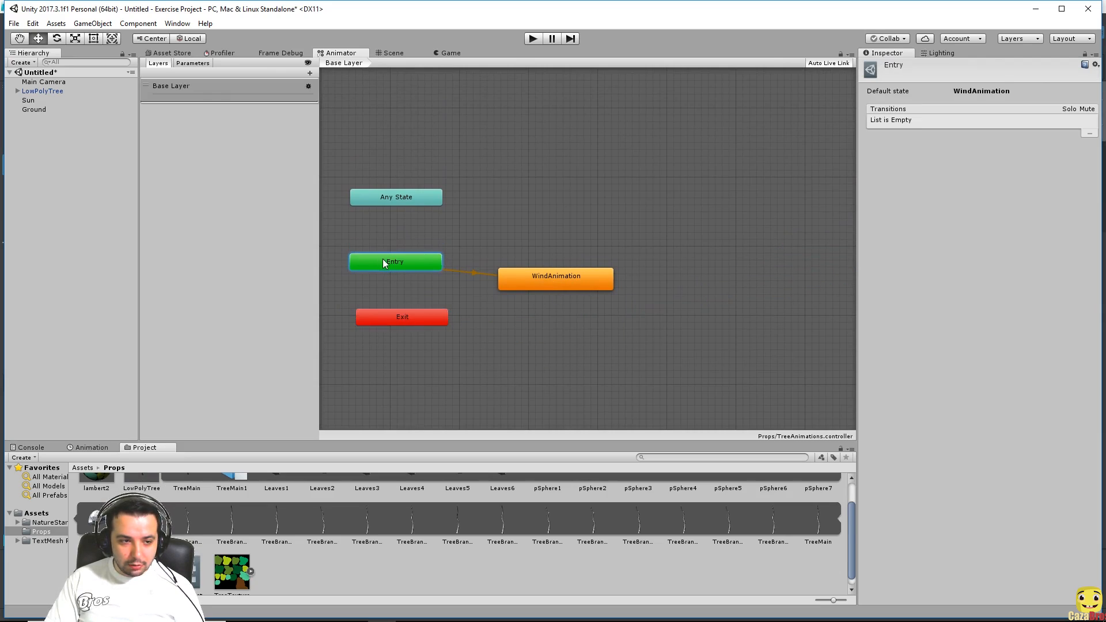
left_click_drag(396, 262, 402, 255)
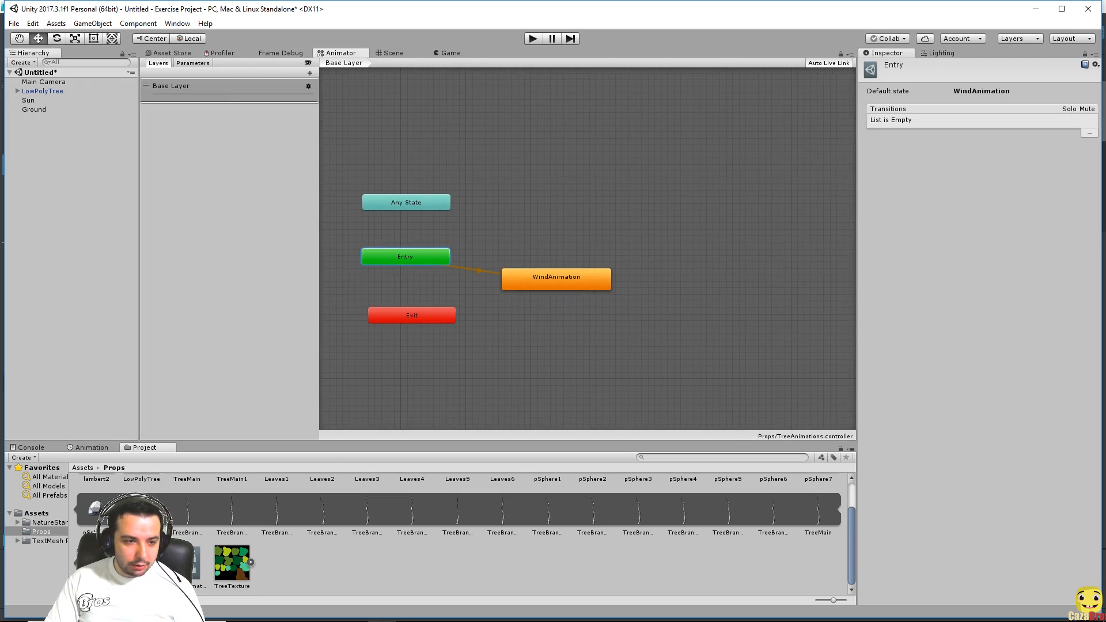
left_click(556, 276)
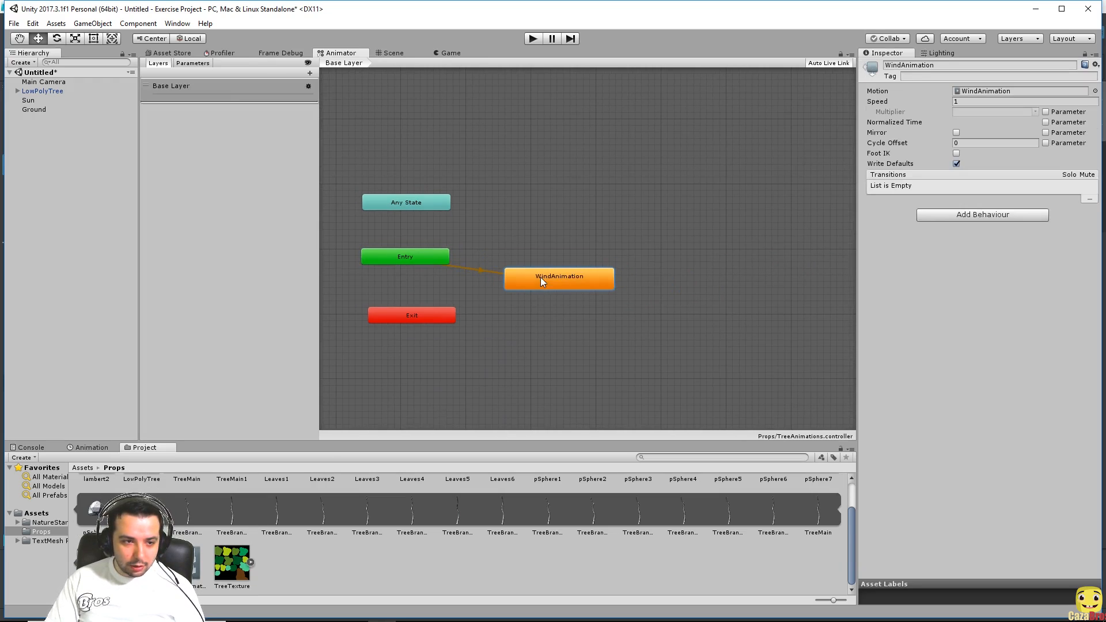
mouse_move(547, 283)
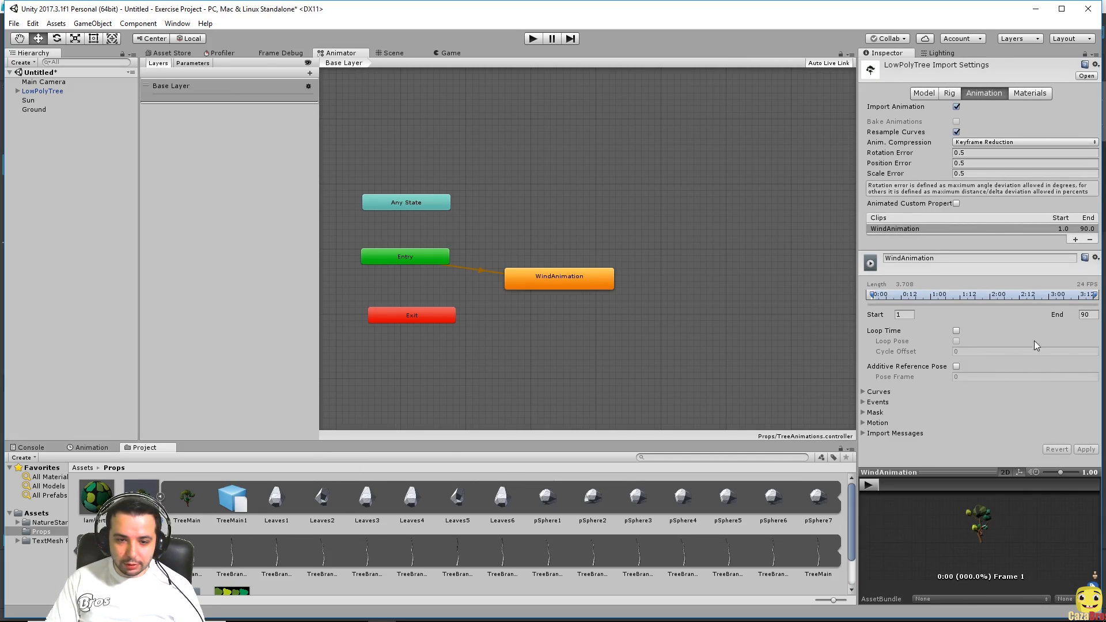
mouse_move(952, 333)
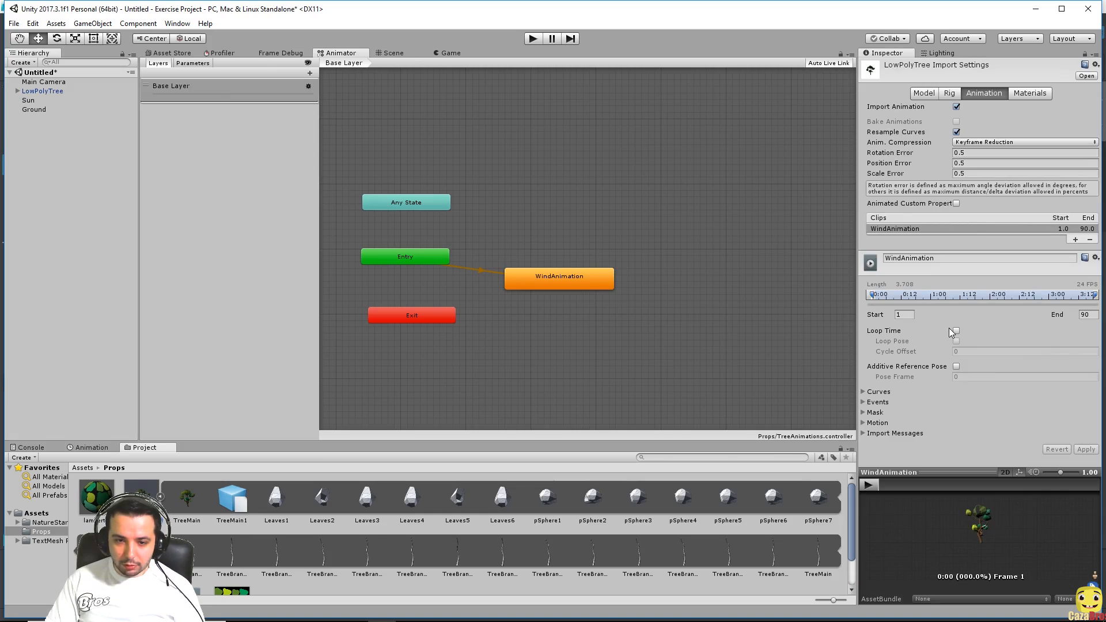
- Enable Loop Time for WindAnimation, apply the import settings, and recheck the state
left_click(957, 331)
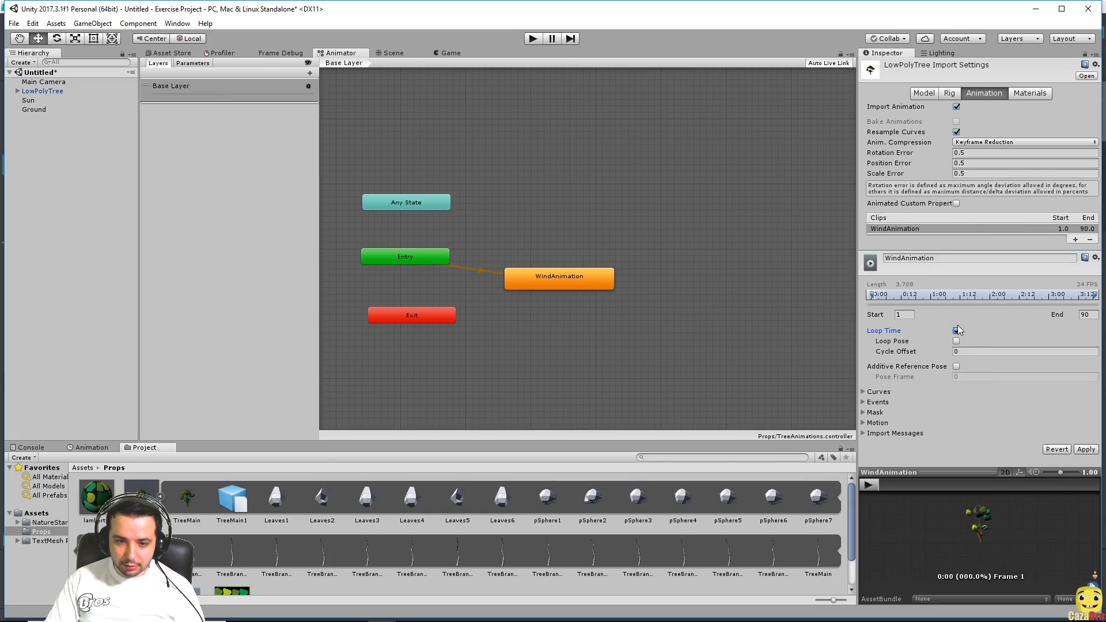
left_click(1085, 449)
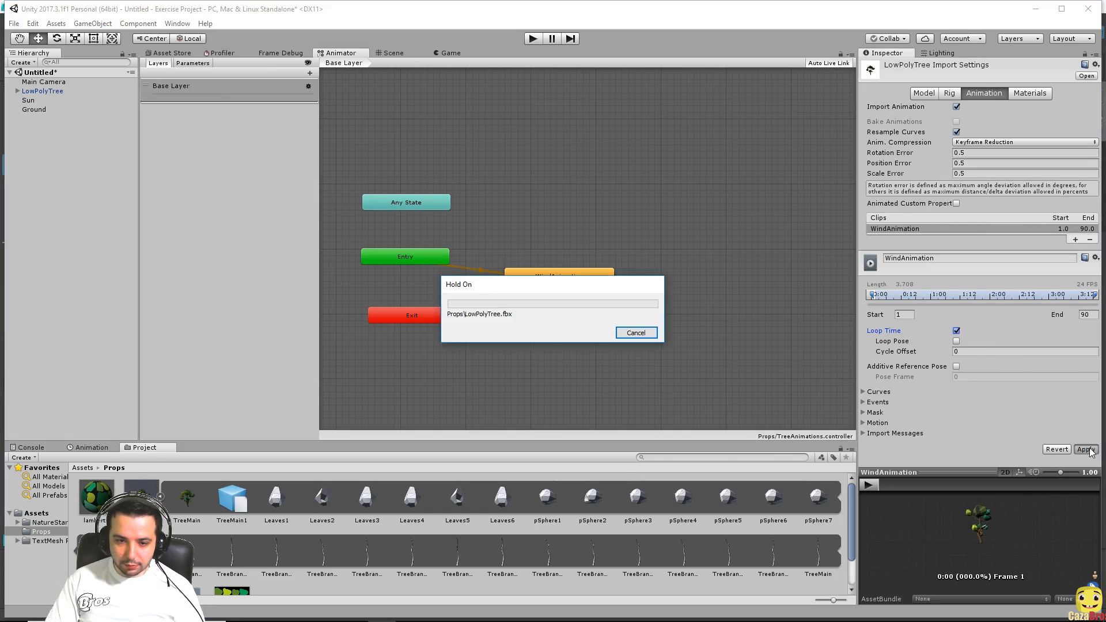
left_click(1085, 450)
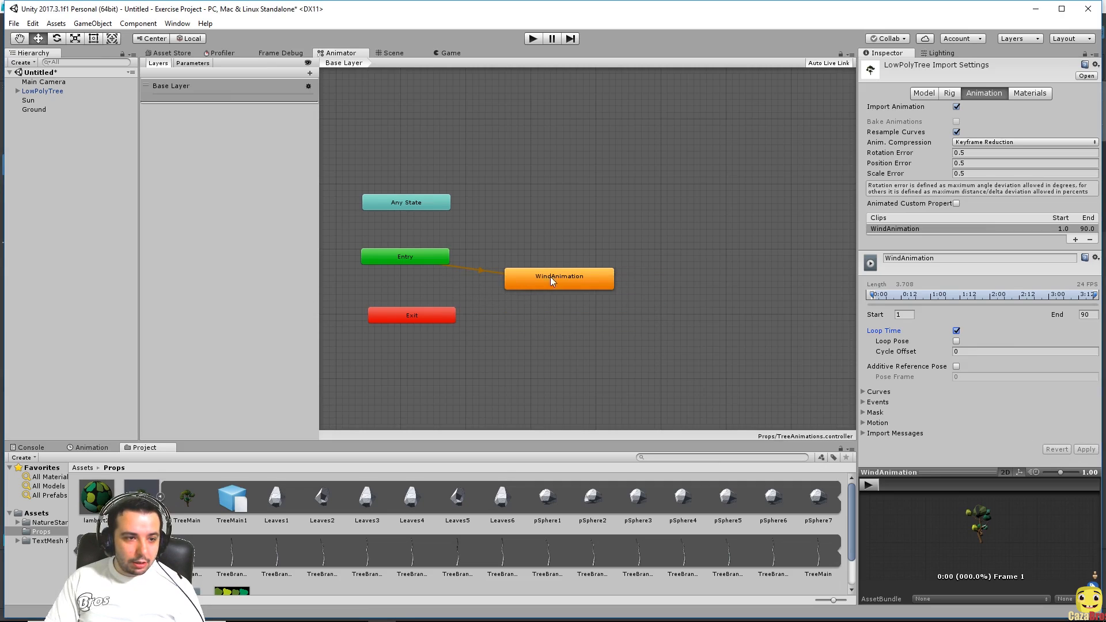
left_click(559, 276)
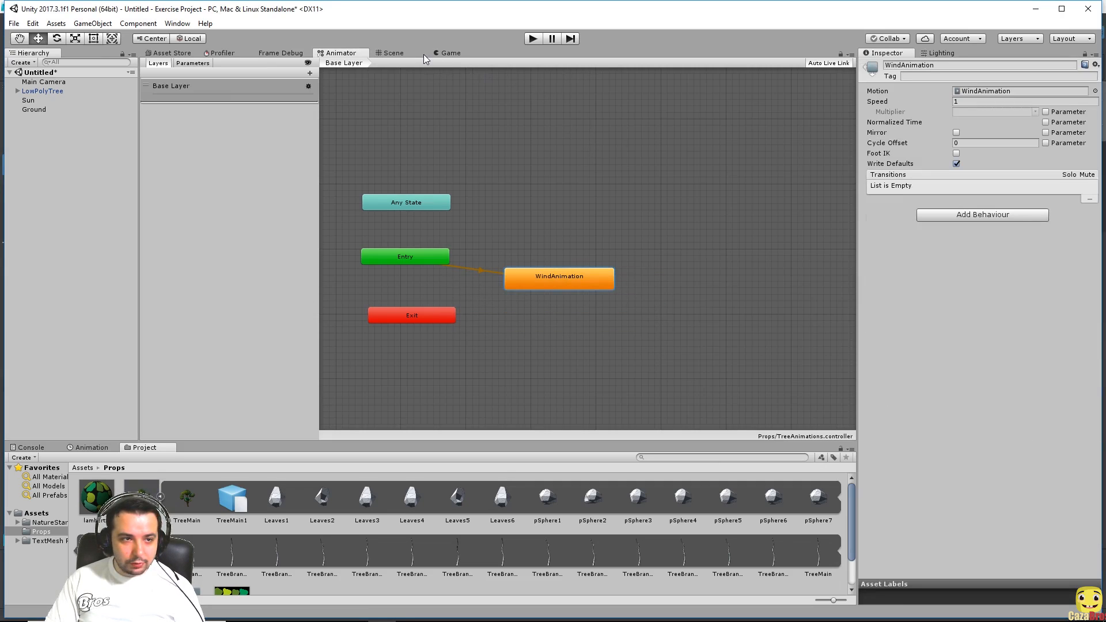
mouse_move(499, 59)
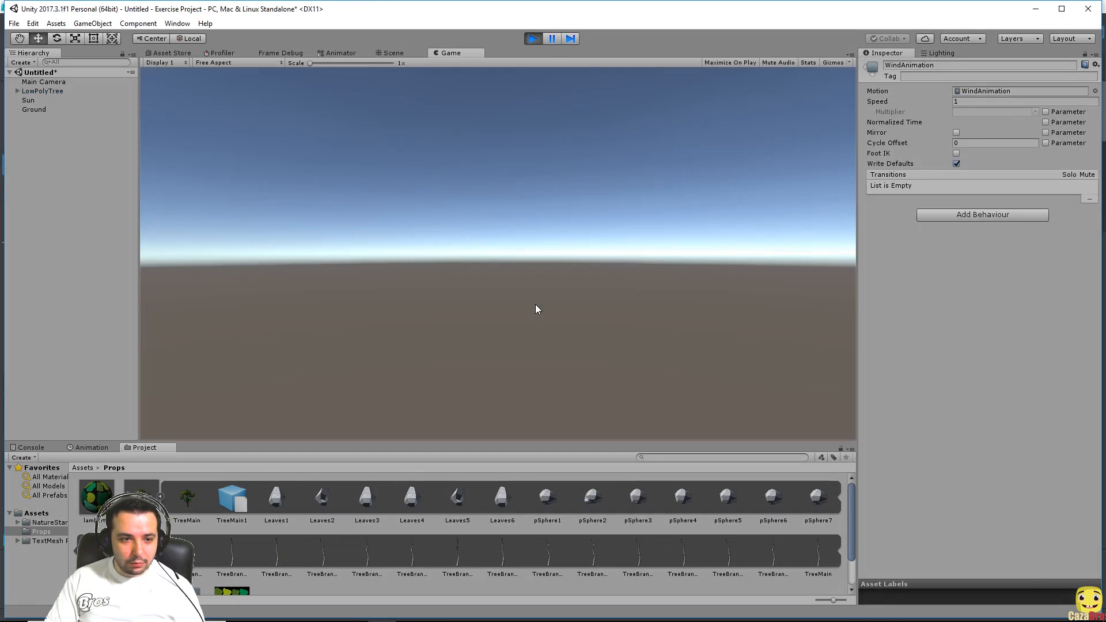
mouse_move(391, 405)
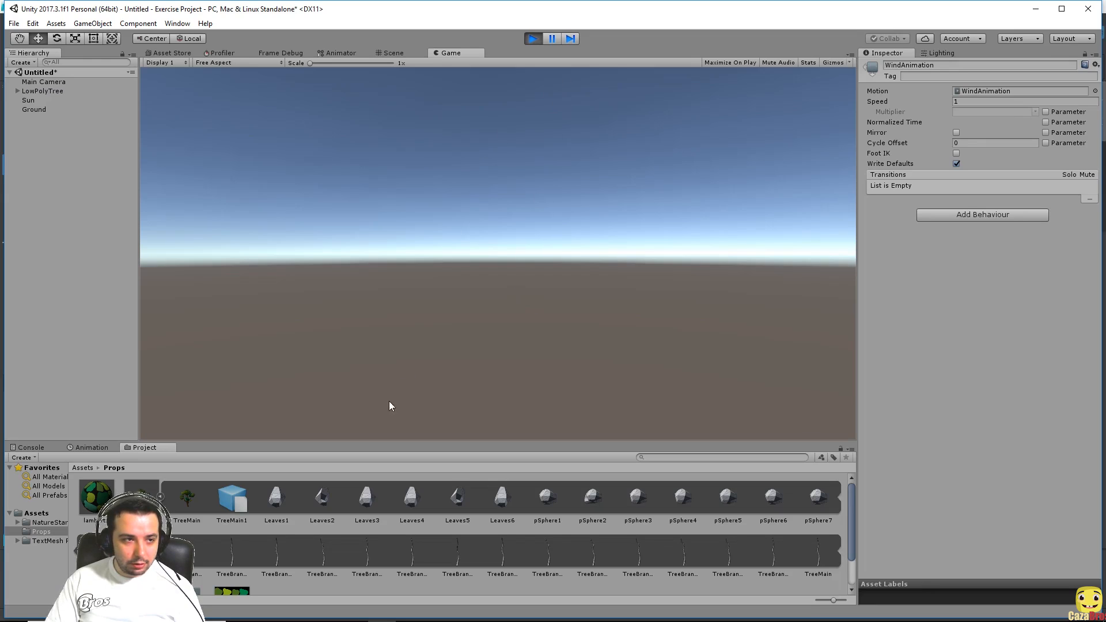
- Watch the tree sway in the Scene and Game views while the scene plays
left_click(392, 52)
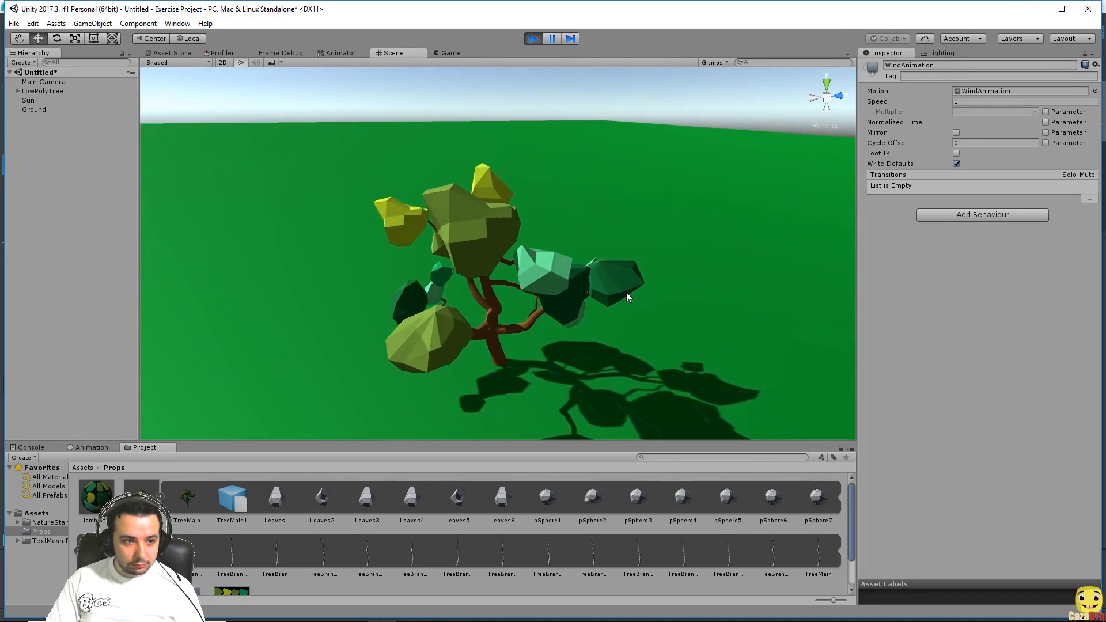
left_click(533, 38)
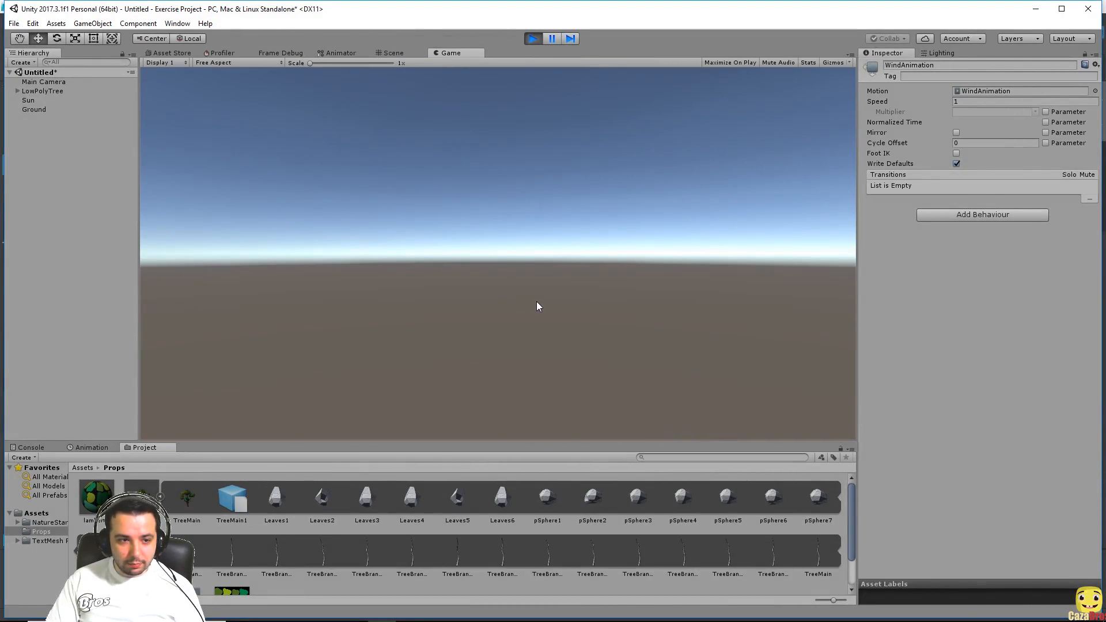
left_click(392, 53)
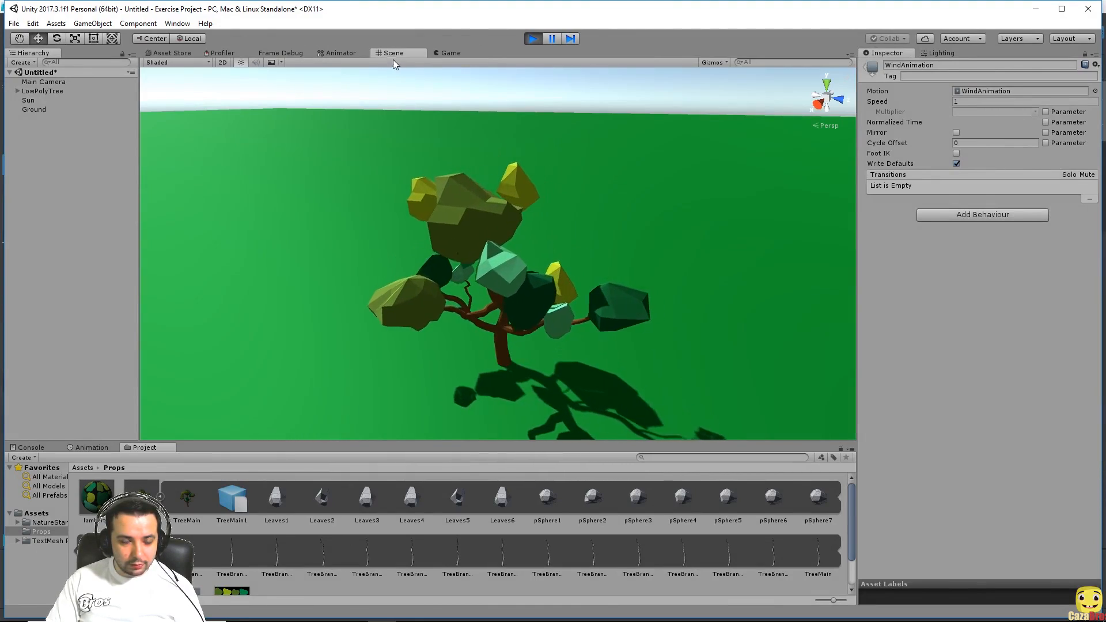